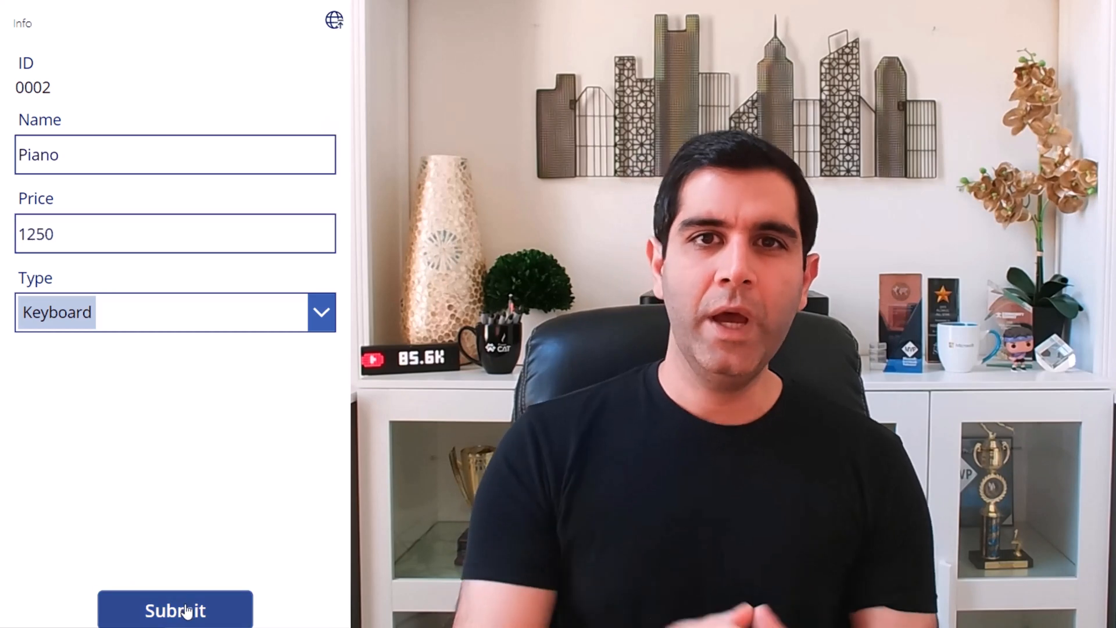
Submit the piano record and save the contact's Address 1: Phone as 676767676
left_click(175, 610)
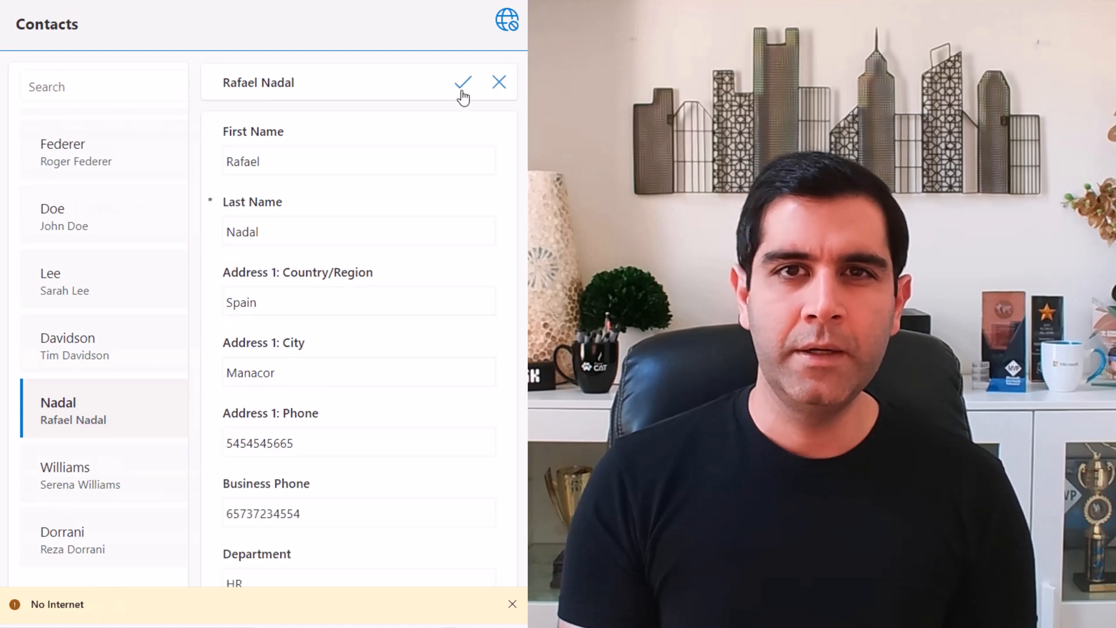
type("676767676")
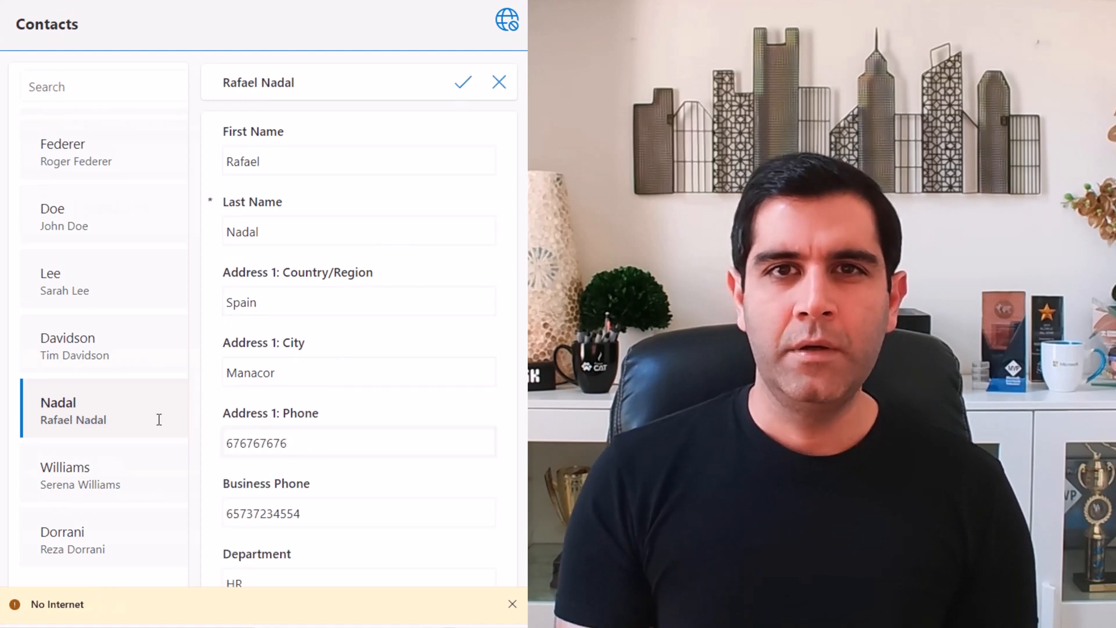
left_click(103, 217)
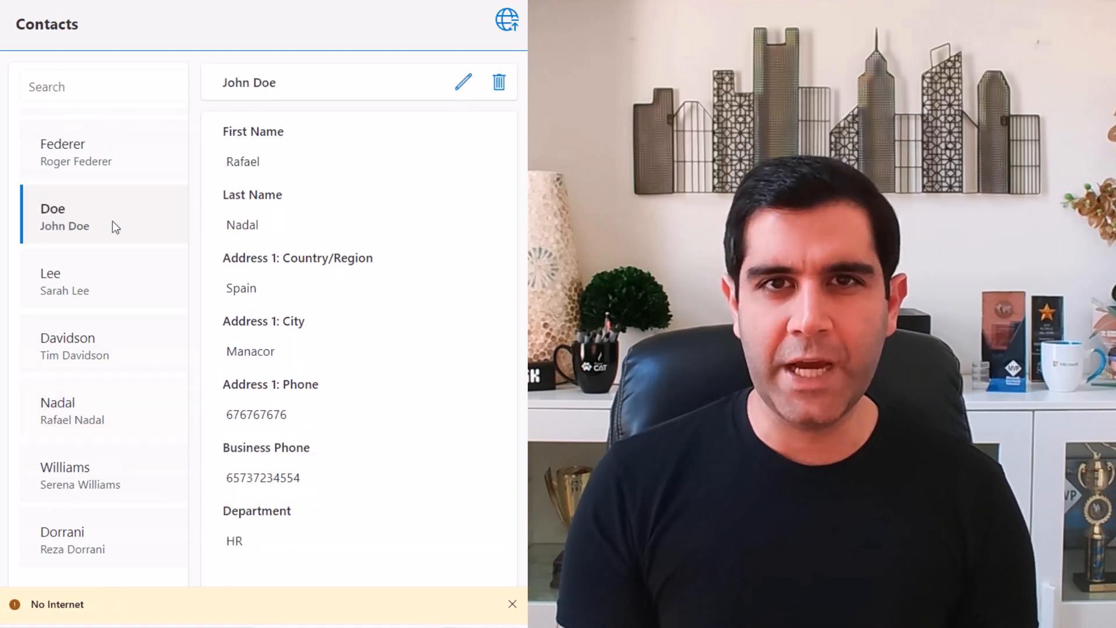
left_click(499, 82)
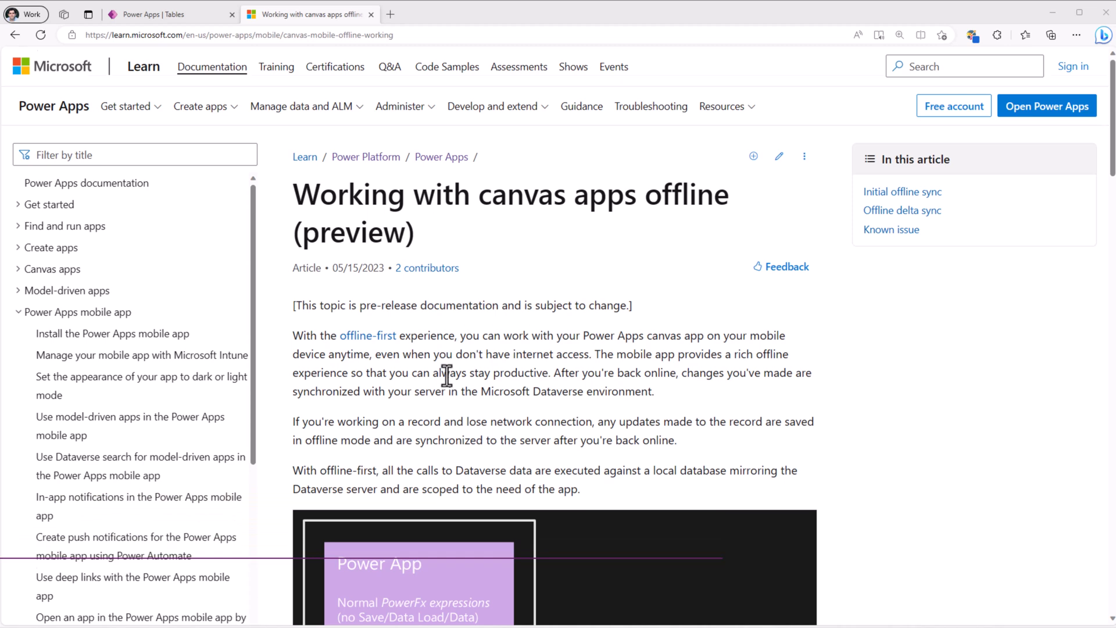
Scroll the 'Working with canvas apps offline' article down to the architecture diagram
scroll("down", 3)
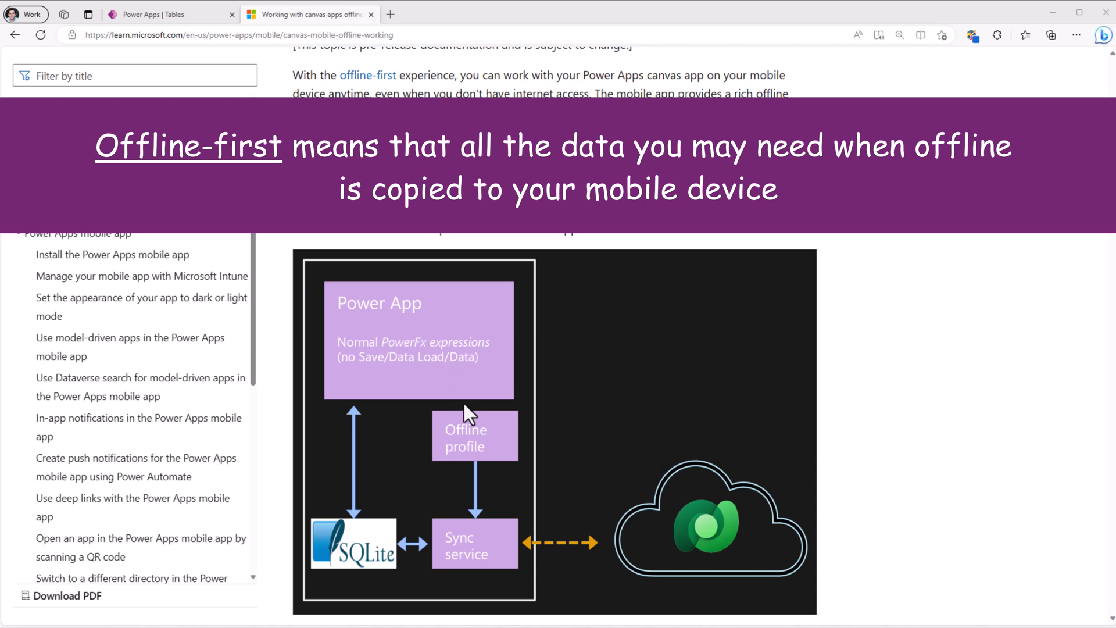
mouse_move(484, 427)
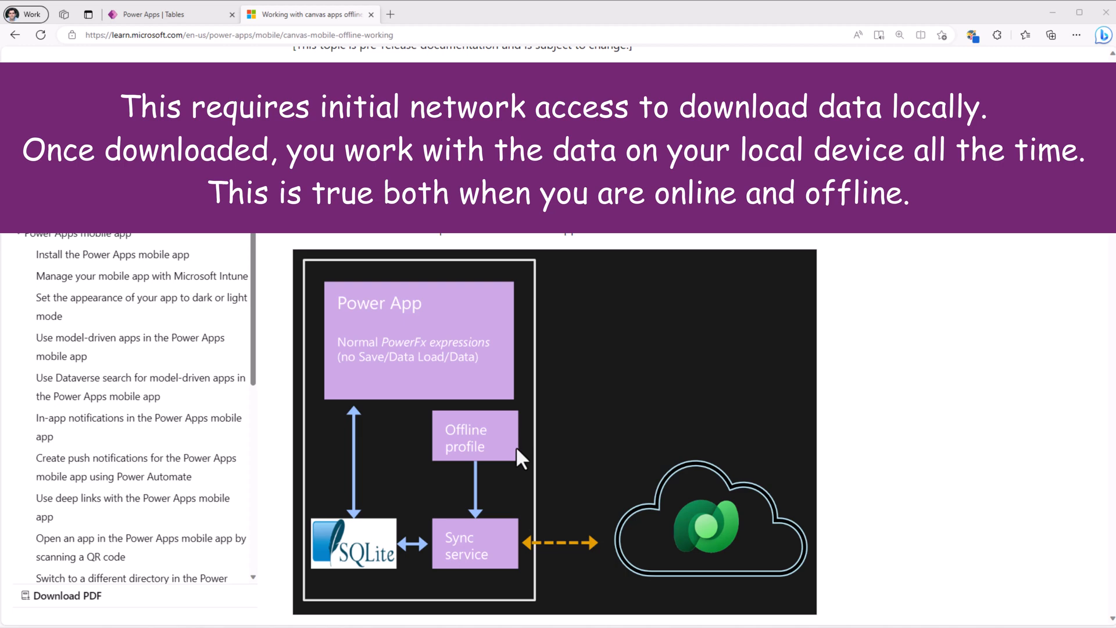
left_click(164, 13)
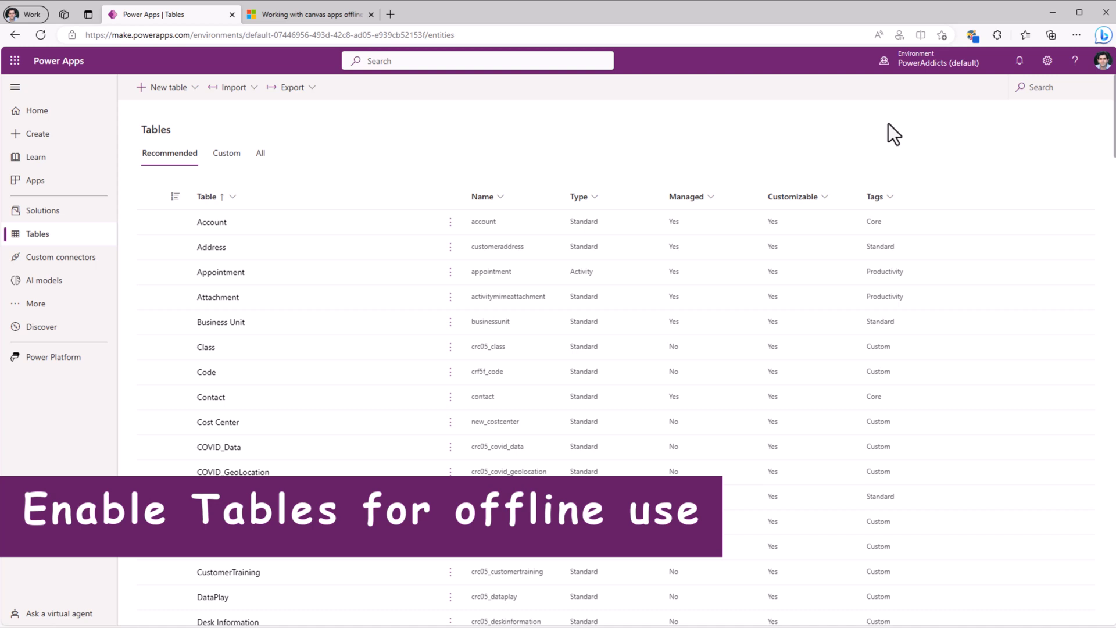
Find Music Instruments via 'MUS', tick 'Can be taken offline' in its properties, and save
type("MUSIC")
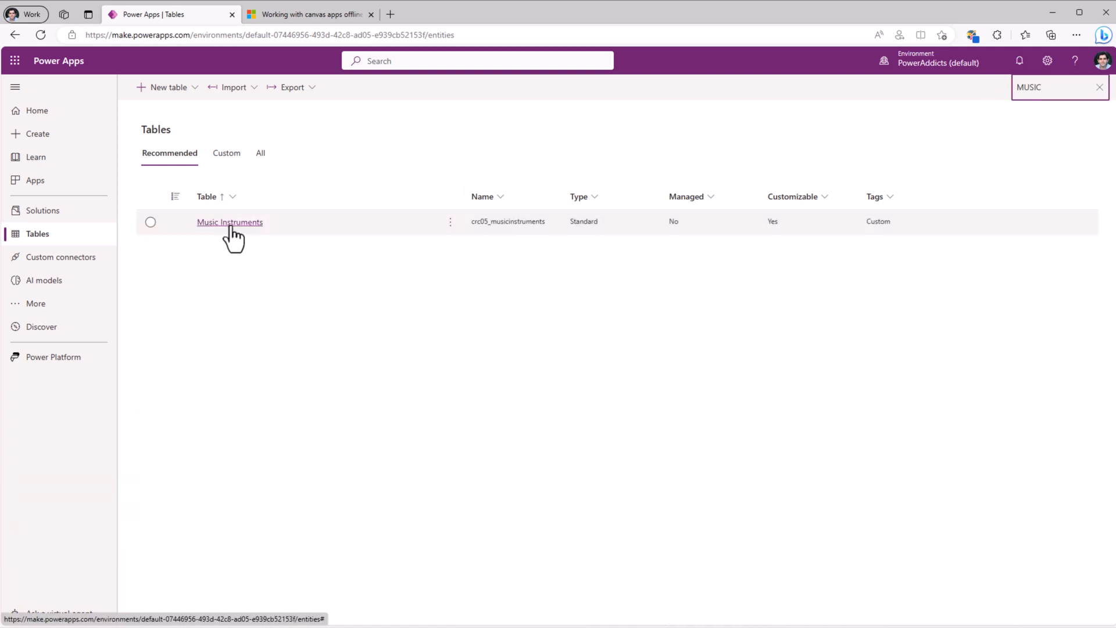
left_click(229, 221)
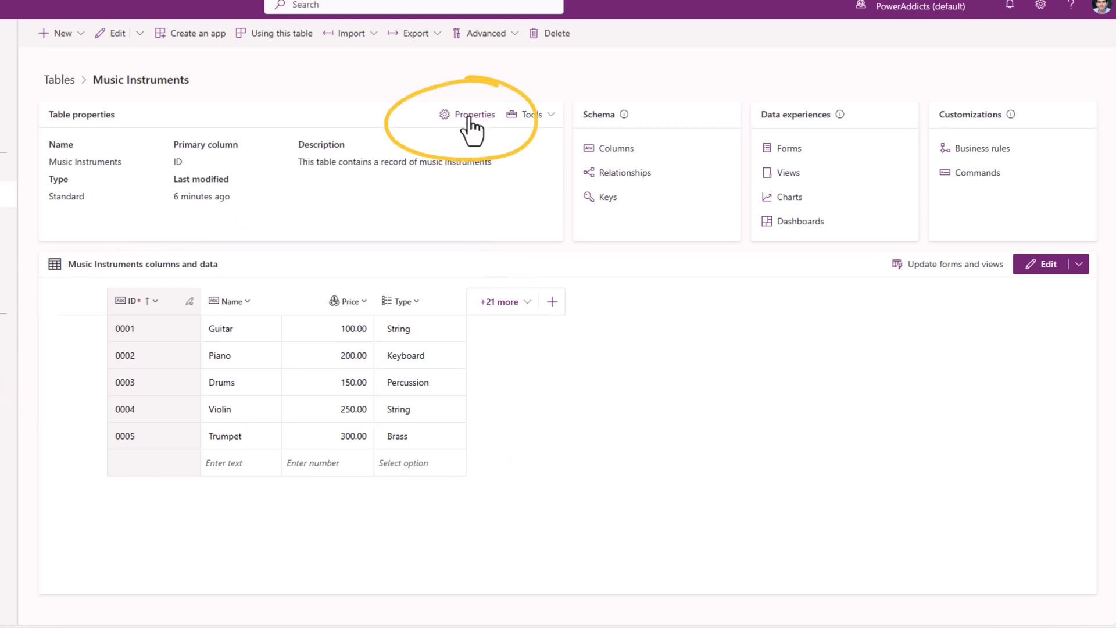
left_click(474, 114)
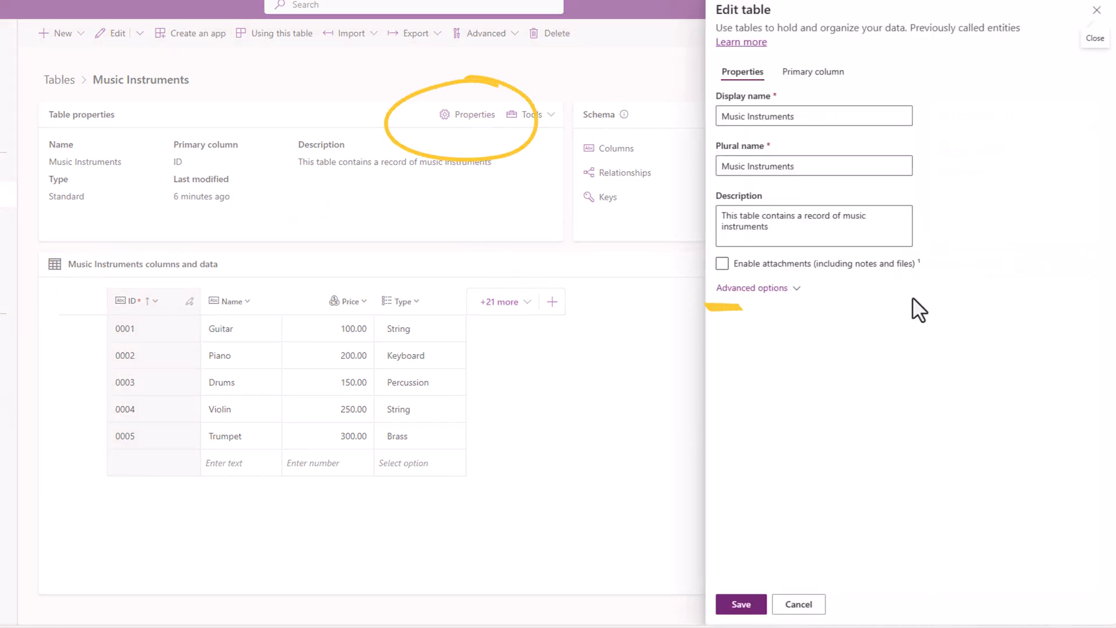
left_click(752, 287)
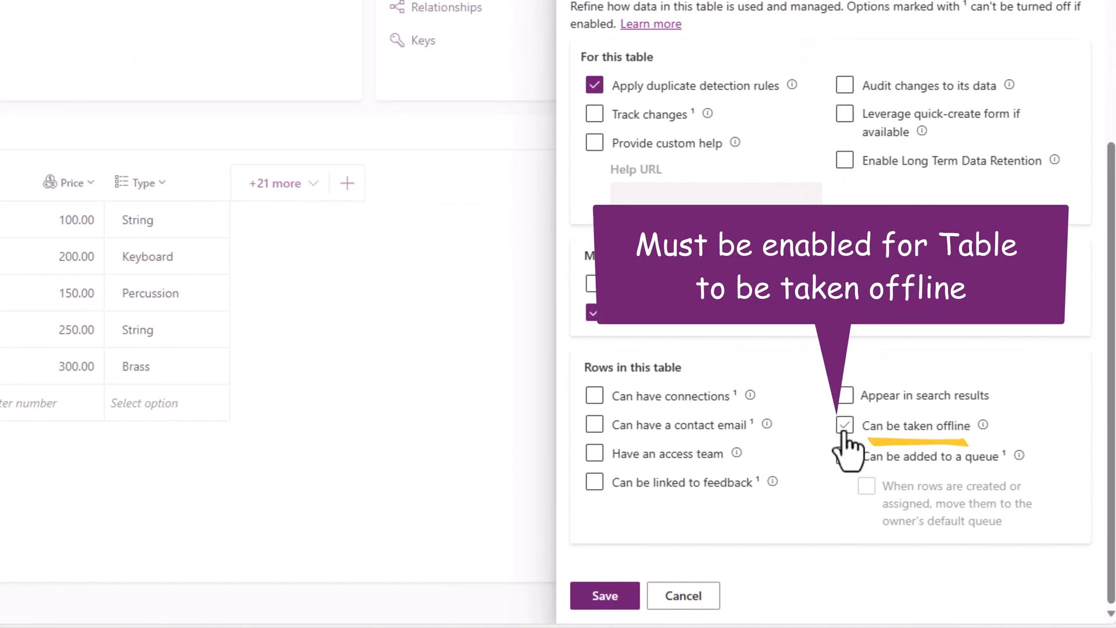
left_click(844, 425)
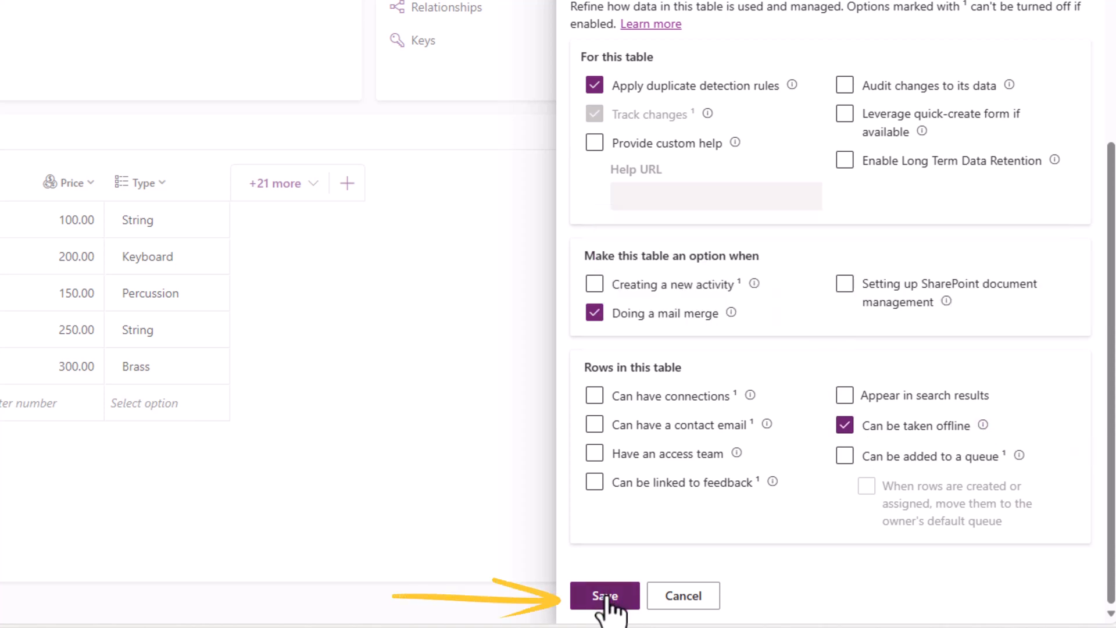
left_click(603, 596)
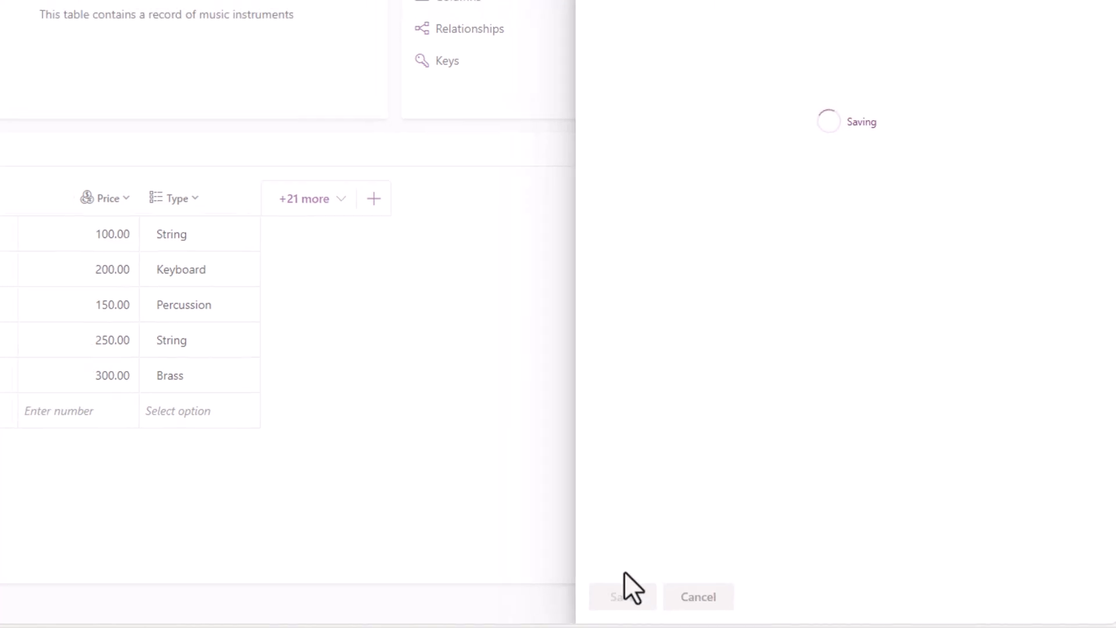
left_click(621, 597)
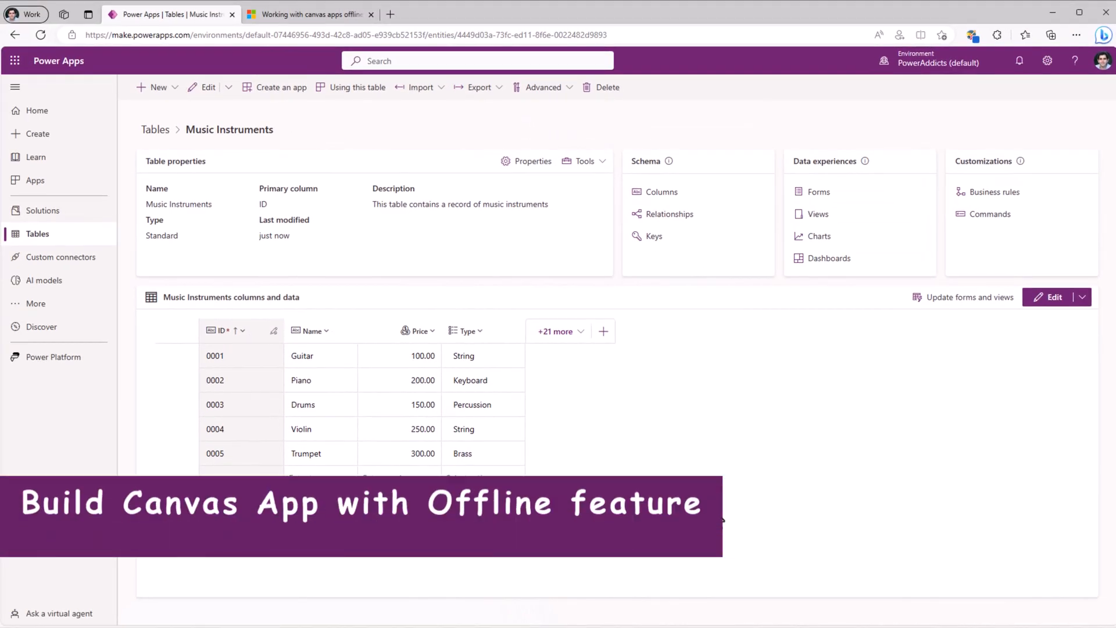
mouse_move(664, 473)
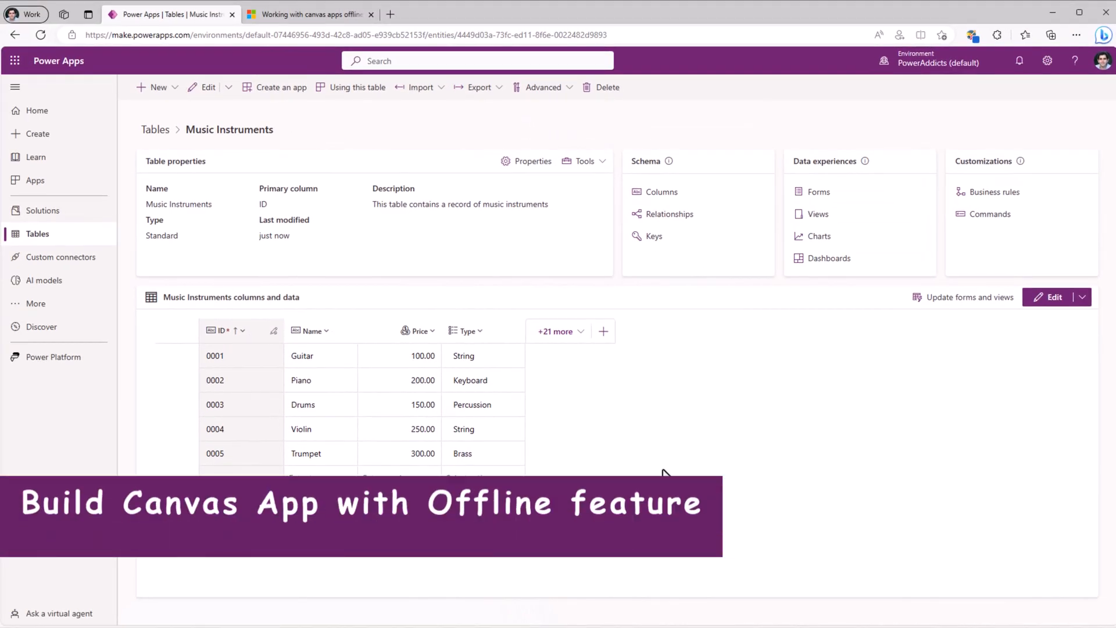
mouse_move(41, 209)
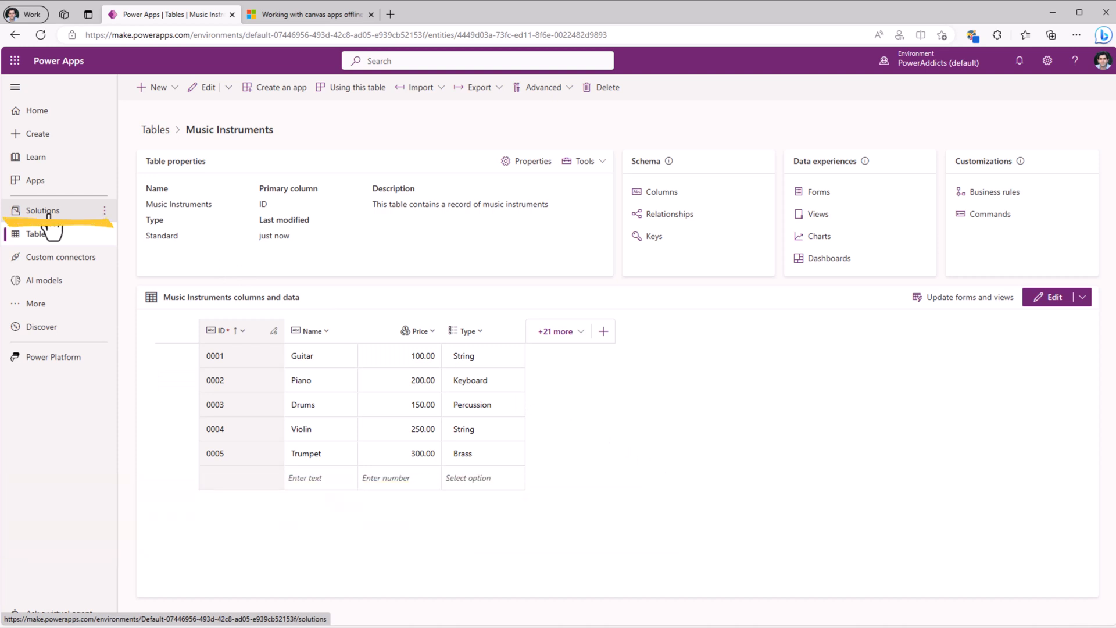
Create the 'Instrument Info' solution with publisher RD
left_click(42, 210)
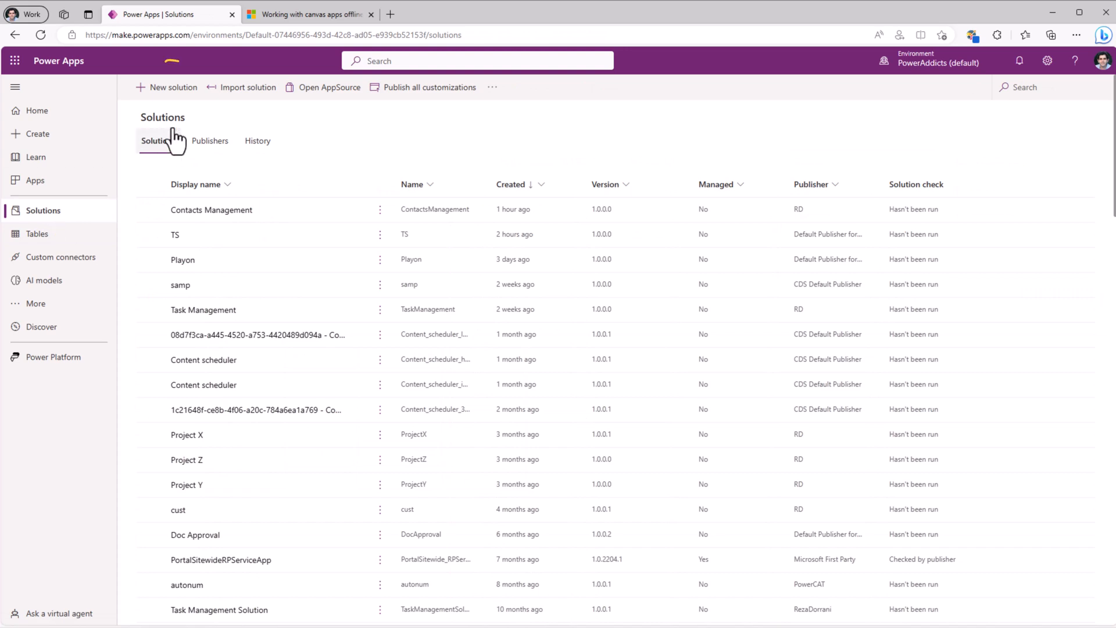
left_click(167, 87)
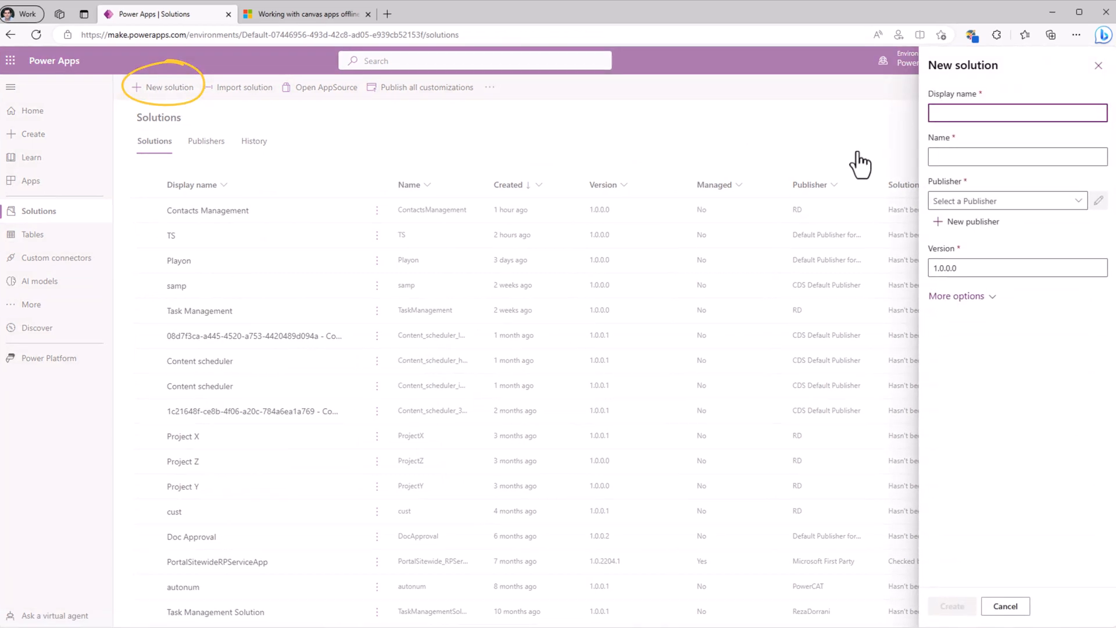
type("Instrument Info")
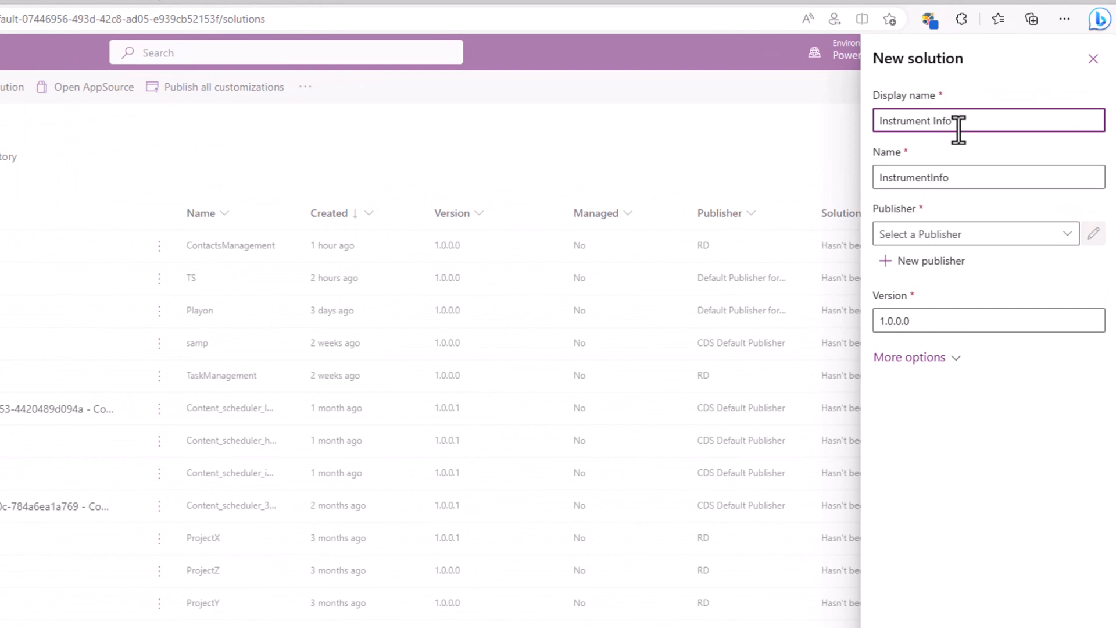
left_click(975, 233)
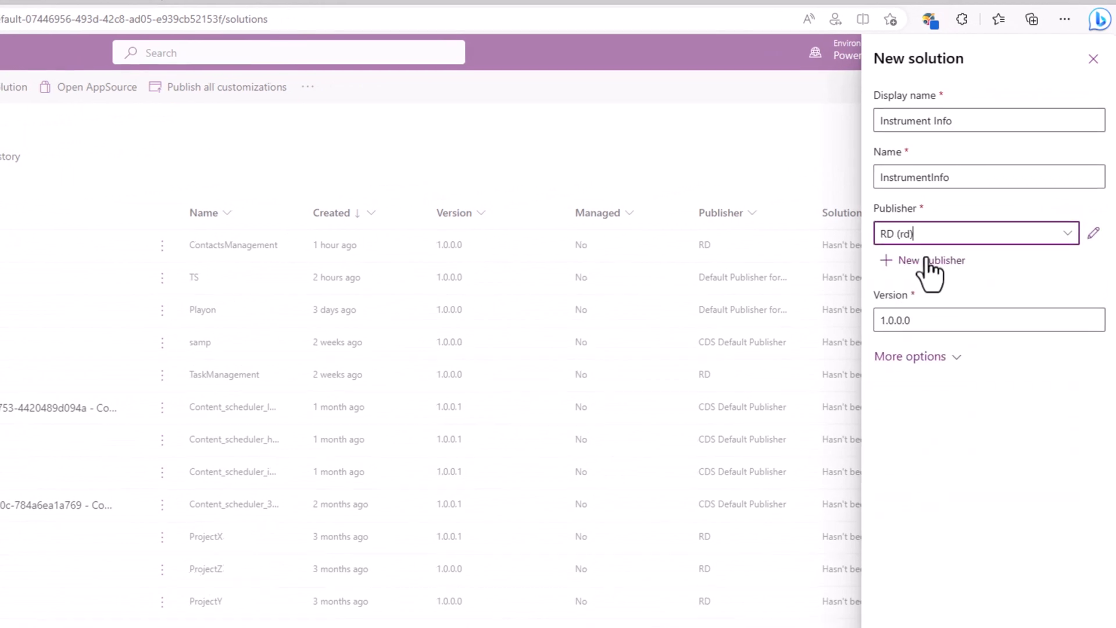
left_click(952, 603)
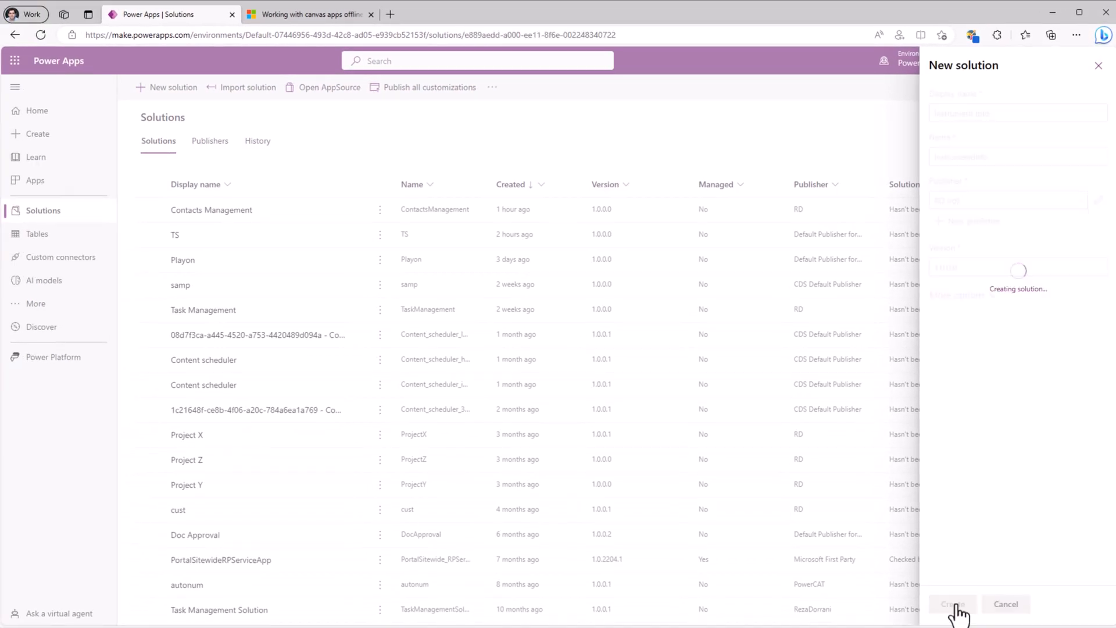
left_click(952, 603)
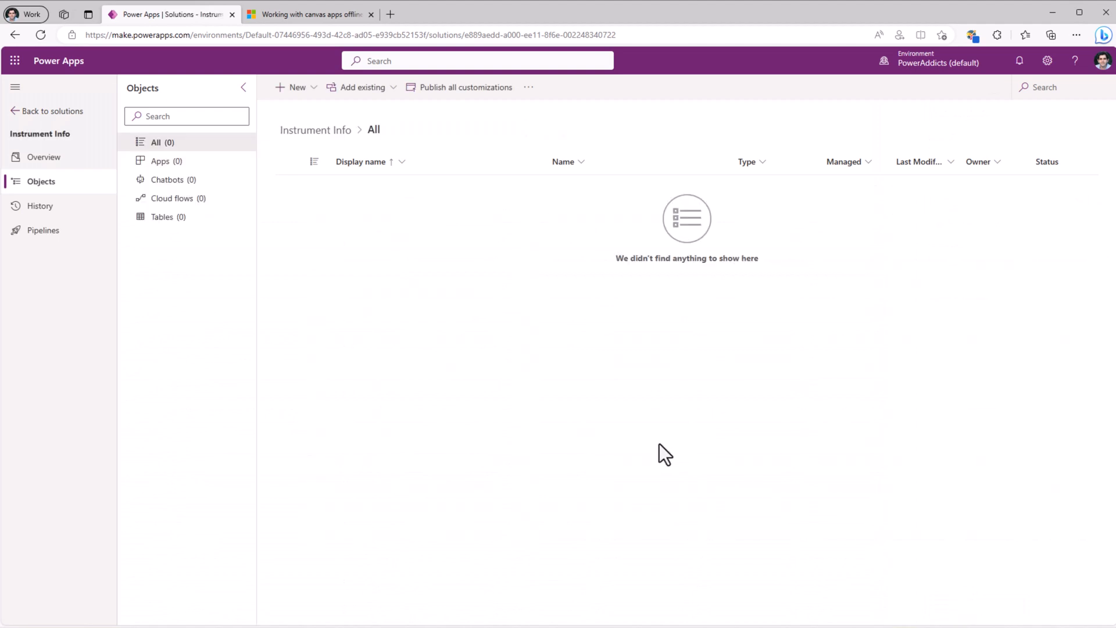
Create the phone-format canvas app 'Music Instruments' and save it in Studio
left_click(294, 87)
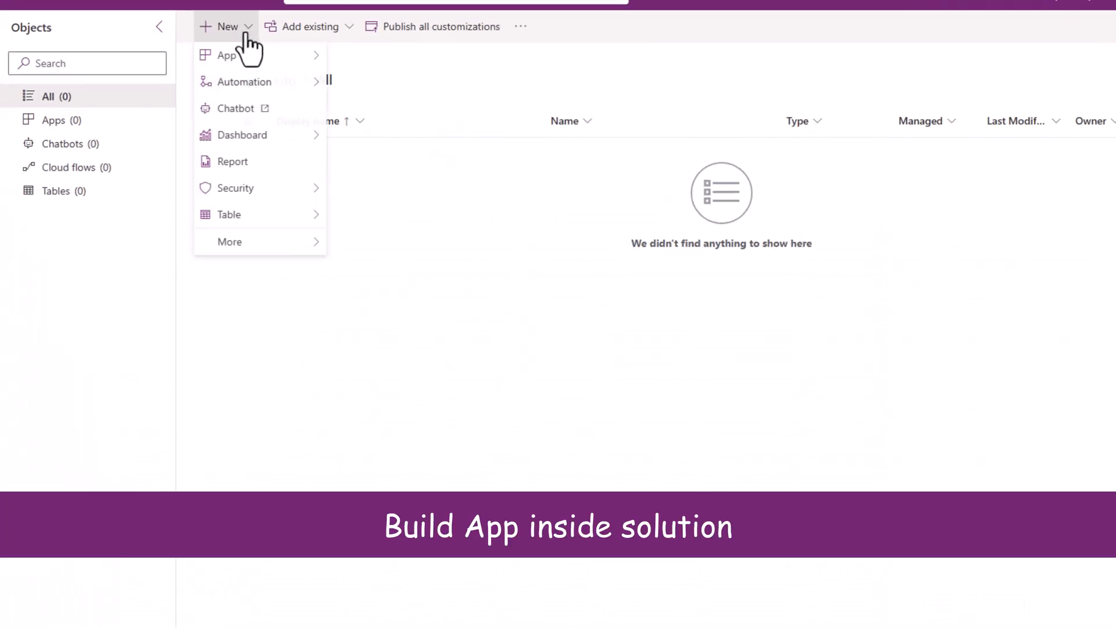
left_click(228, 55)
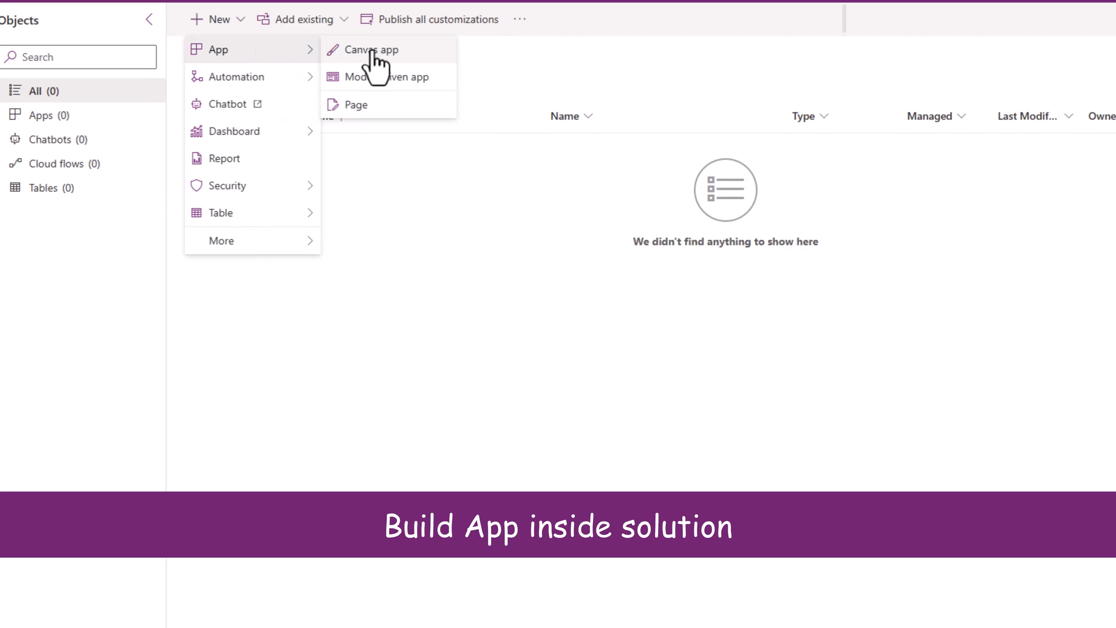
left_click(371, 48)
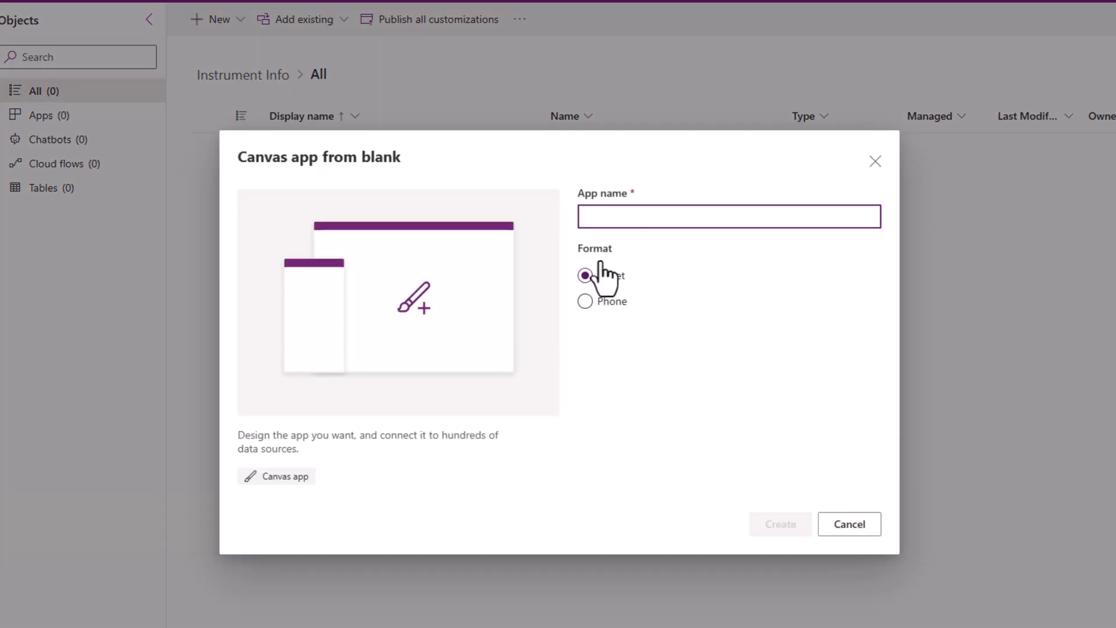
type("Music Instruments")
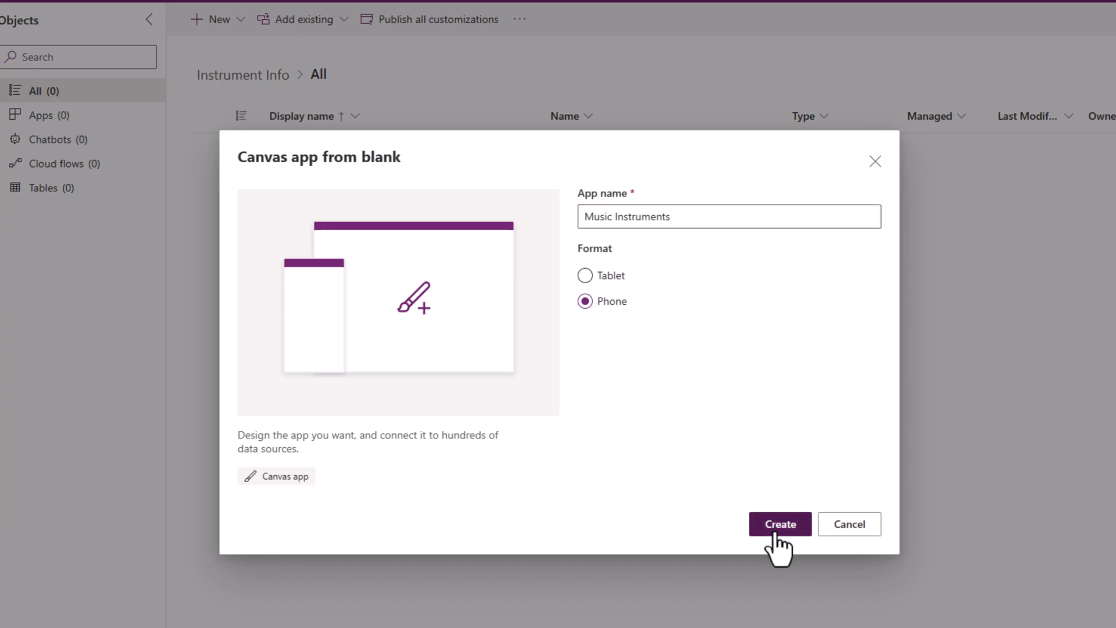
left_click(779, 524)
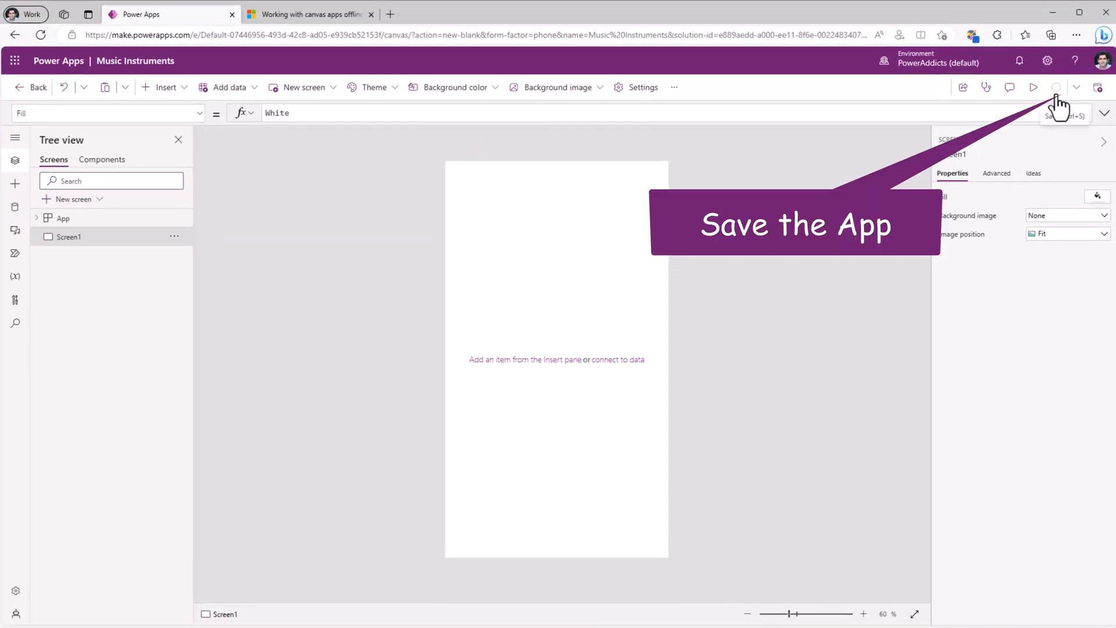
left_click(1056, 87)
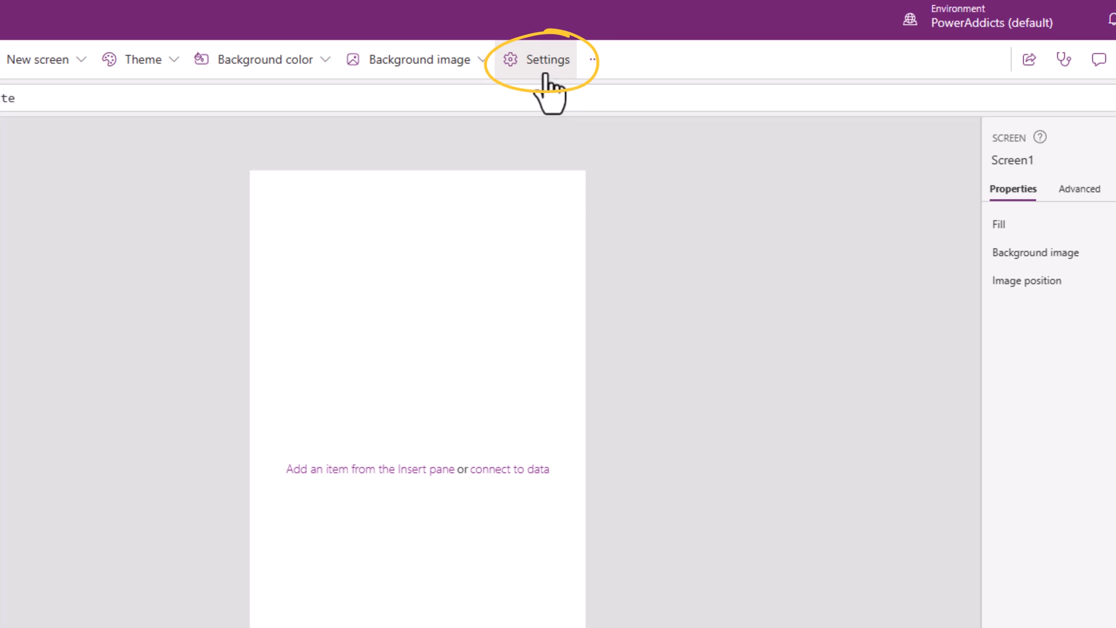
Apply authoring version 3.23053.41 from Settings > Support and reload Studio
left_click(546, 59)
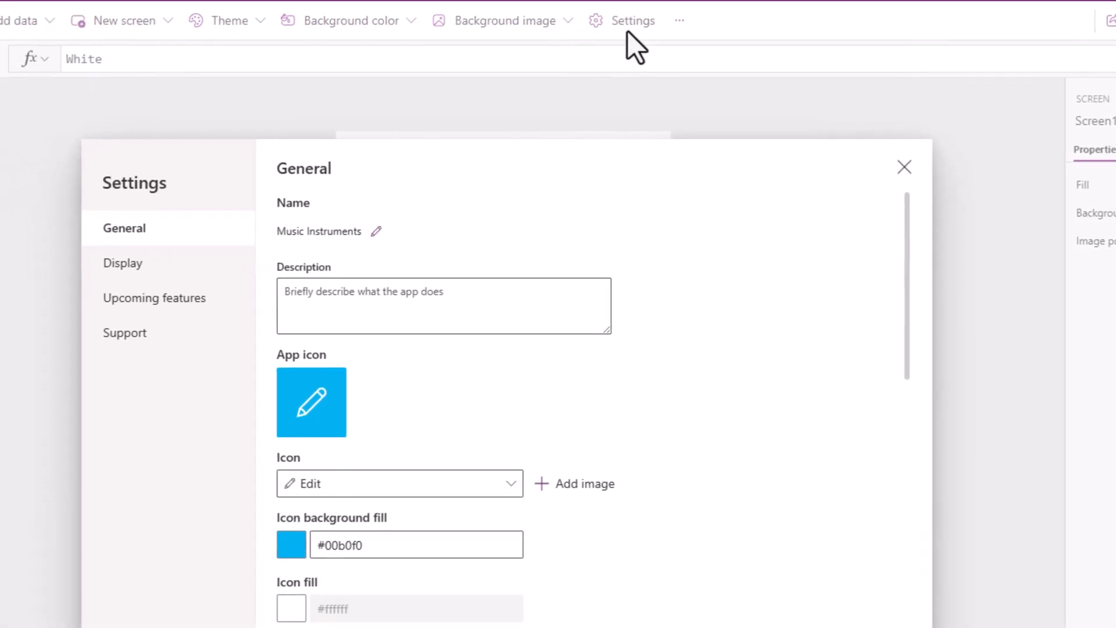
left_click(124, 332)
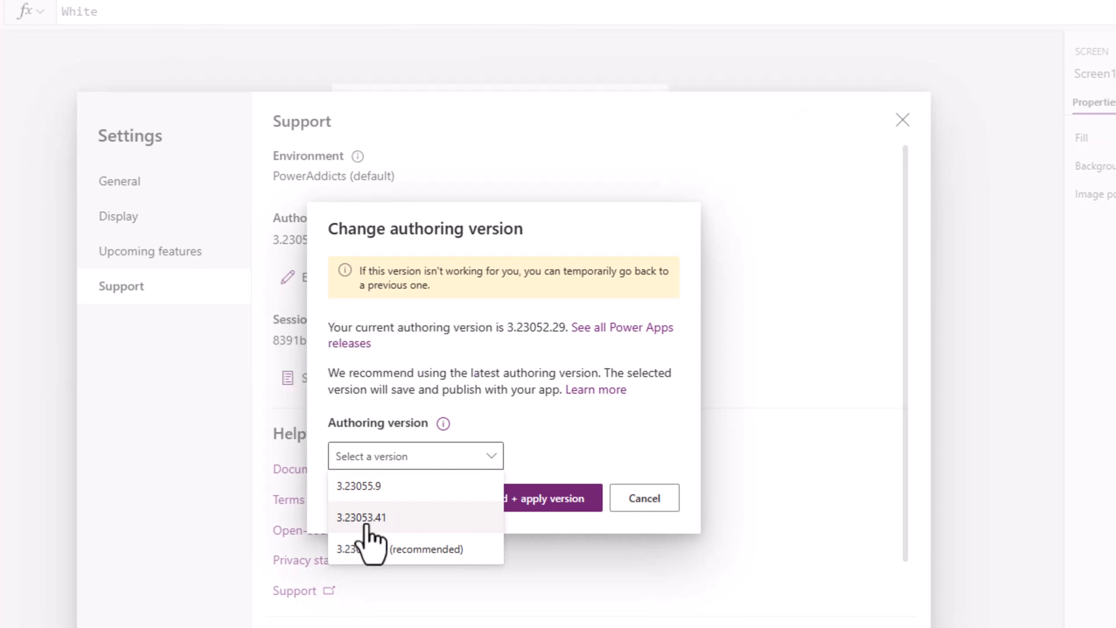
left_click(361, 517)
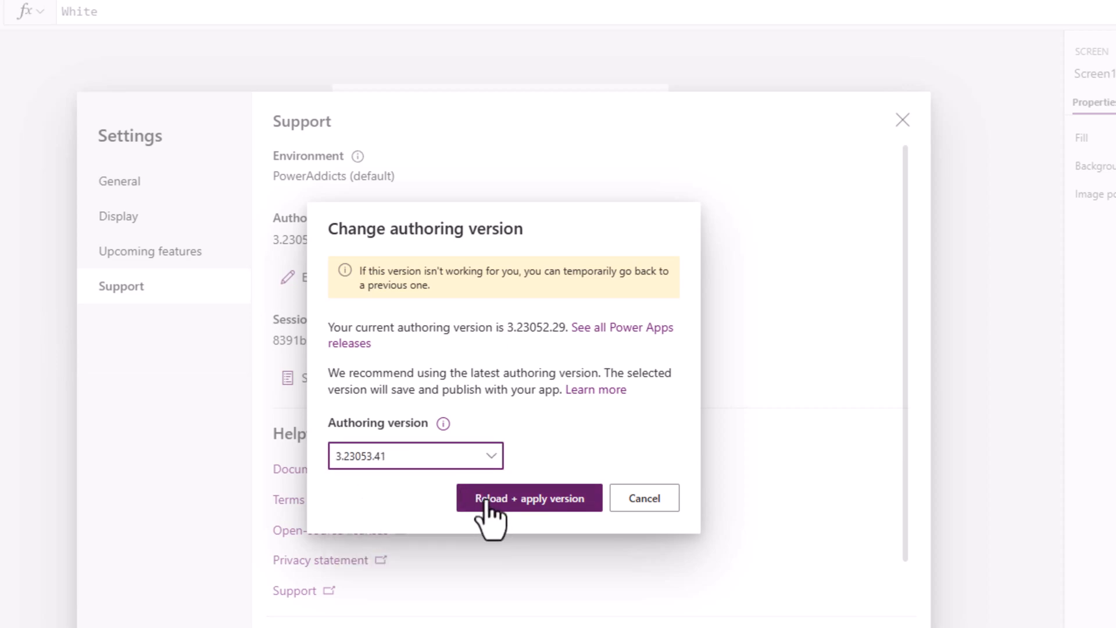
left_click(528, 498)
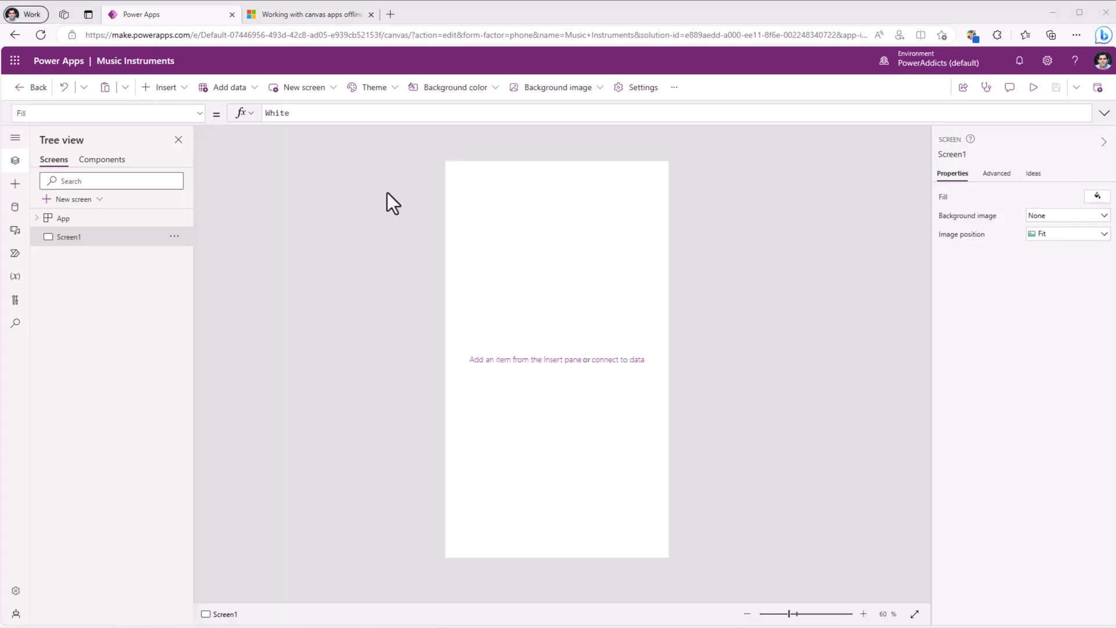
mouse_move(641, 86)
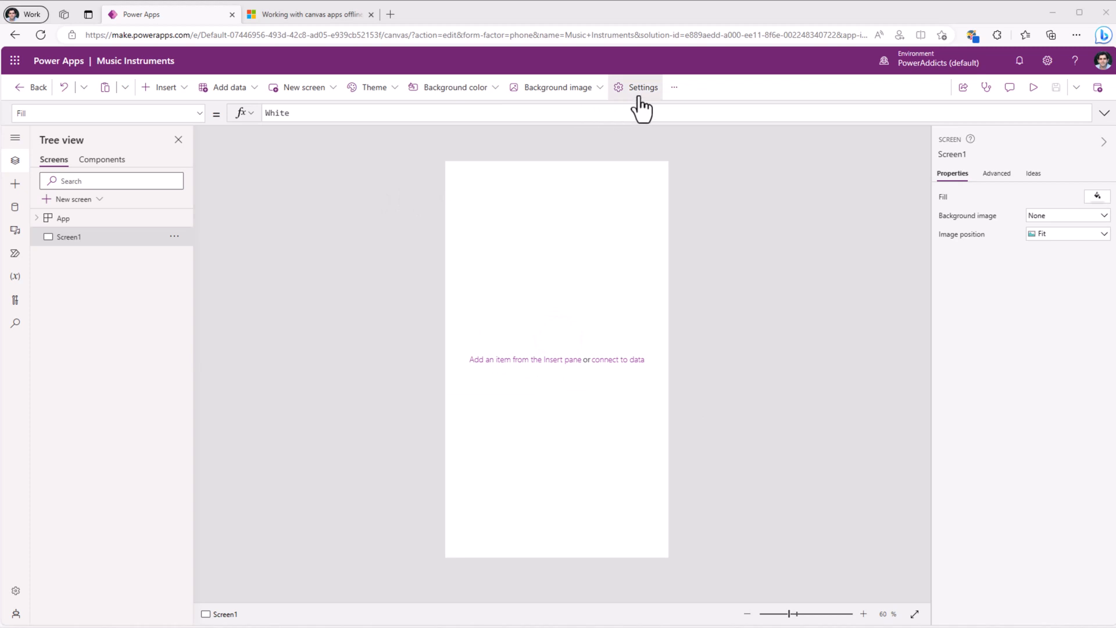
left_click(641, 87)
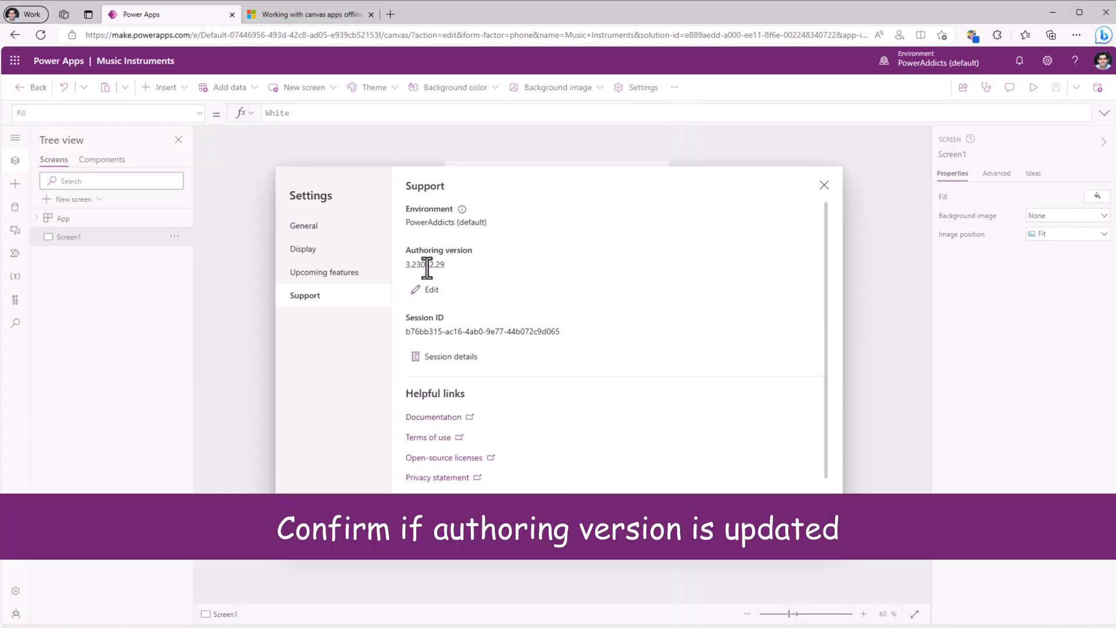
left_click(431, 289)
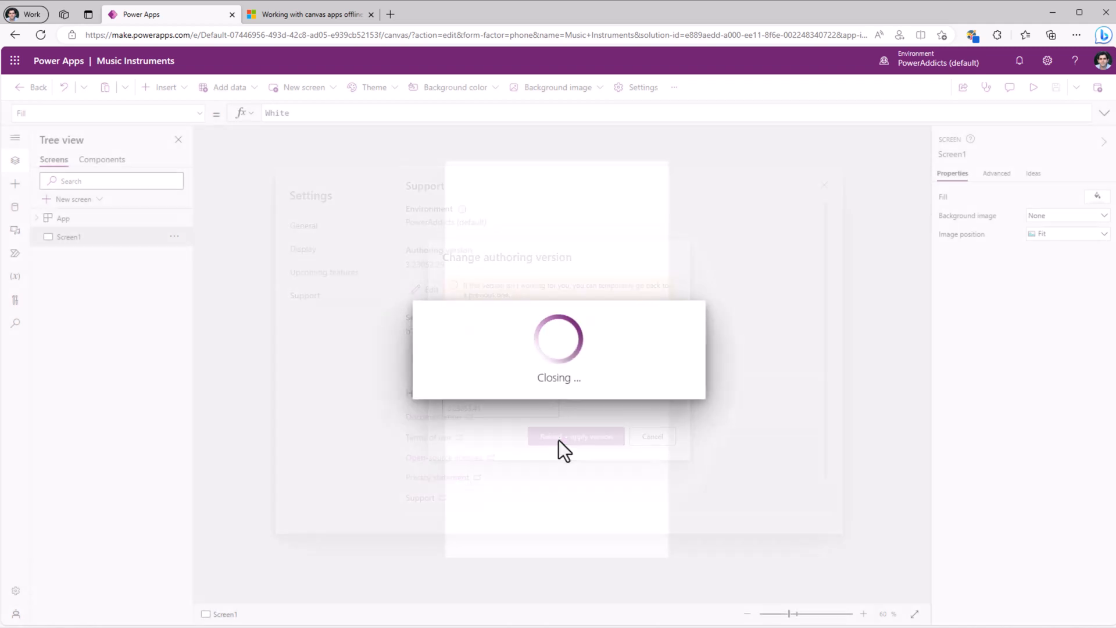
left_click(574, 435)
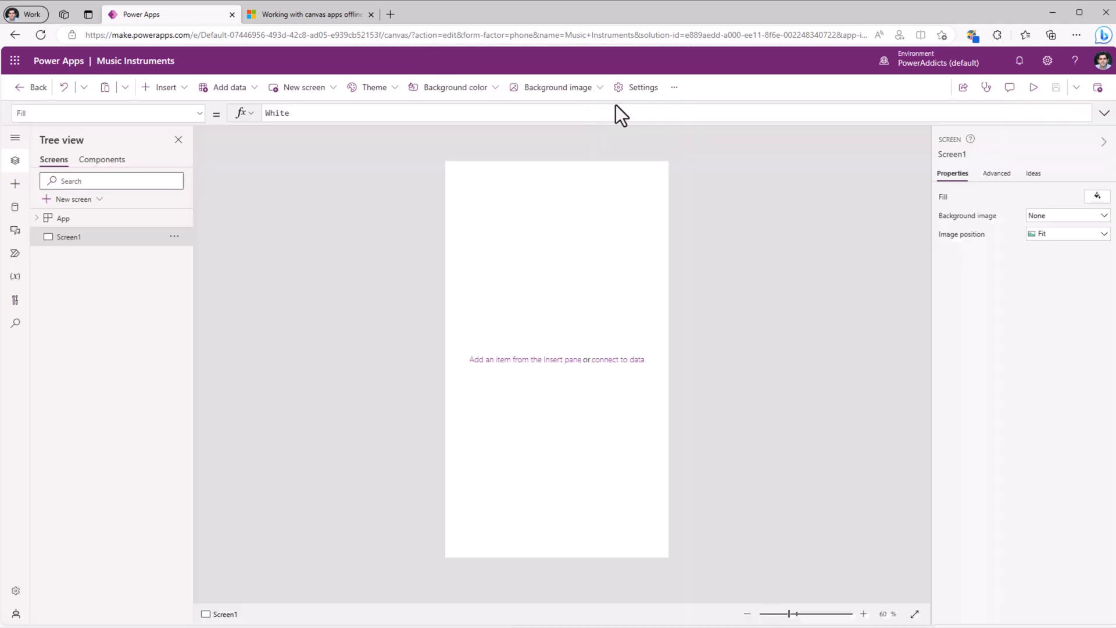
Search upcoming features for 'offl' and switch the experimental Dataverse offline feature On
left_click(641, 87)
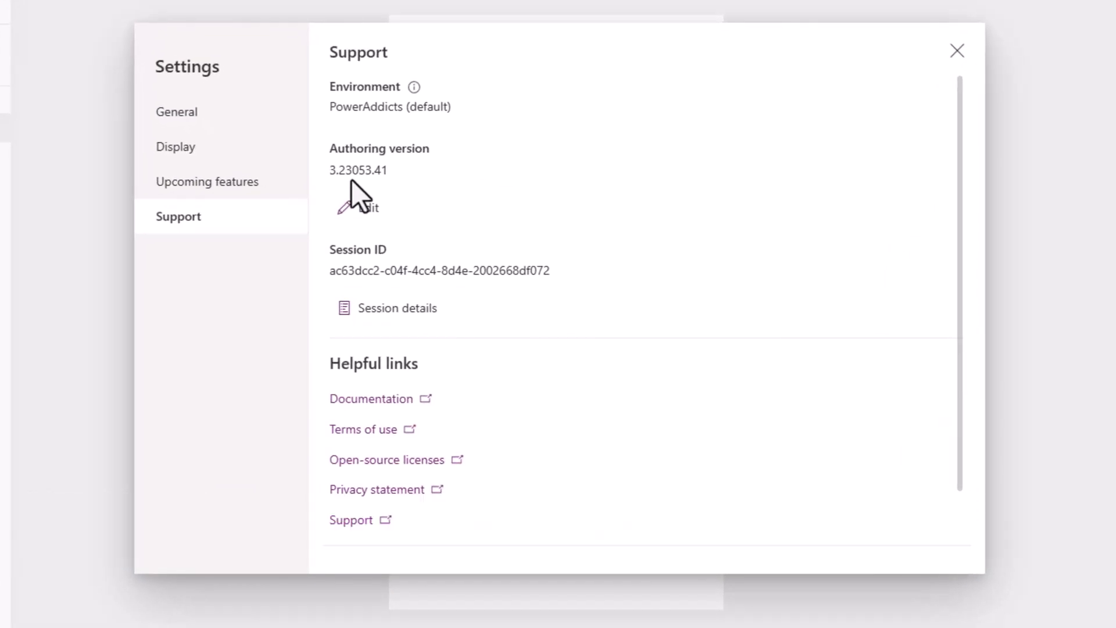
left_click(206, 182)
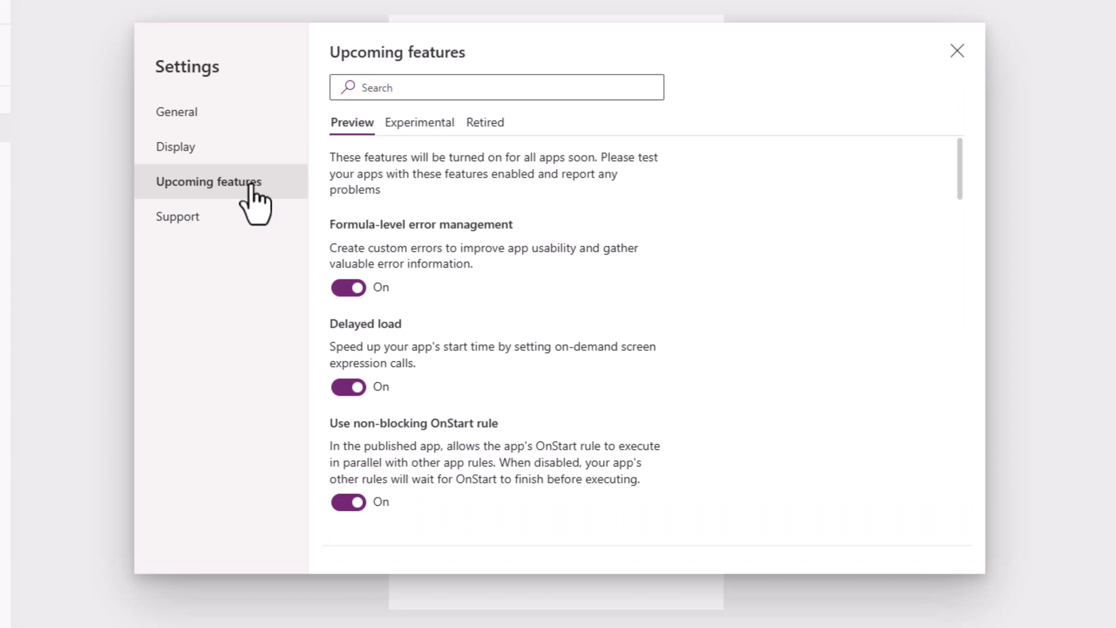
type("offline")
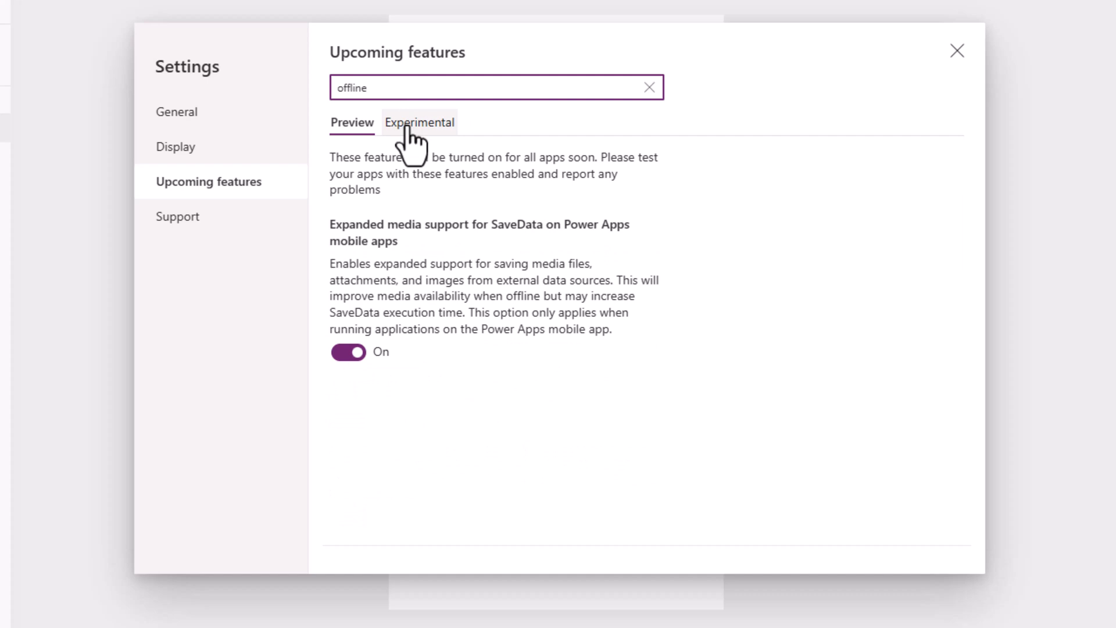
left_click(419, 122)
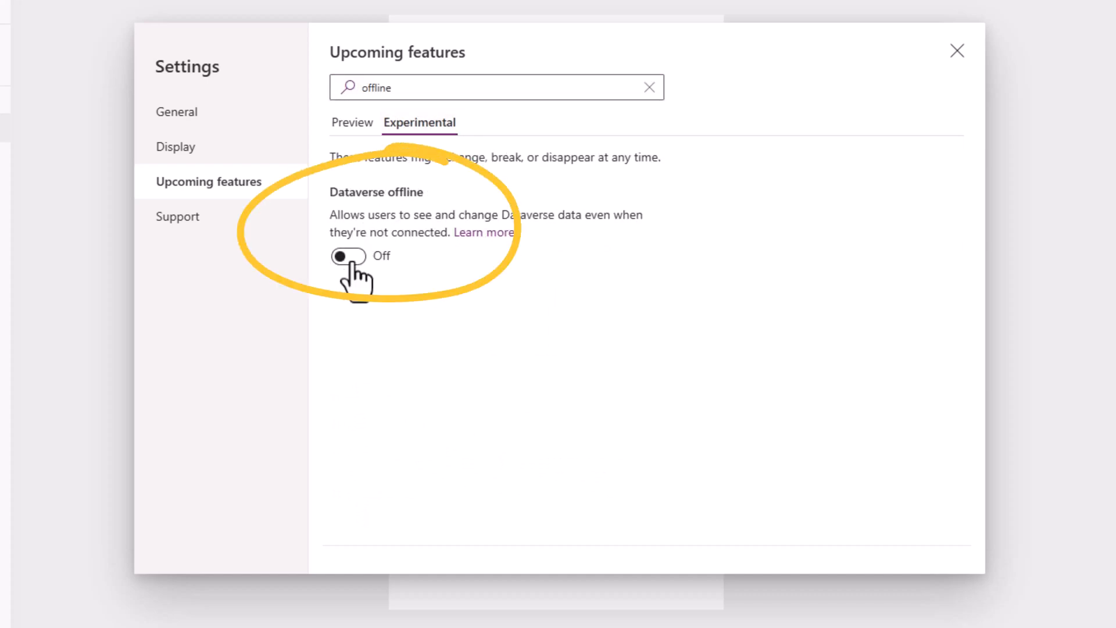
left_click(347, 256)
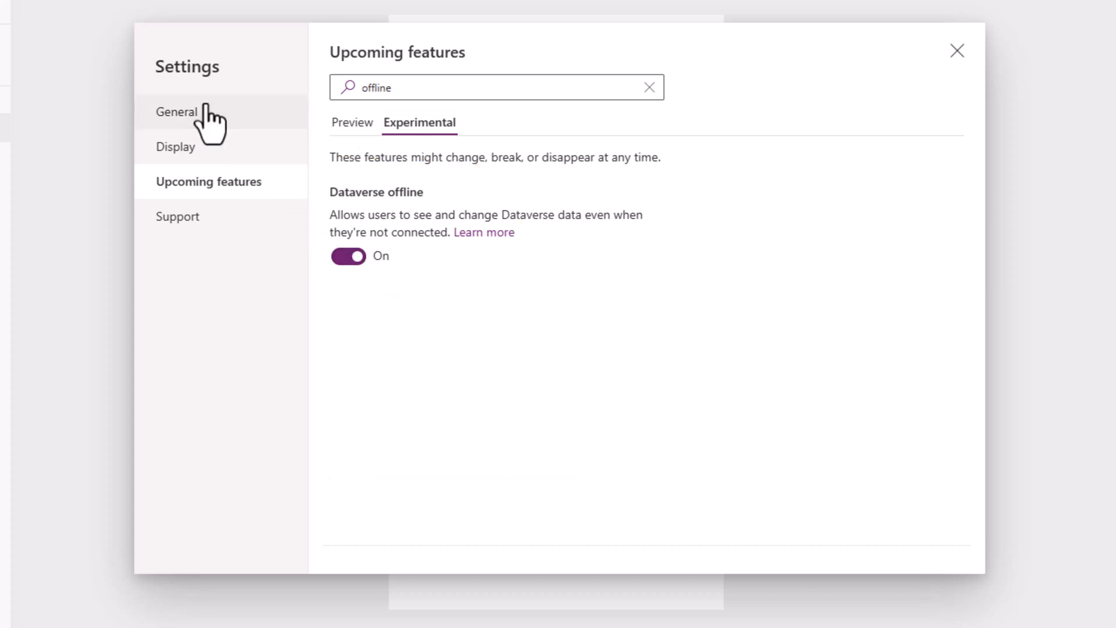
left_click(176, 111)
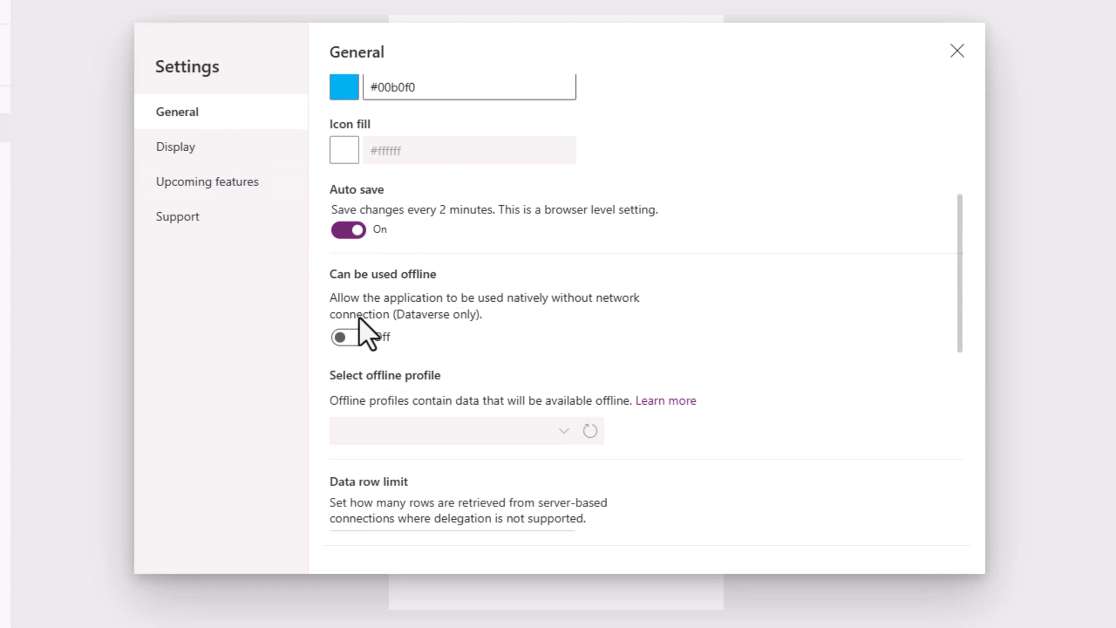
Toggle 'Can be used offline' On, keeping the auto-generated offline profile
left_click(348, 336)
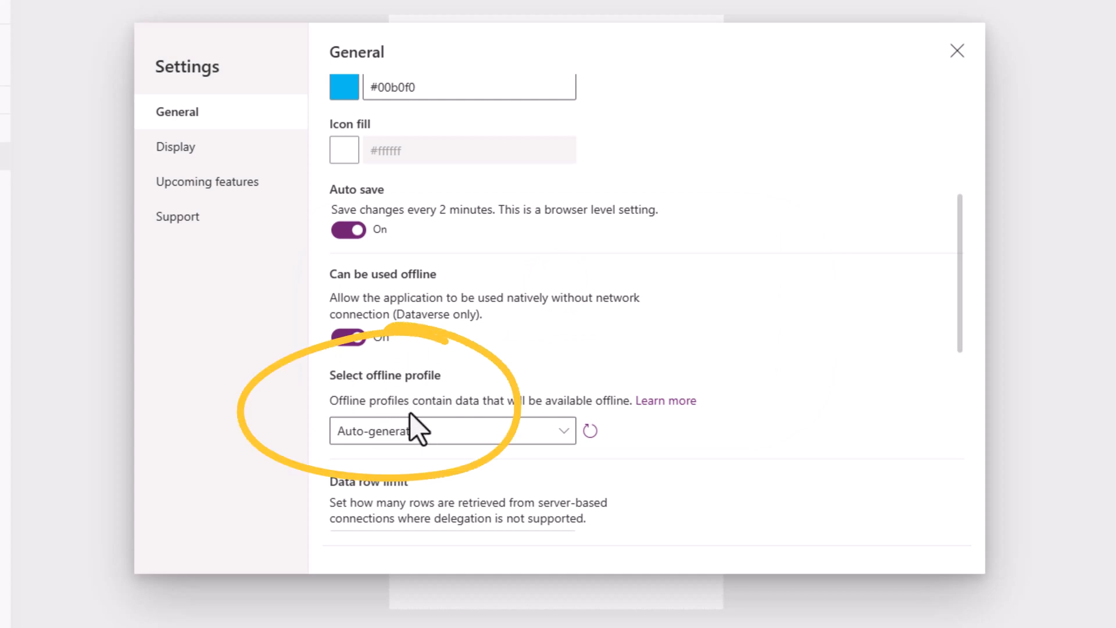
mouse_move(456, 403)
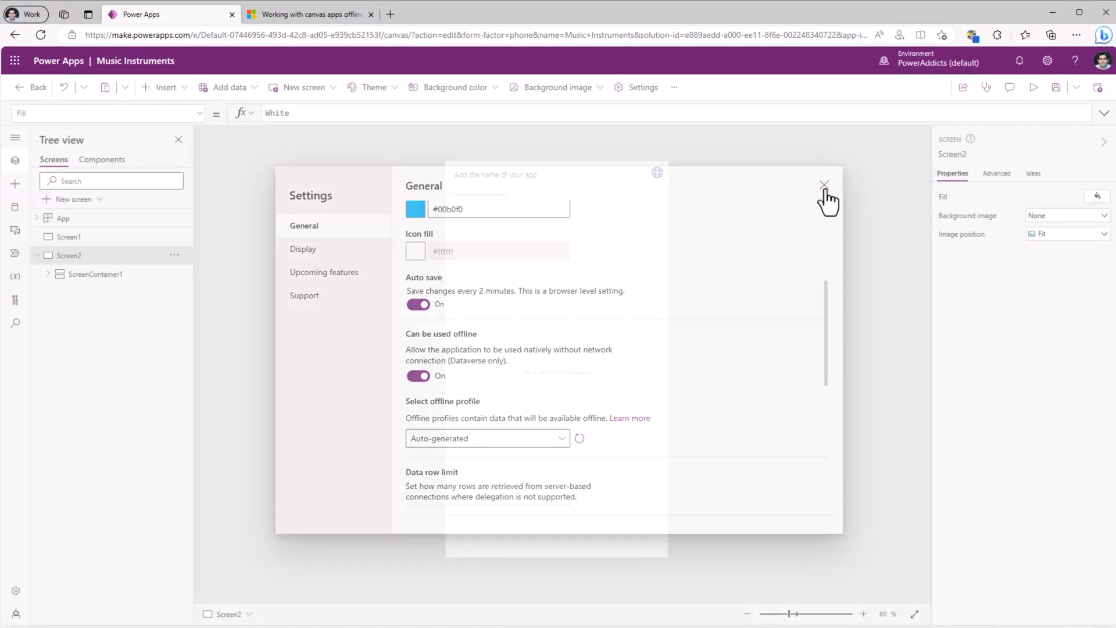
Select Offline sync Icon1 in Screen2 and expand its Connection.Sync Icon formula
left_click(824, 183)
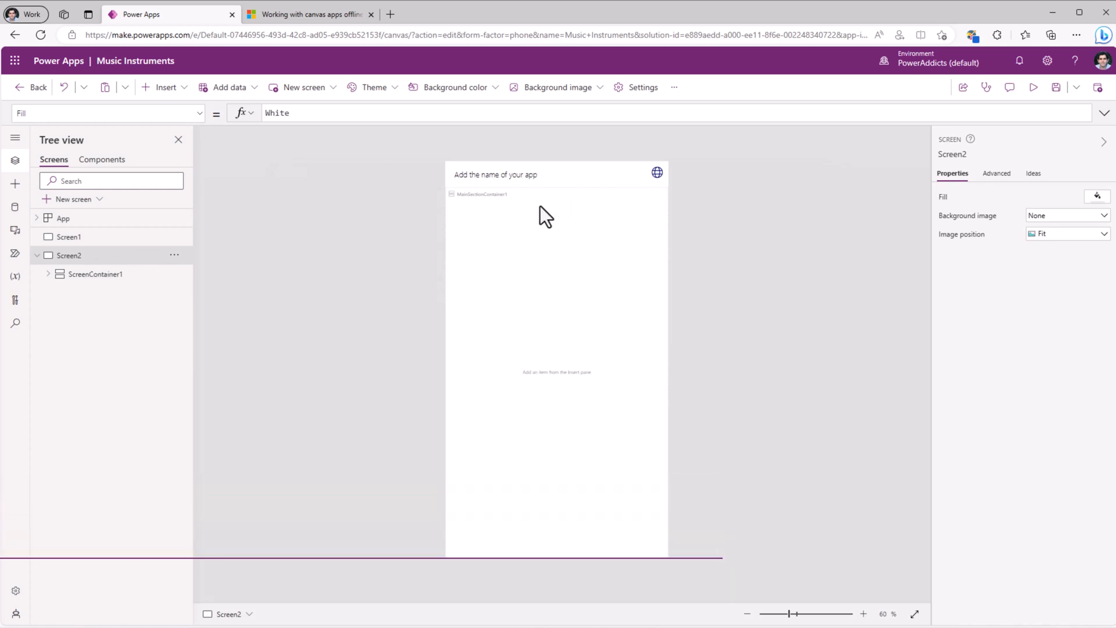
left_click(48, 273)
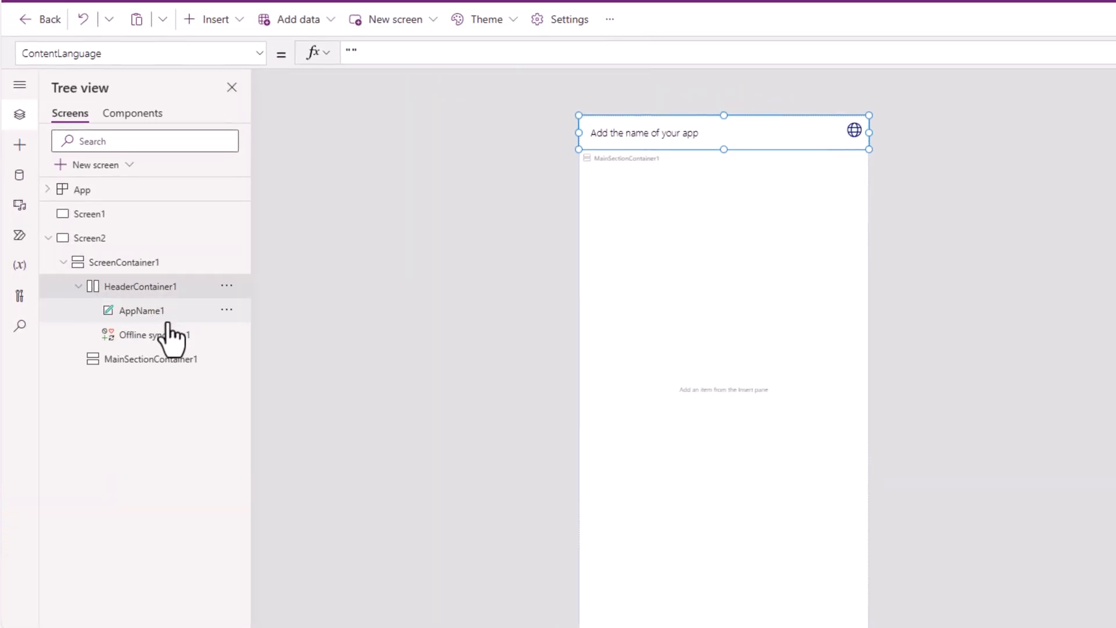
left_click(153, 334)
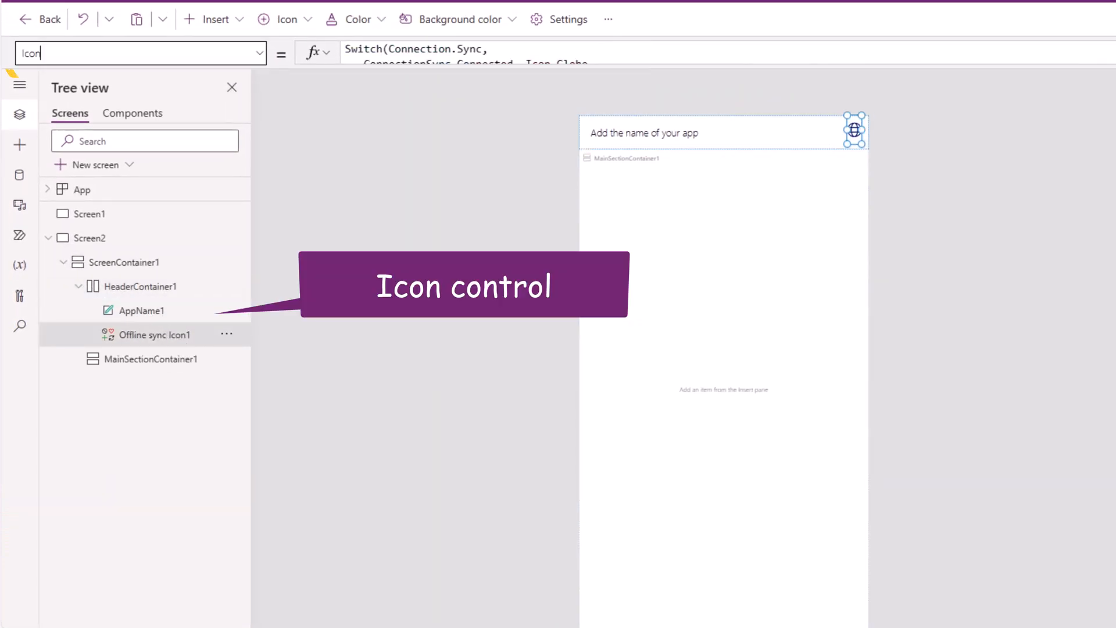
left_click(498, 53)
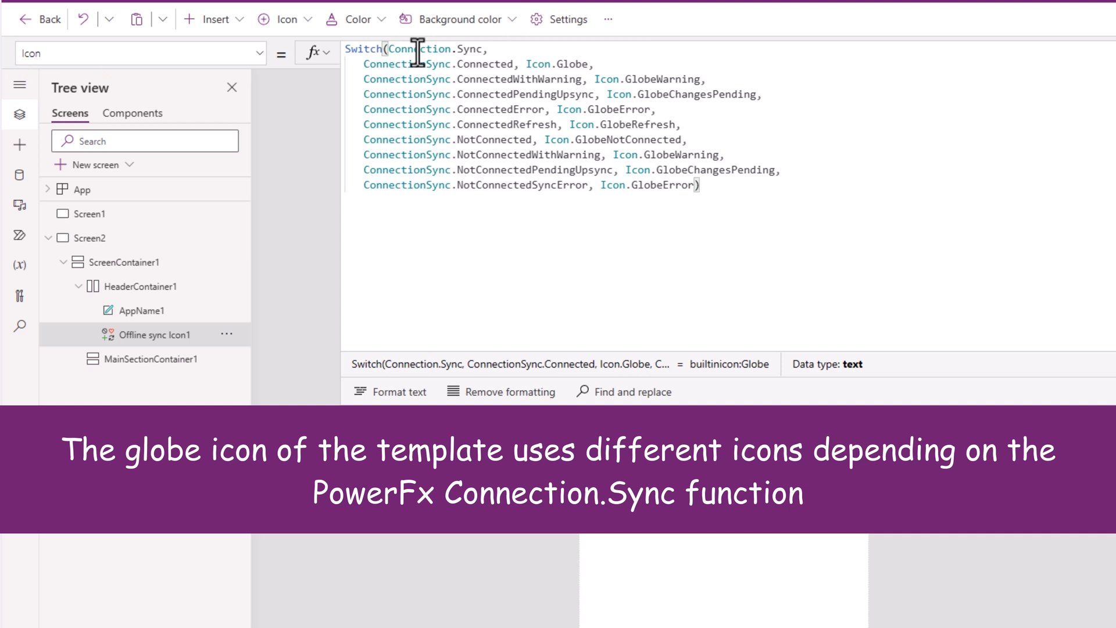
double_click(486, 64)
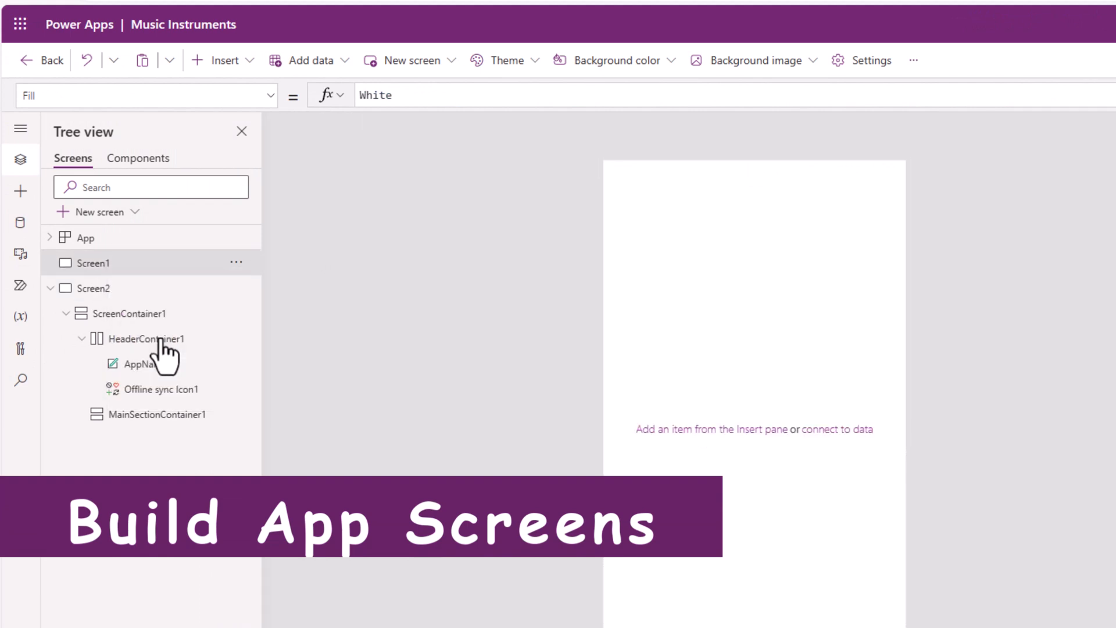
Set AppName1's Text to "Music Instruments"
left_click(92, 262)
type("\"M")
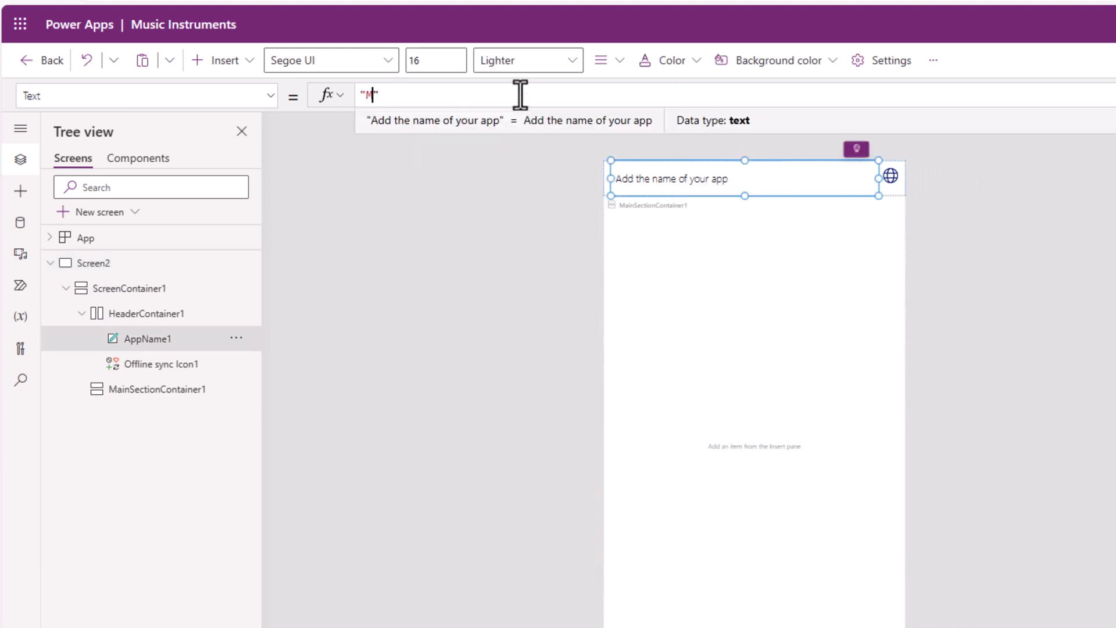
type("usic Instruments")
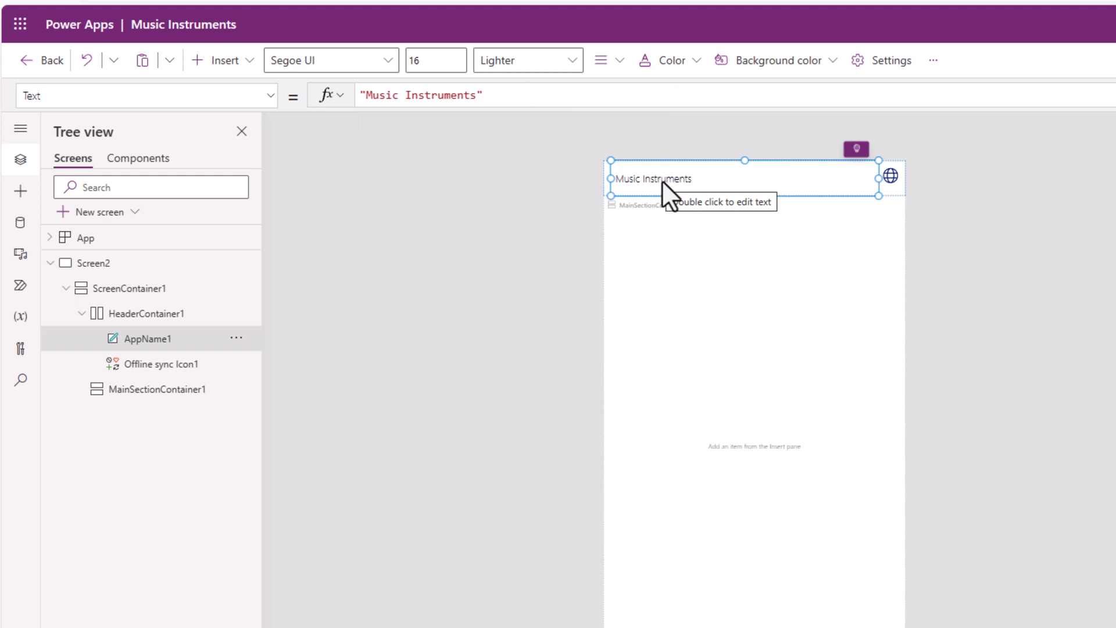
left_click(164, 389)
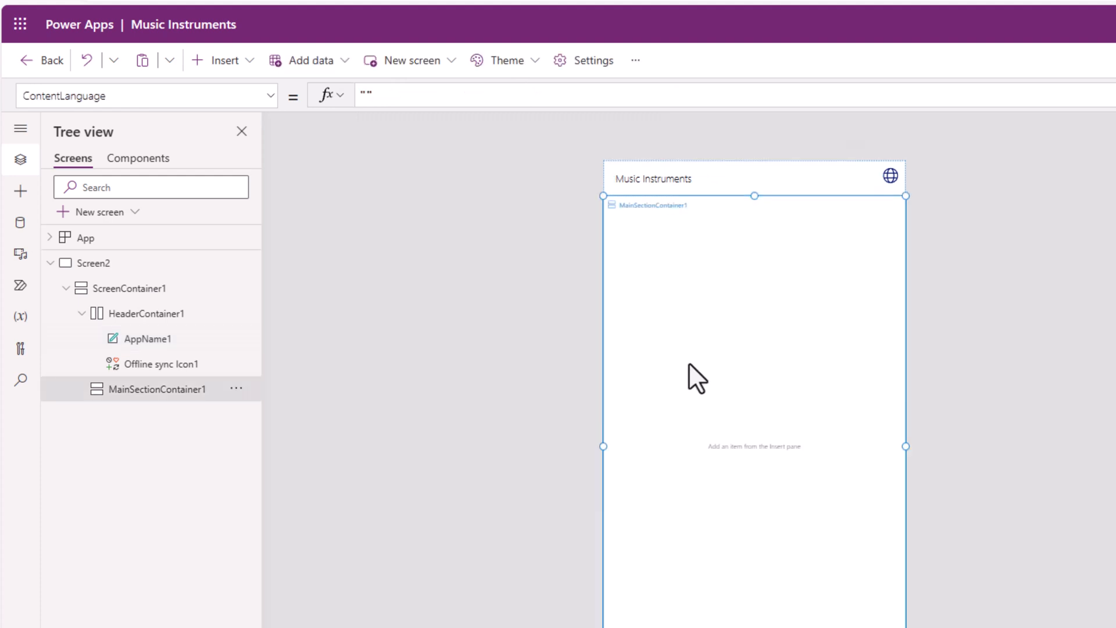
mouse_move(672, 295)
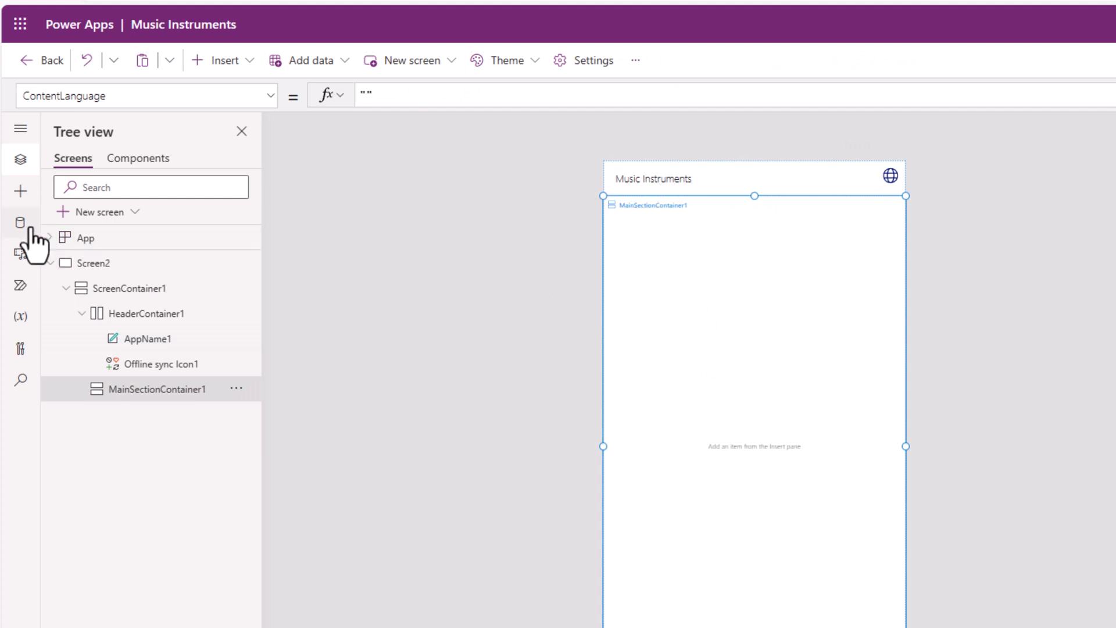
Add the Music Instruments Dataverse table as a data source by searching 'music'
left_click(20, 223)
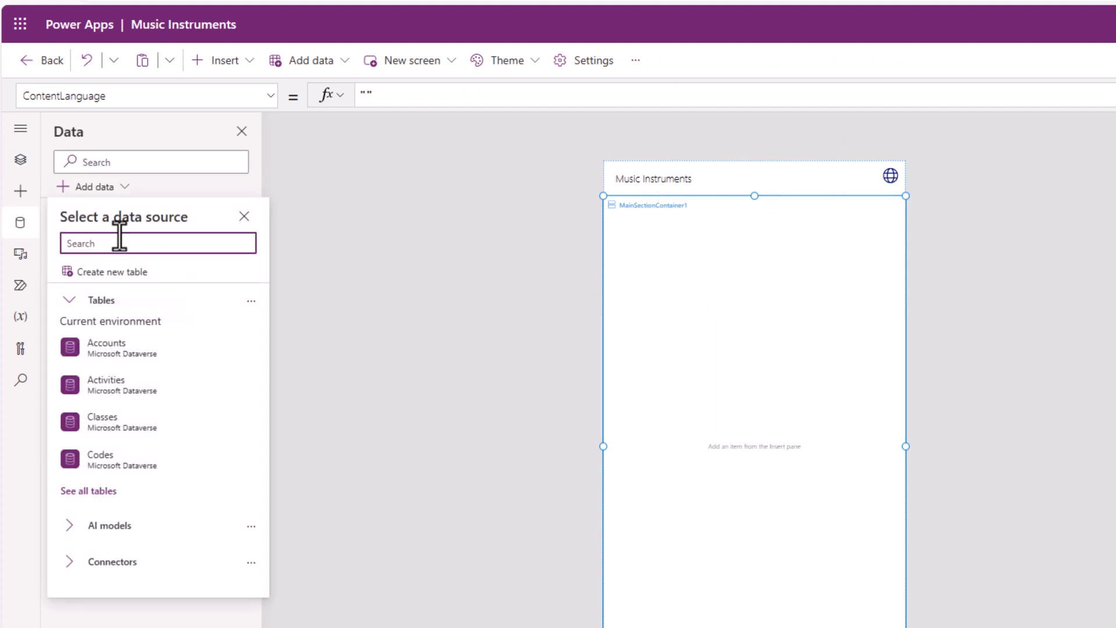
type("music")
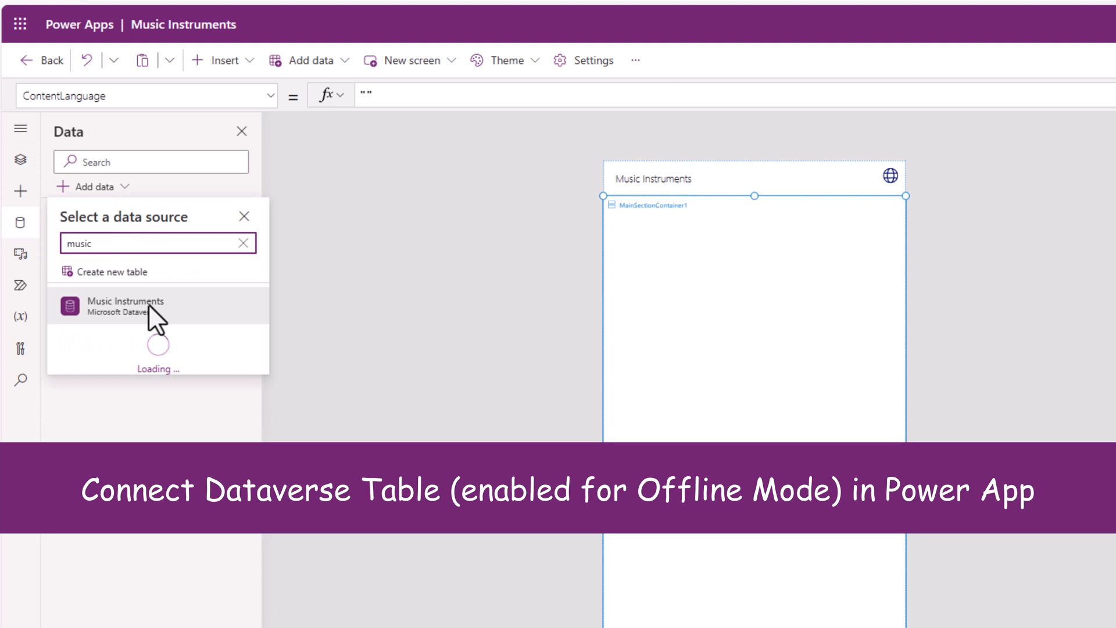
mouse_move(126, 305)
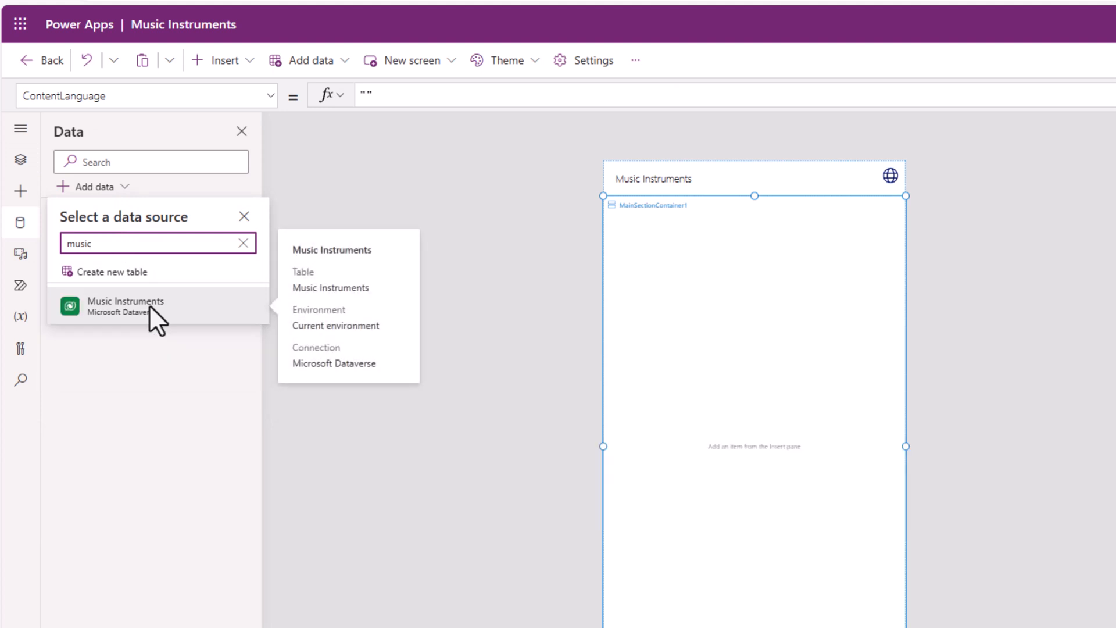
left_click(126, 306)
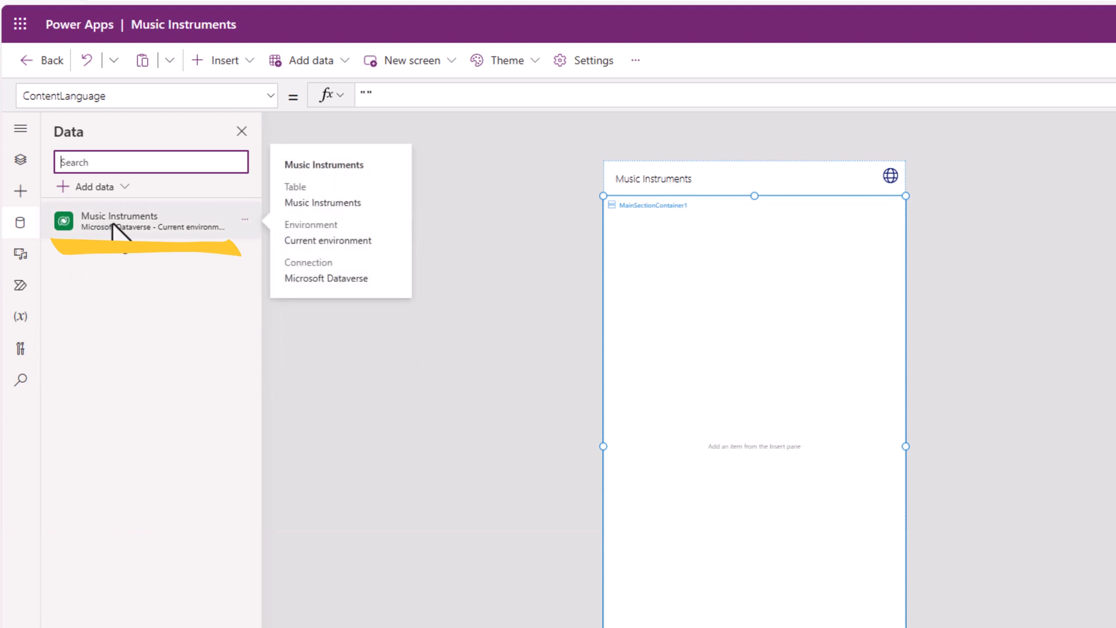
left_click(20, 158)
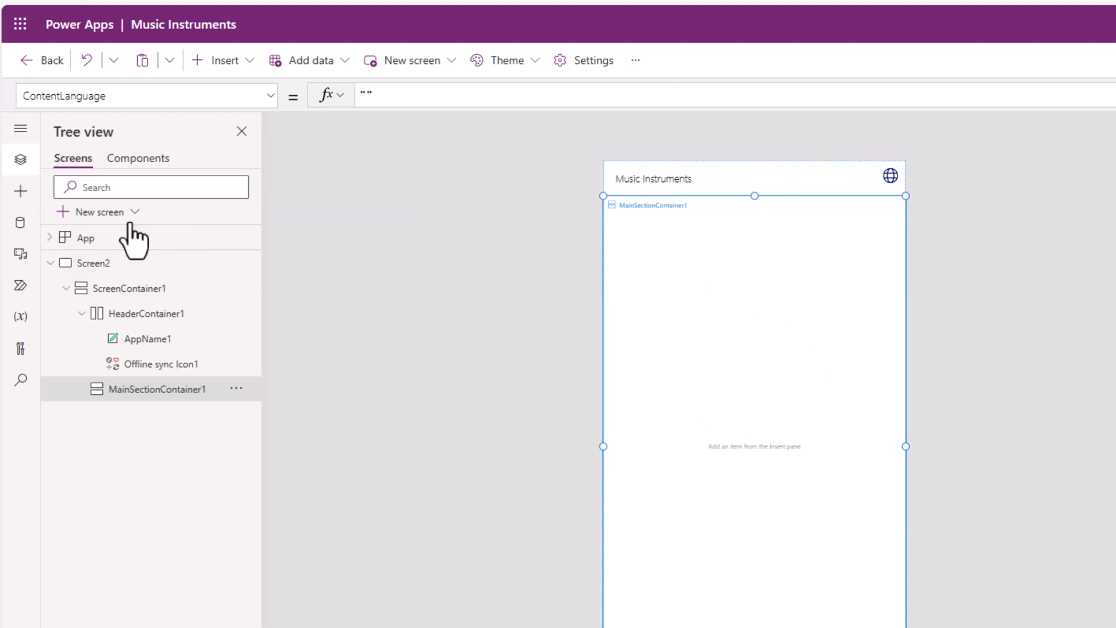
Insert a title-and-subtitle vertical gallery on Screen2 bound to Music Instruments
left_click(21, 190)
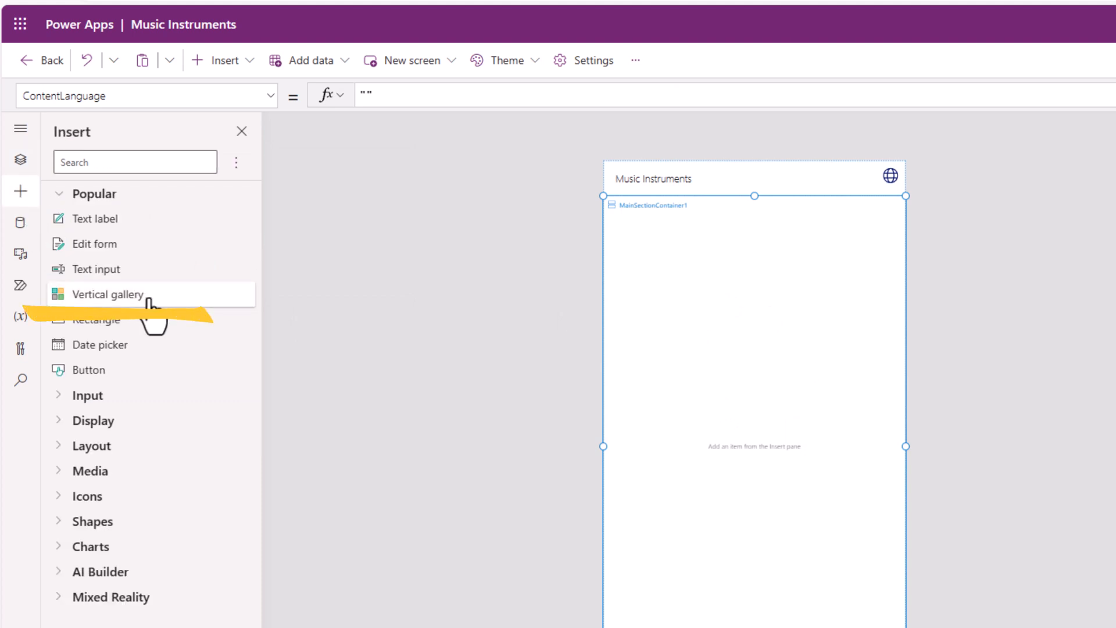
left_click(108, 294)
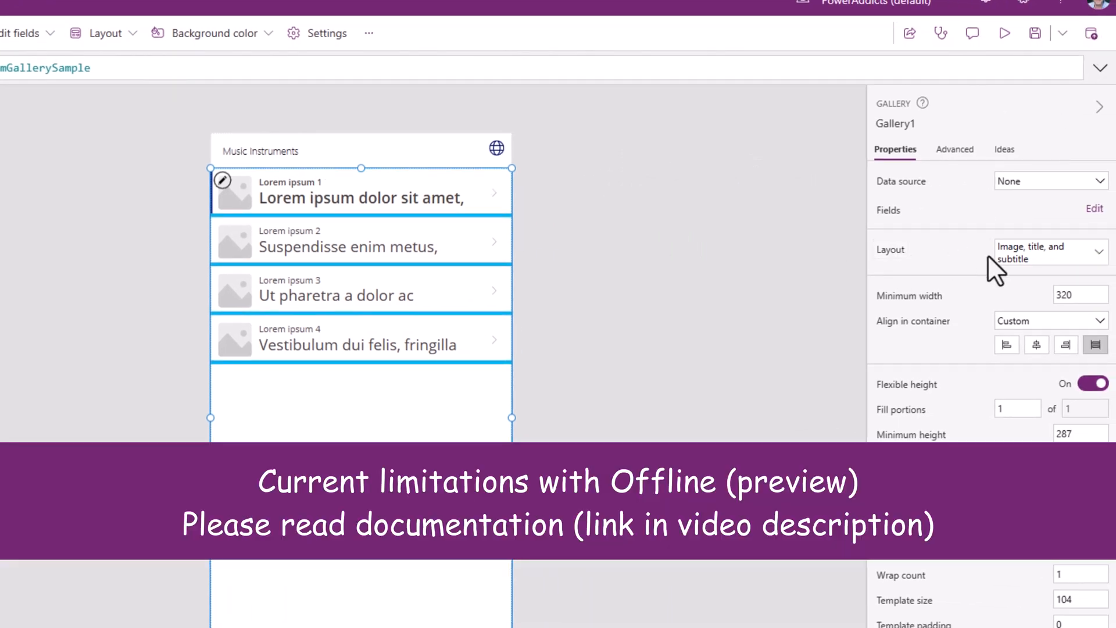
mouse_move(961, 273)
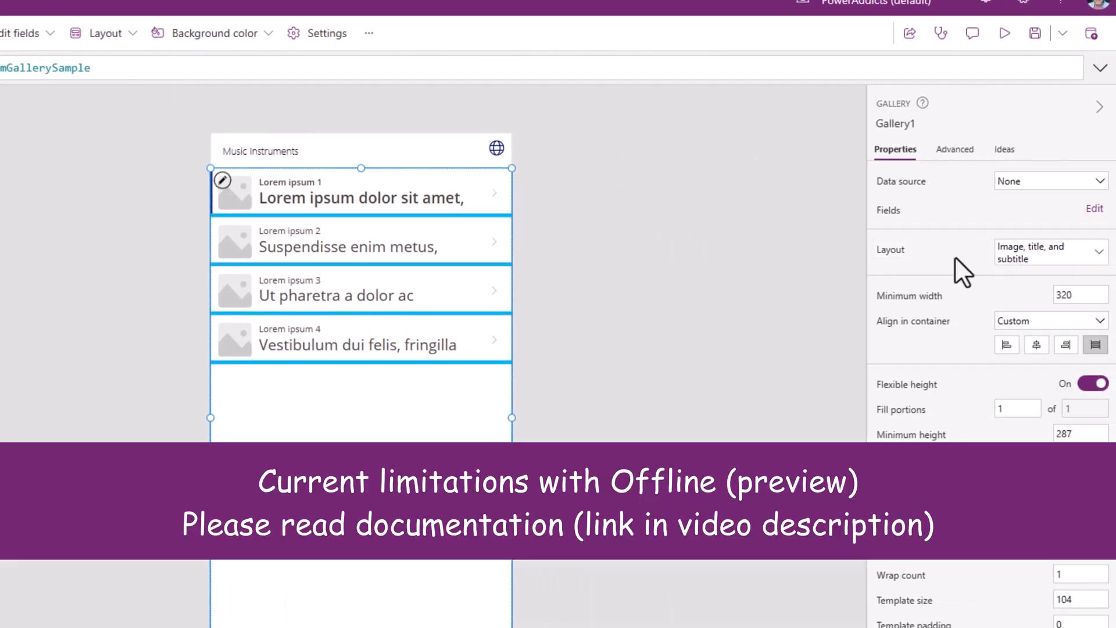
left_click(1049, 251)
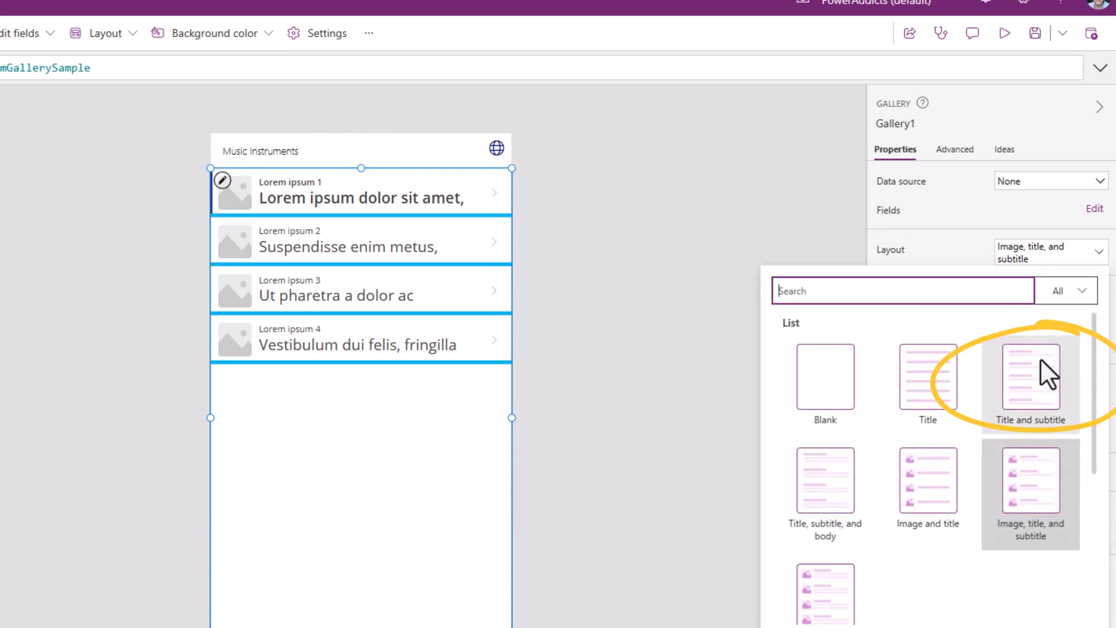
left_click(1030, 376)
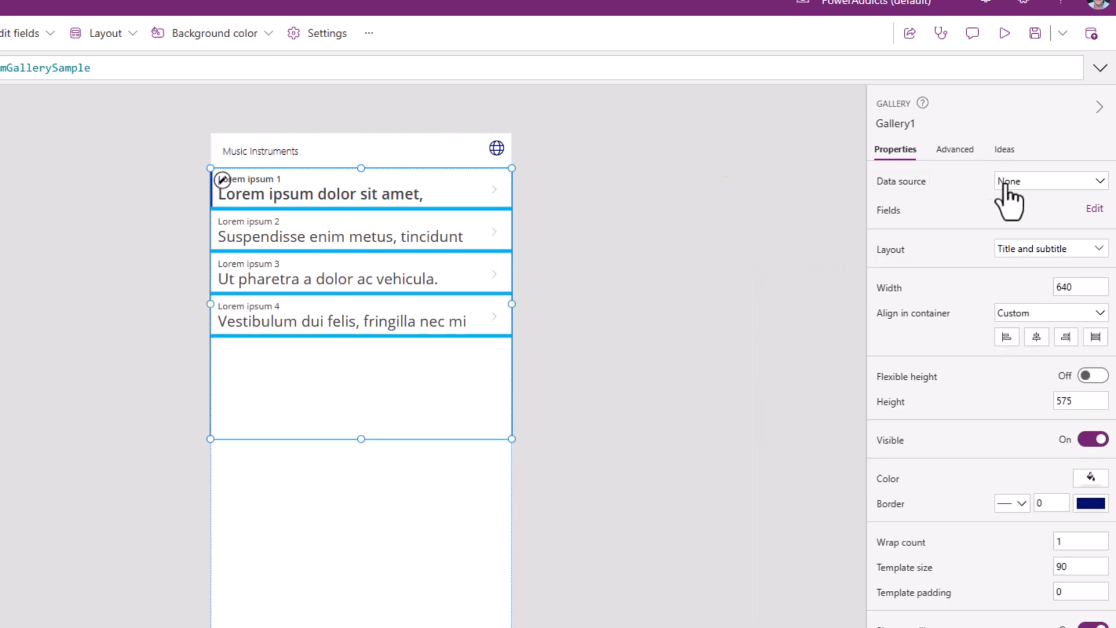
left_click(1035, 181)
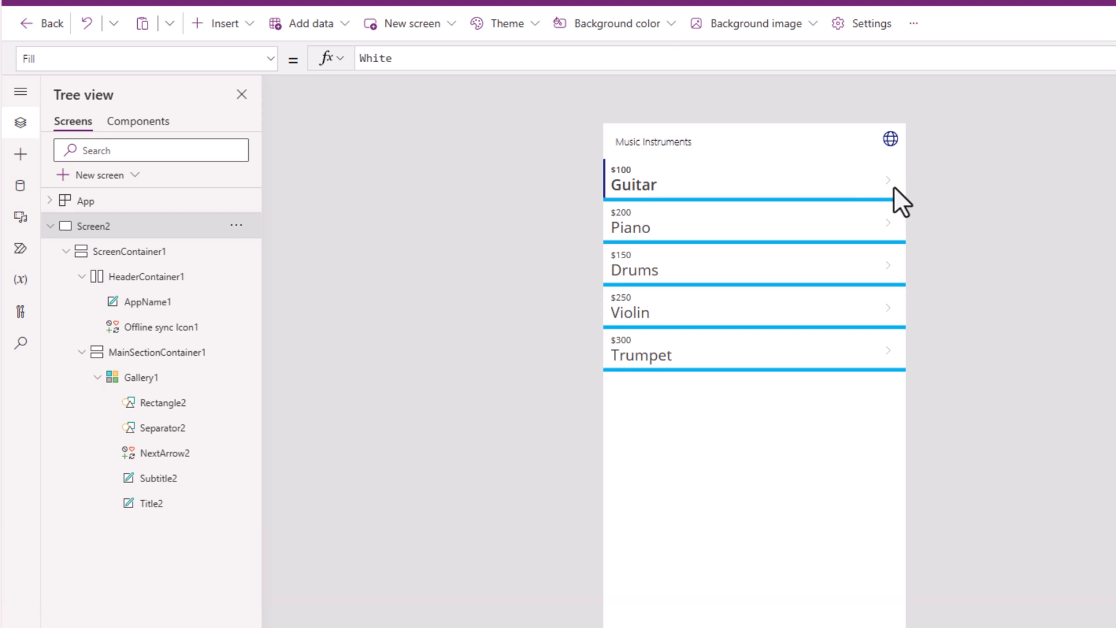
left_click(50, 225)
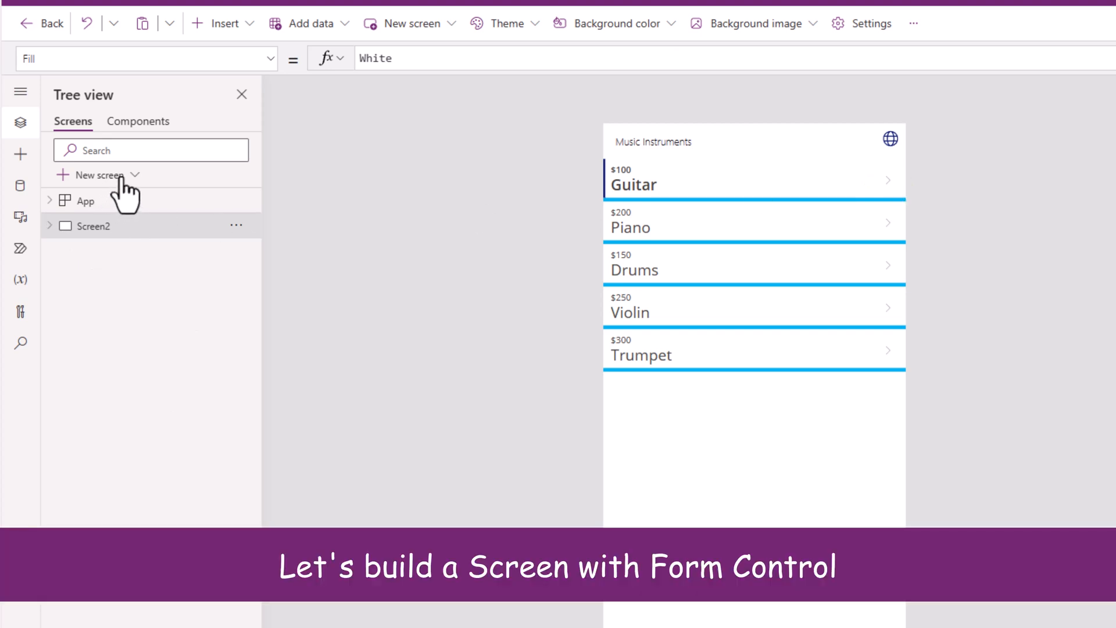
Add Screen3 from the header template with the offline sync icon
left_click(96, 174)
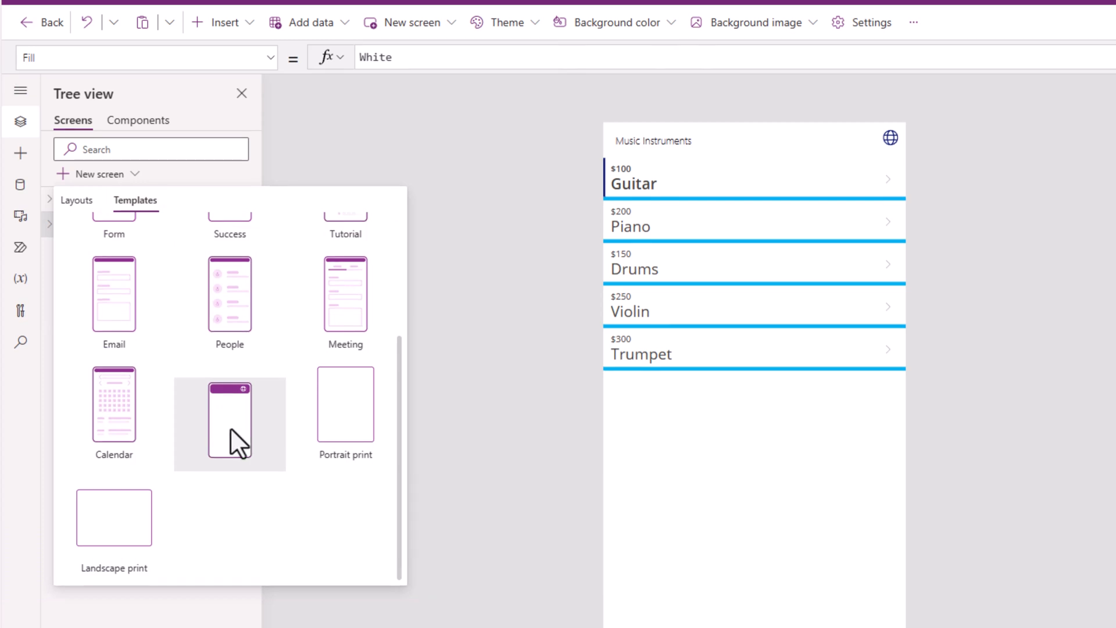
left_click(229, 404)
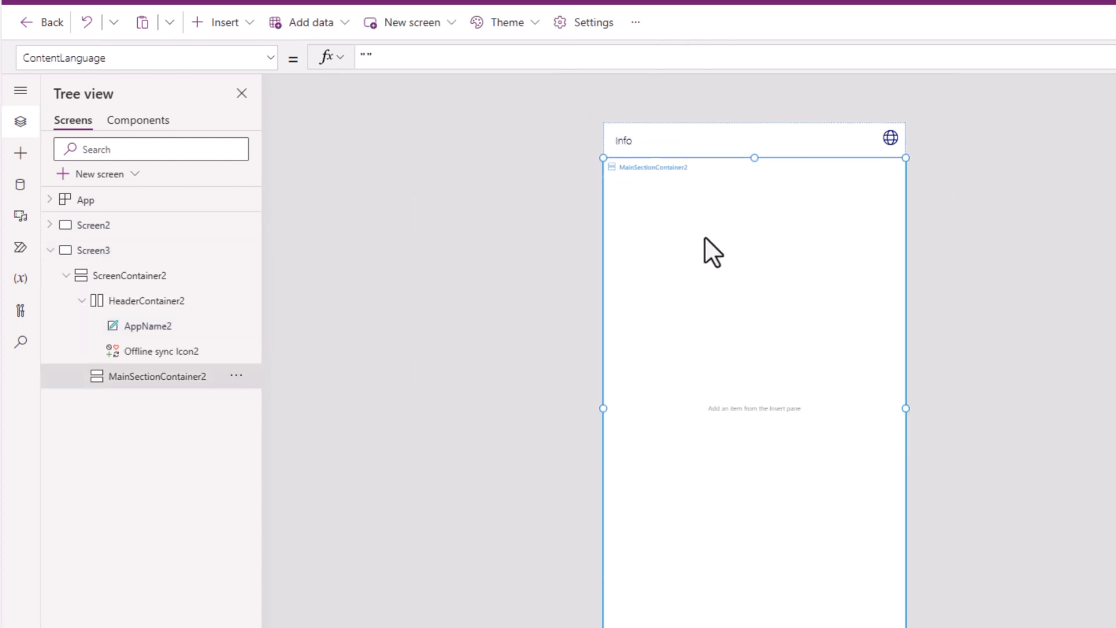
mouse_move(92, 225)
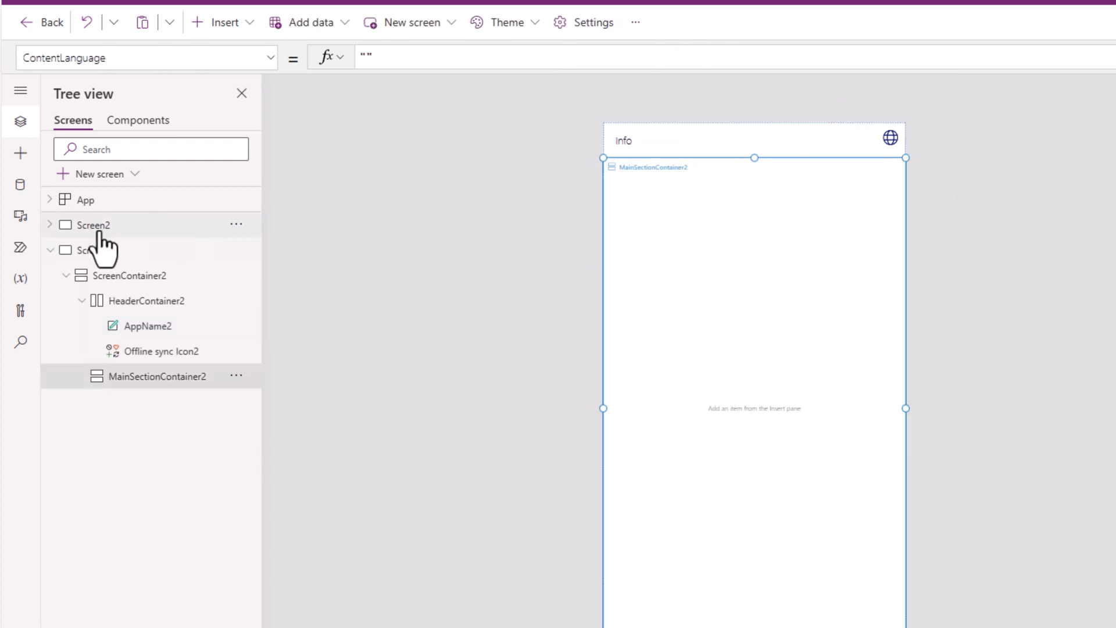
left_click(21, 152)
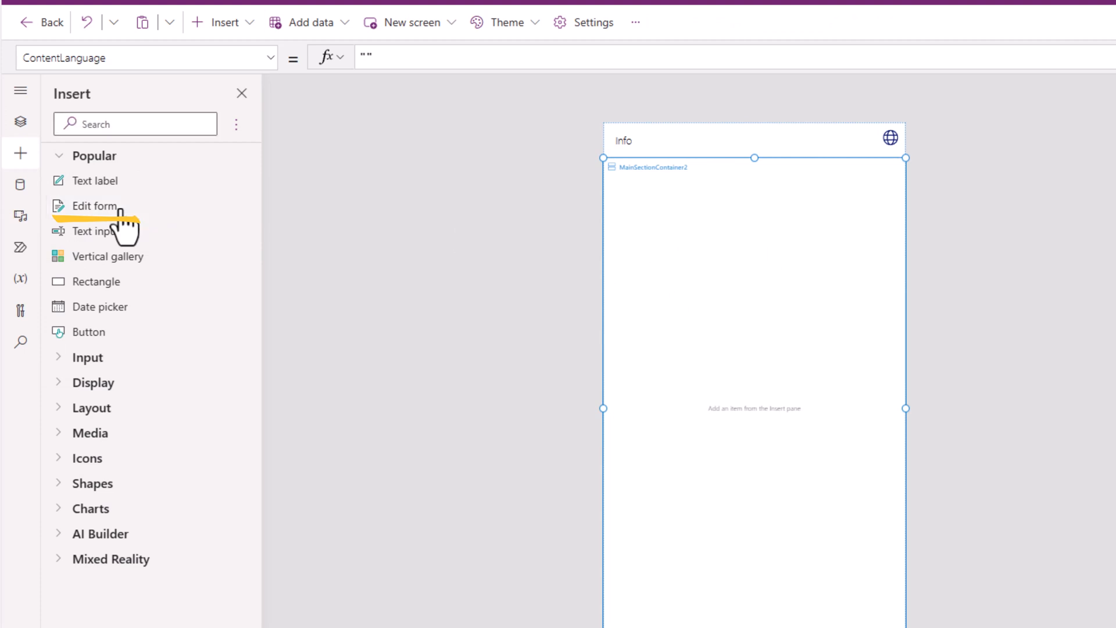
Insert an edit form on Screen3 and add the Name, Price and Type fields
left_click(95, 206)
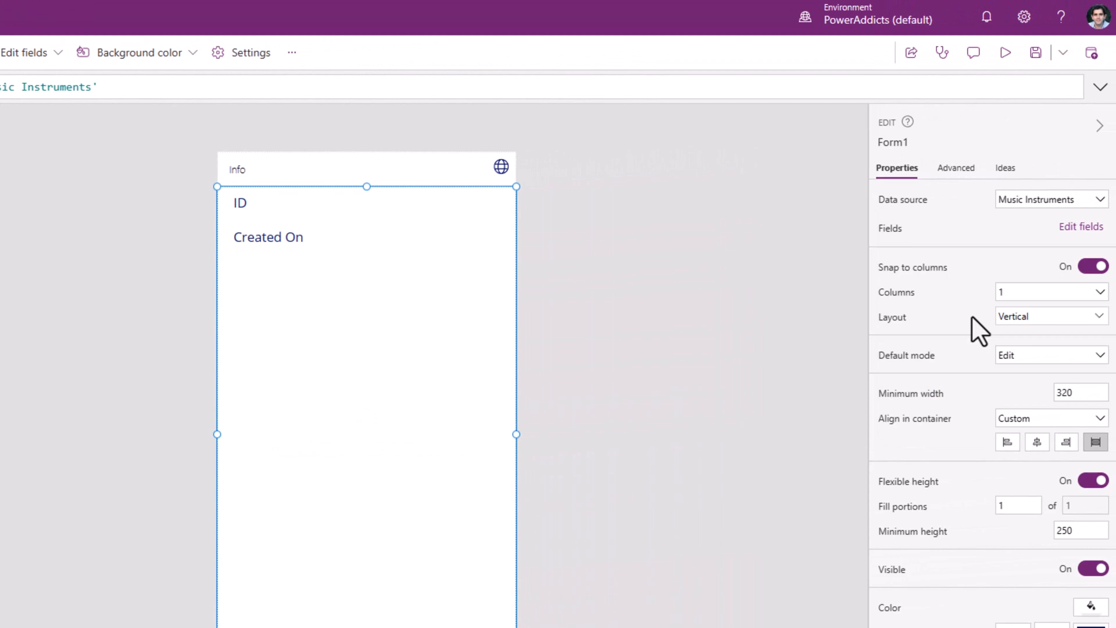
left_click(1081, 226)
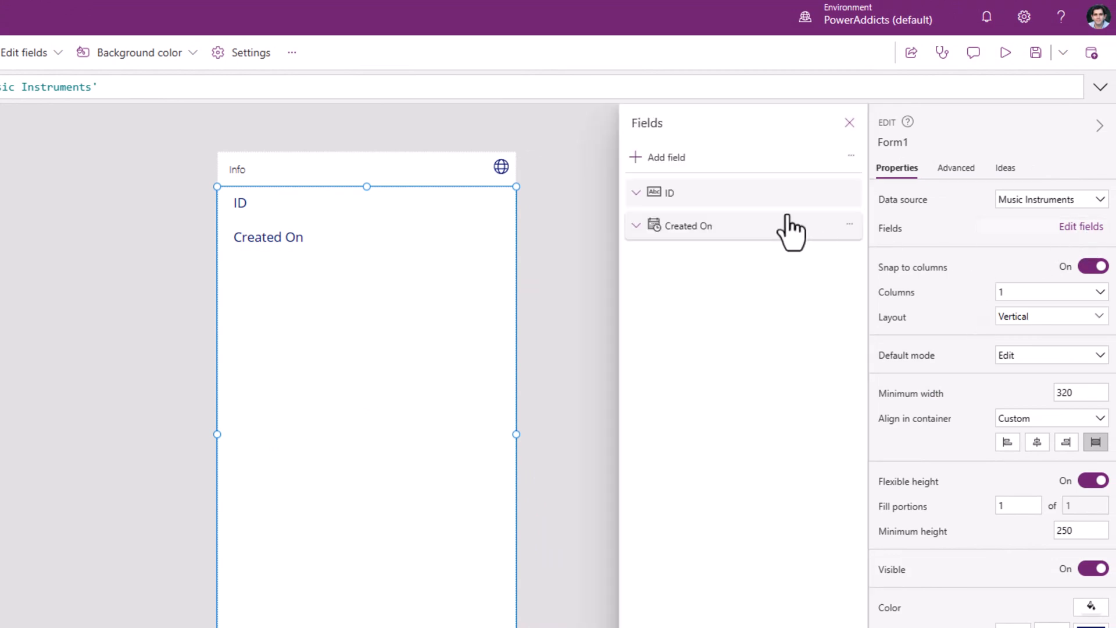
left_click(848, 225)
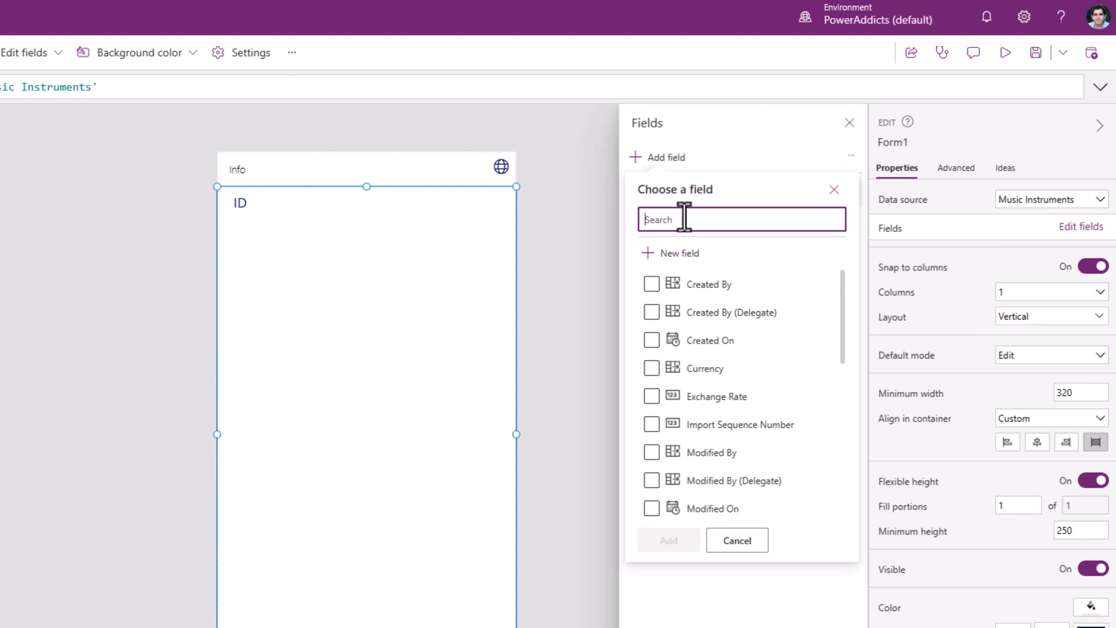
type("name")
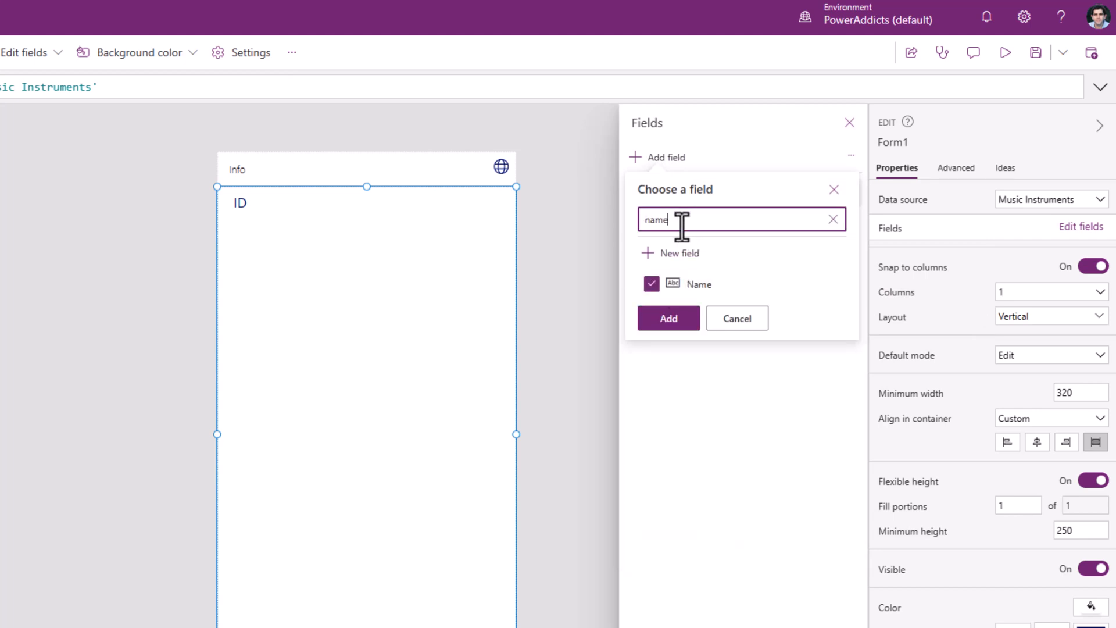
type("price")
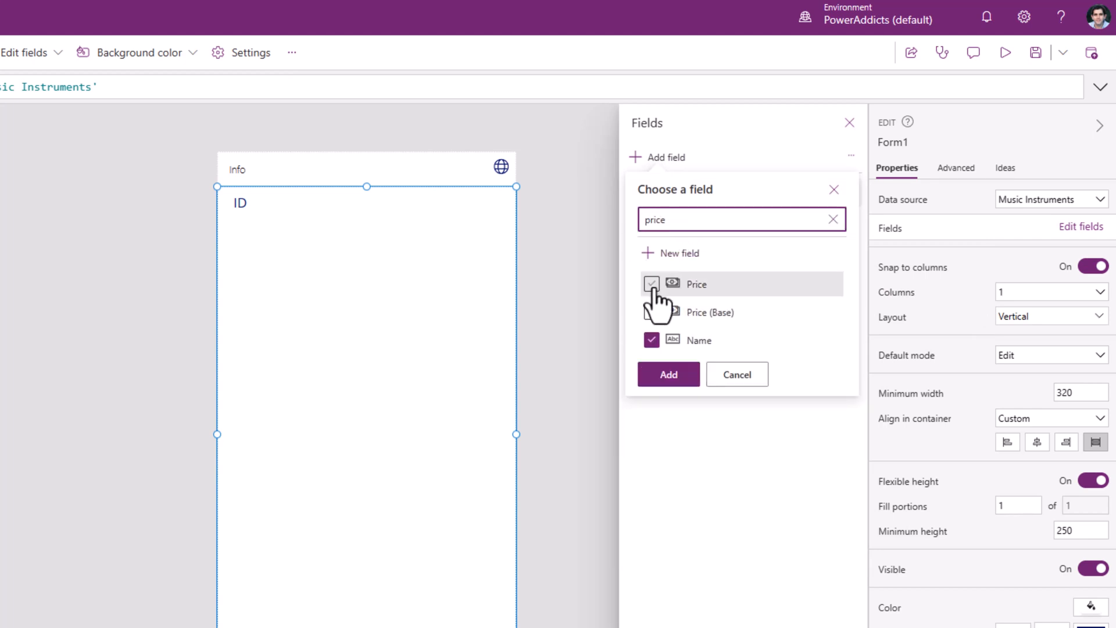
type("type")
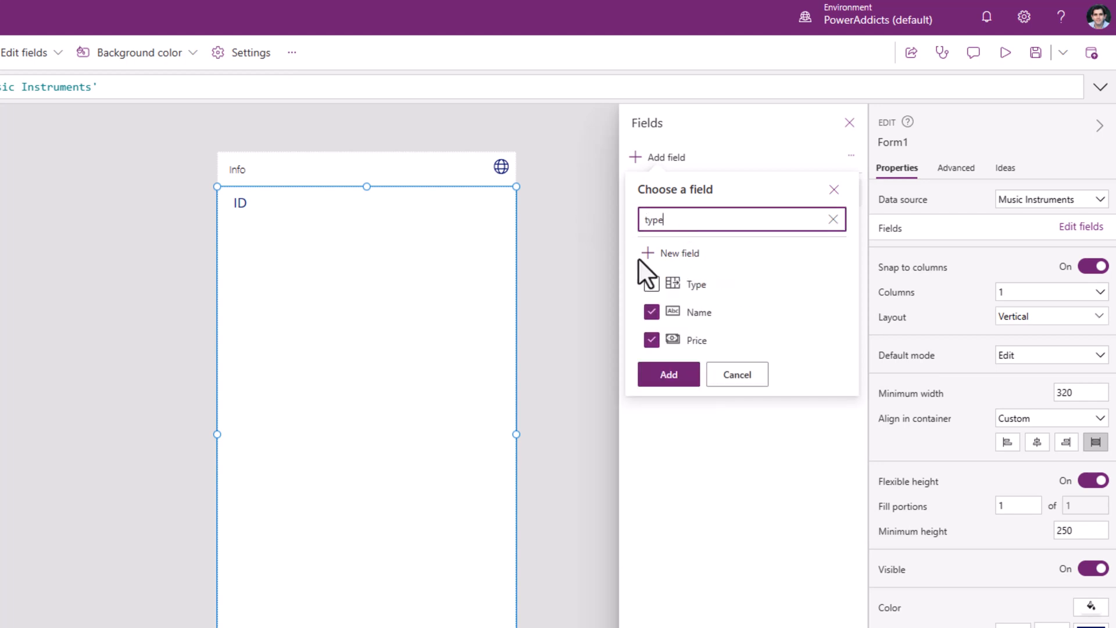
left_click(666, 374)
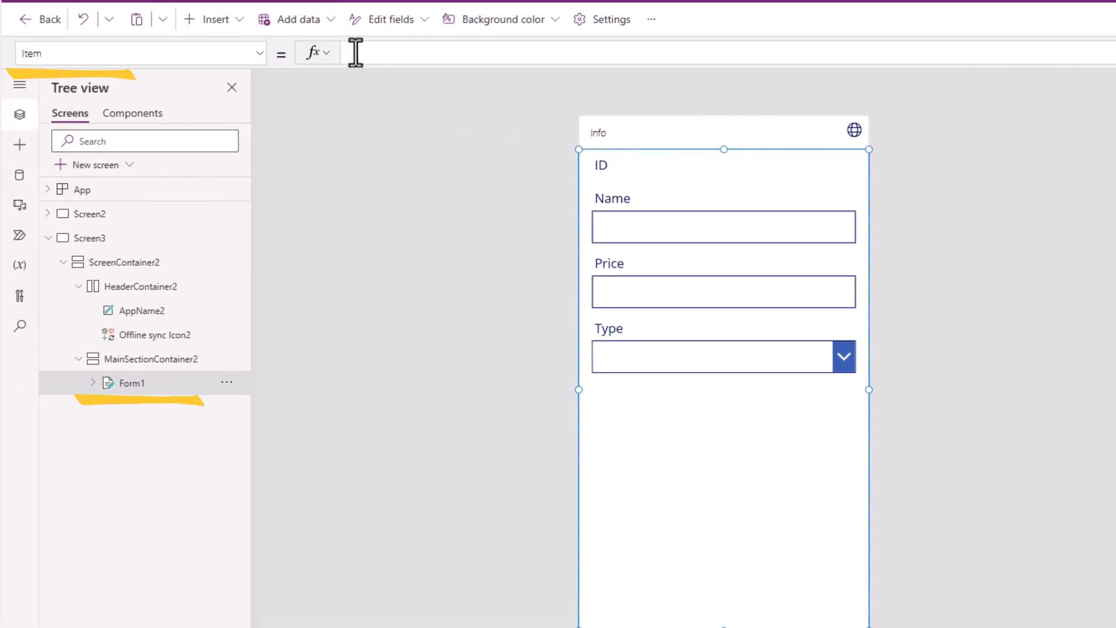
Set the form's Item property to Gallery1.Selected
type("Gallery1")
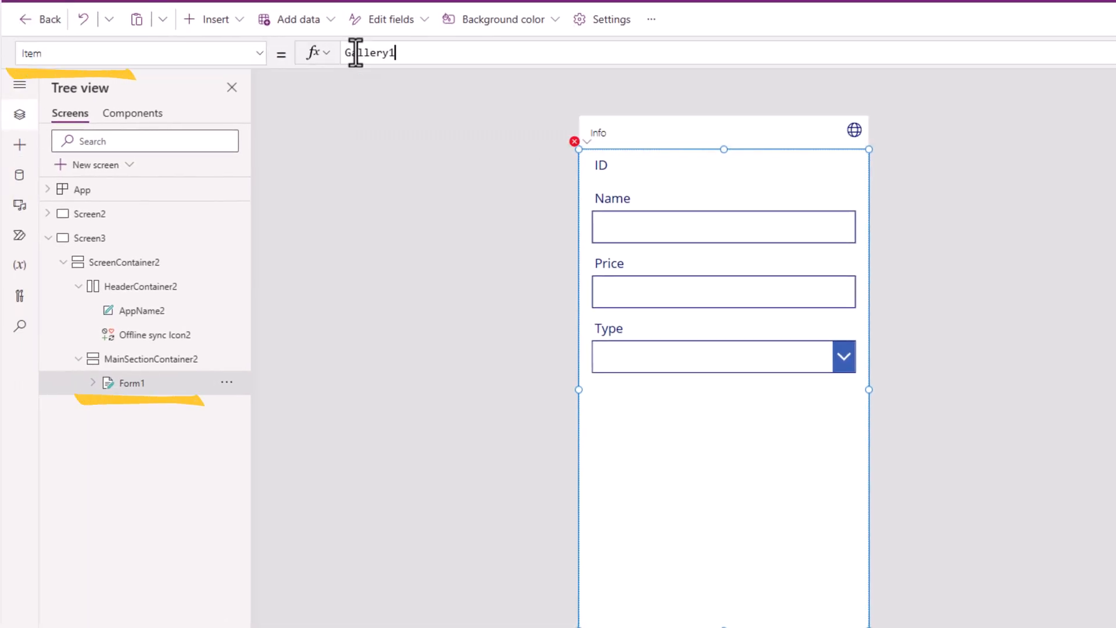
type(".Selected")
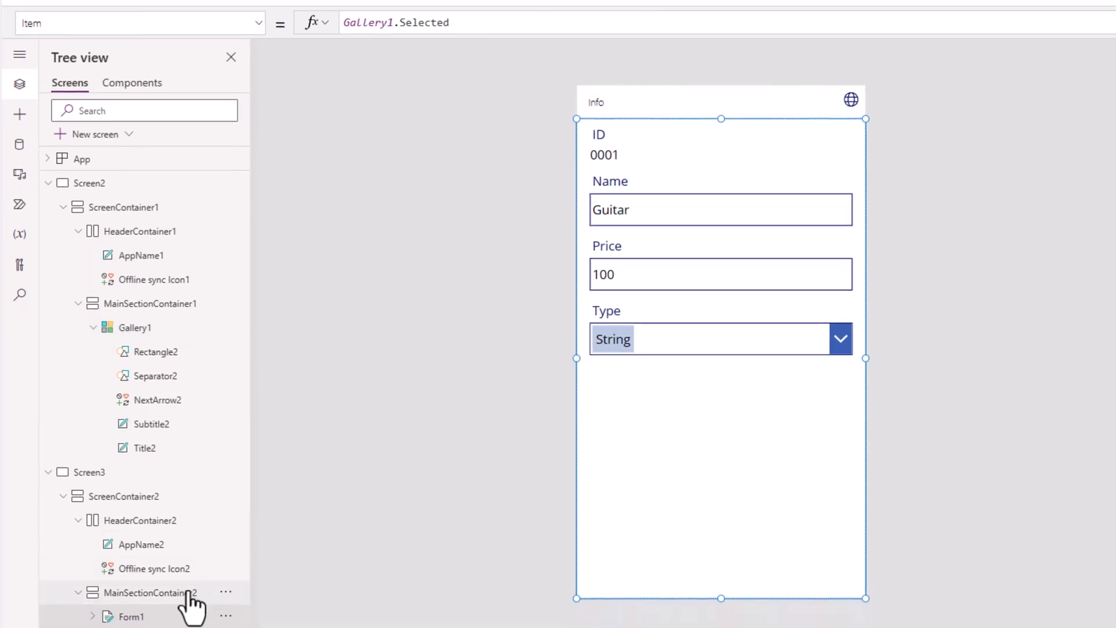
Add a Submit button in the main section whose OnSelect is SubmitForm(Form1)
left_click(19, 113)
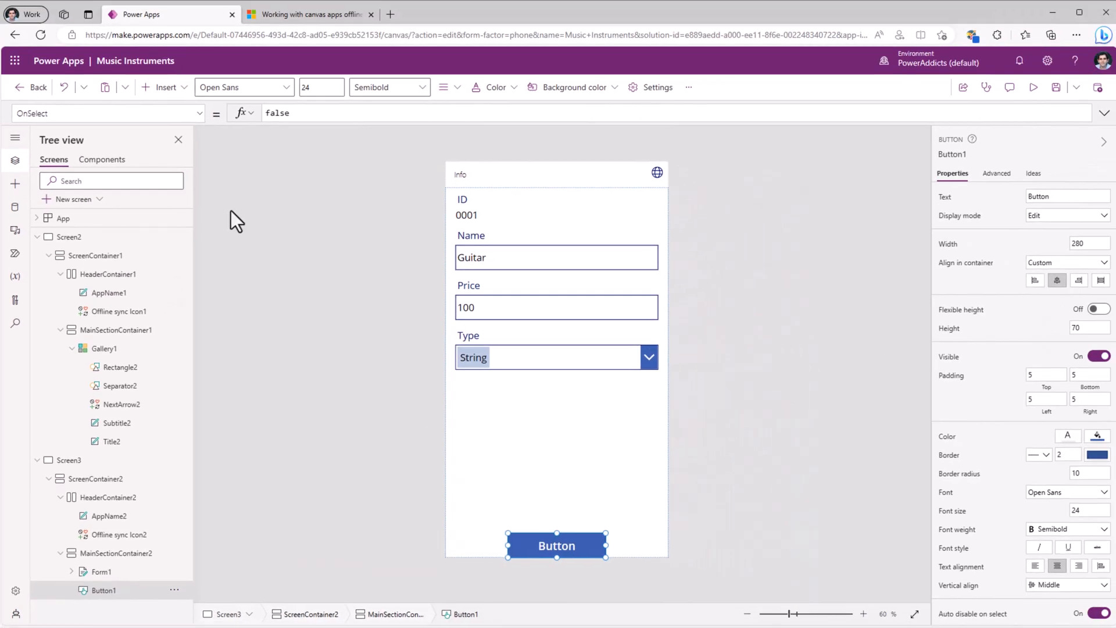
left_click(107, 113)
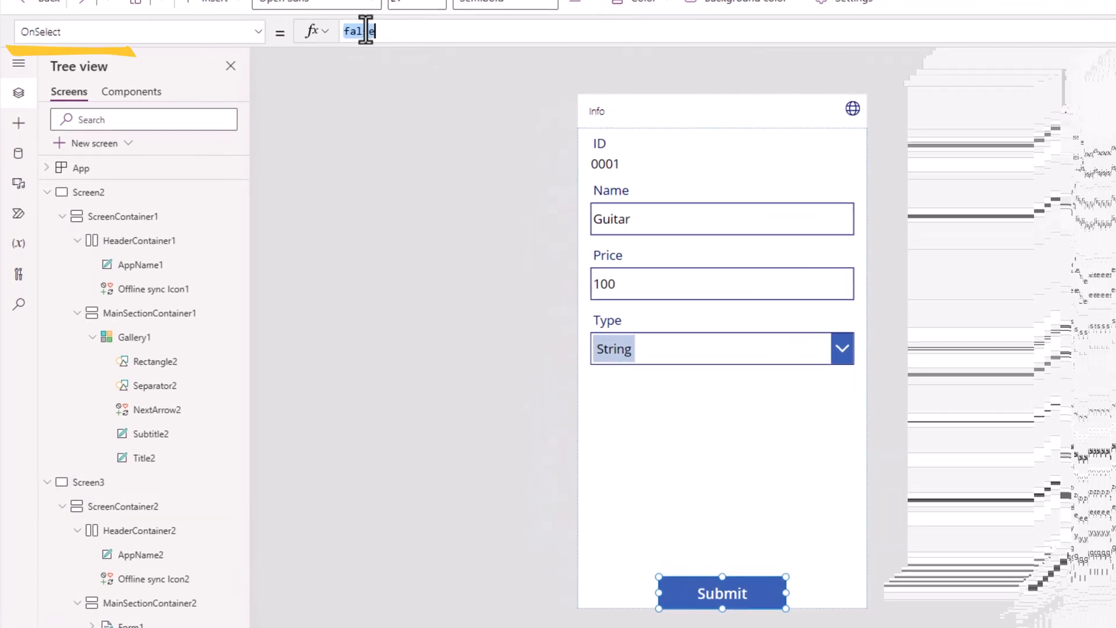
type("SubmitForm(")
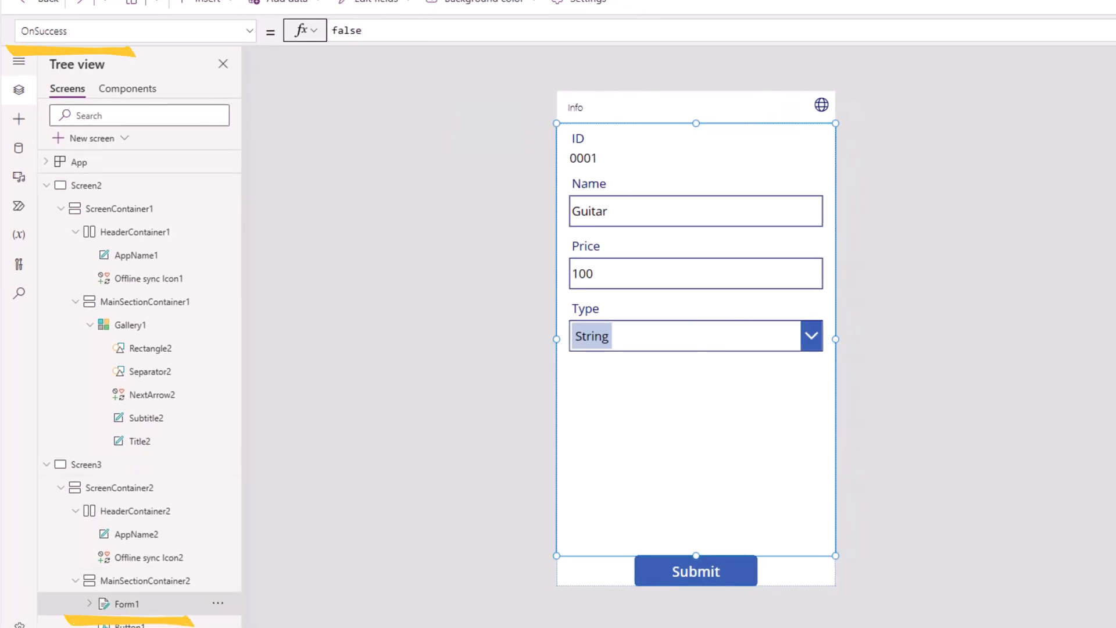
Set Form1's OnSuccess to Navigate(Screen2)
type("na")
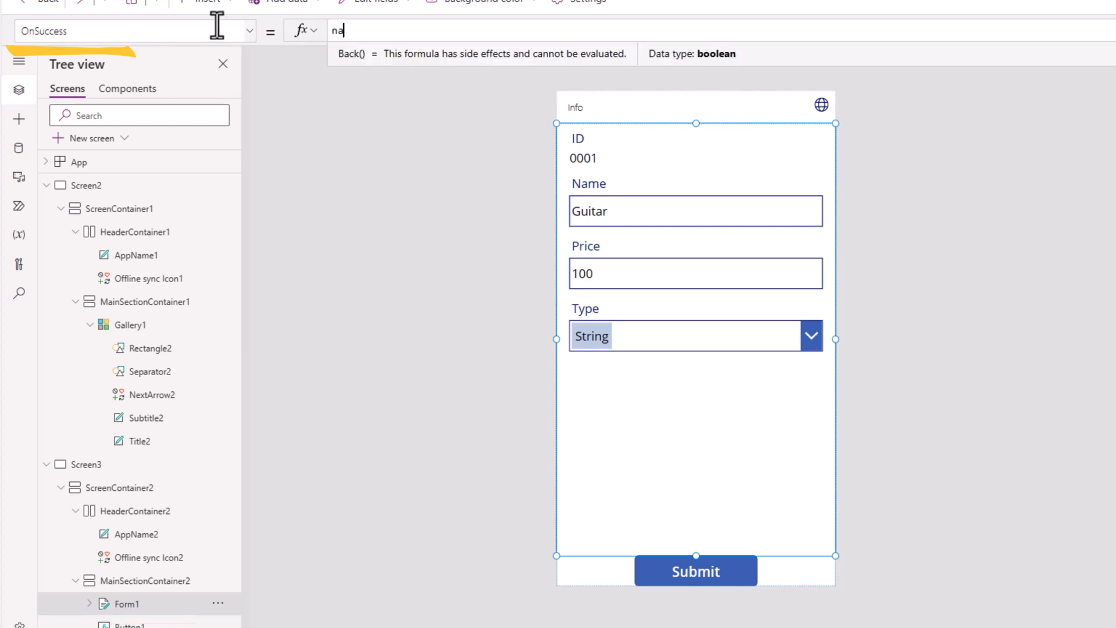
type("Navigate(")
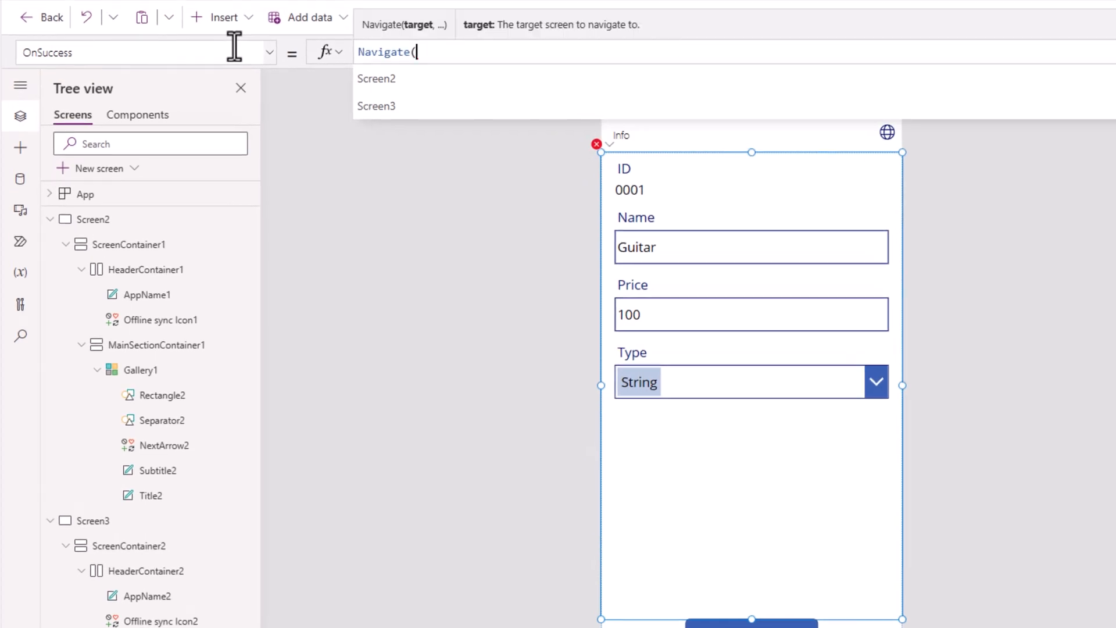
left_click(376, 79)
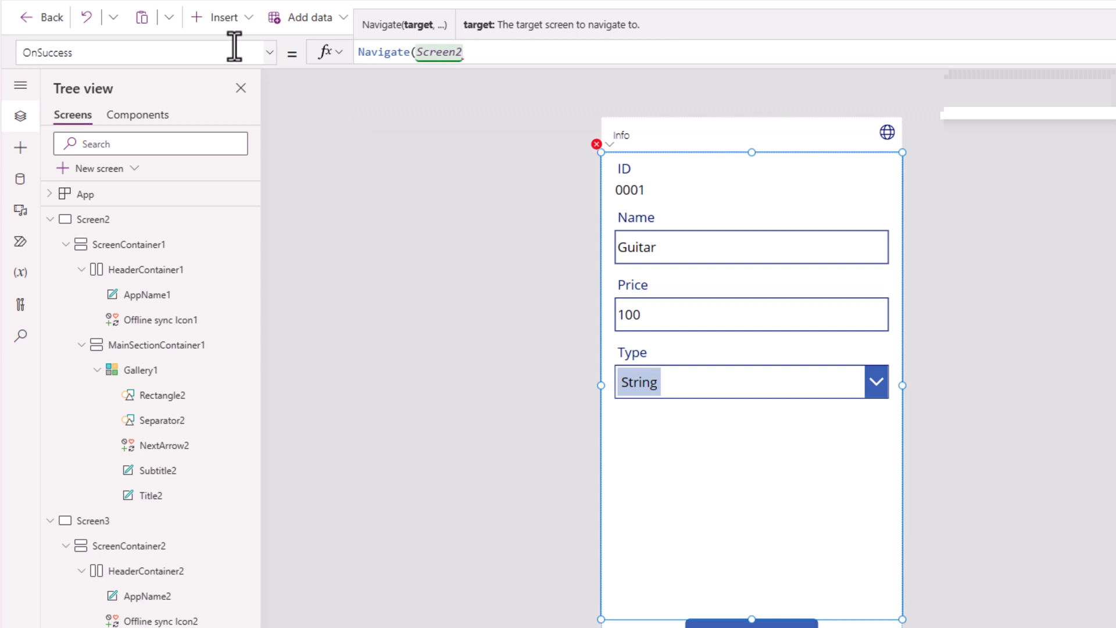
Set the row arrow NextArrow2's OnSelect to Navigate(Screen3)
left_click(94, 219)
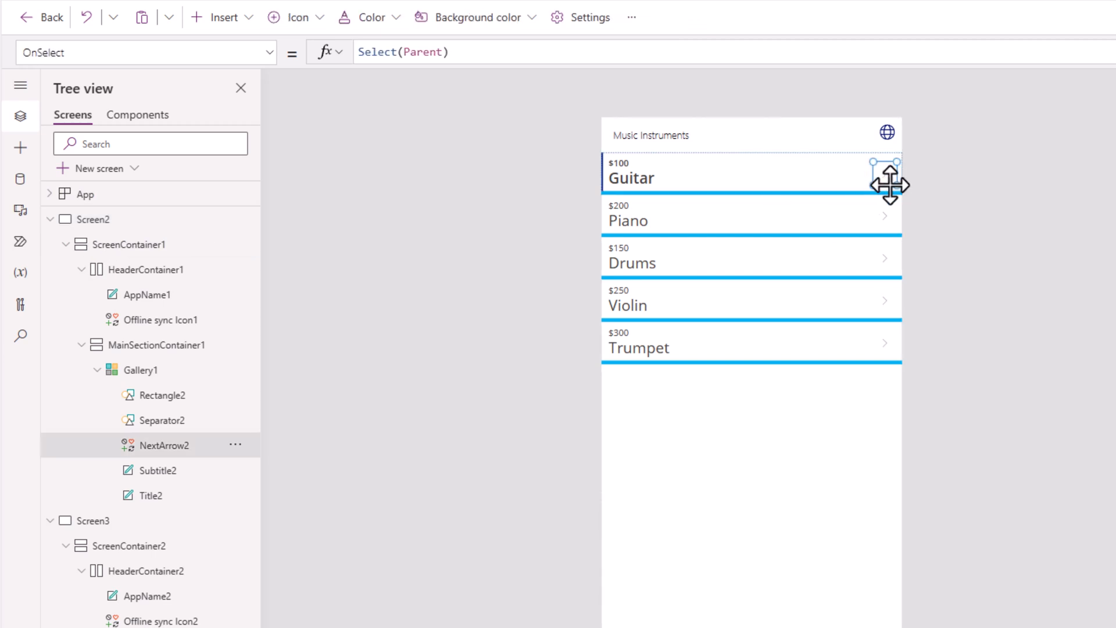
type("na")
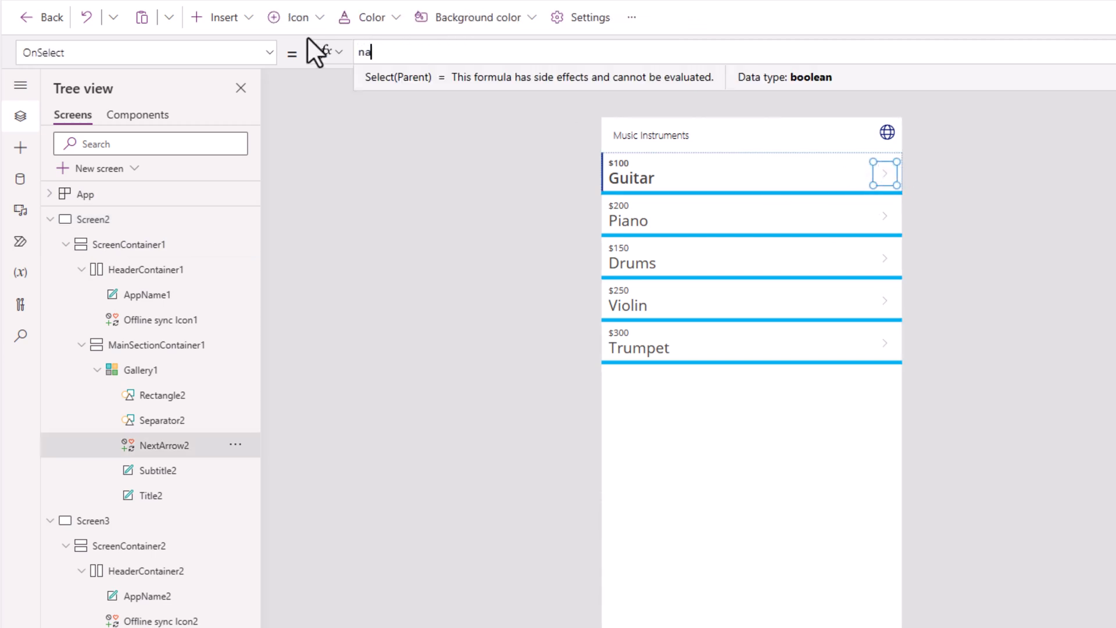
type("Navigate(Screen3")
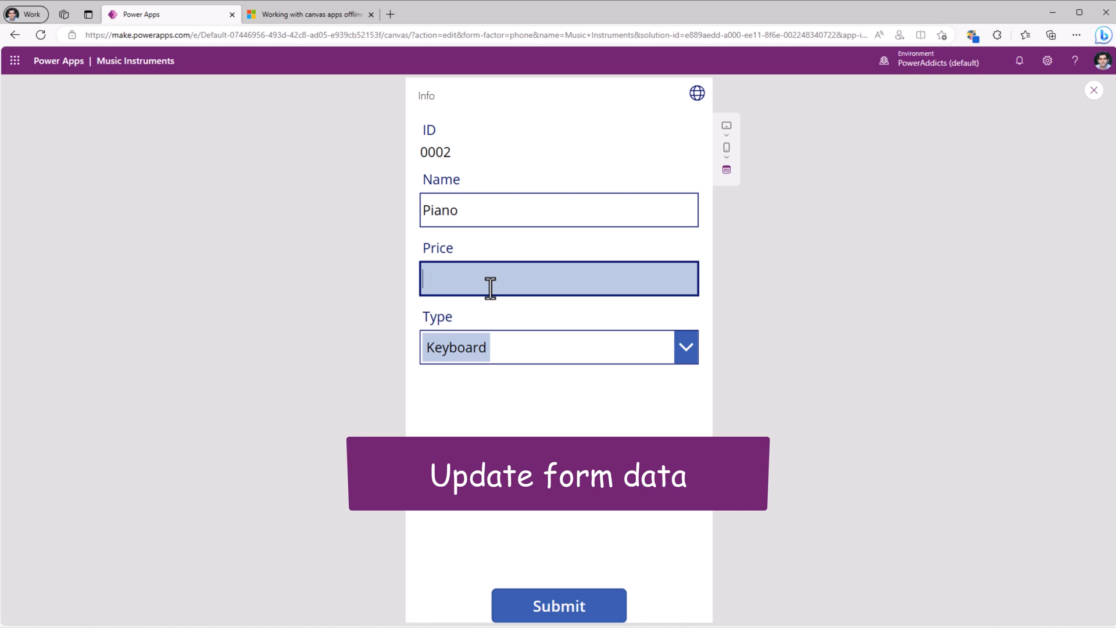
In preview, submit 500 as Piano's price, then close the preview
type("500")
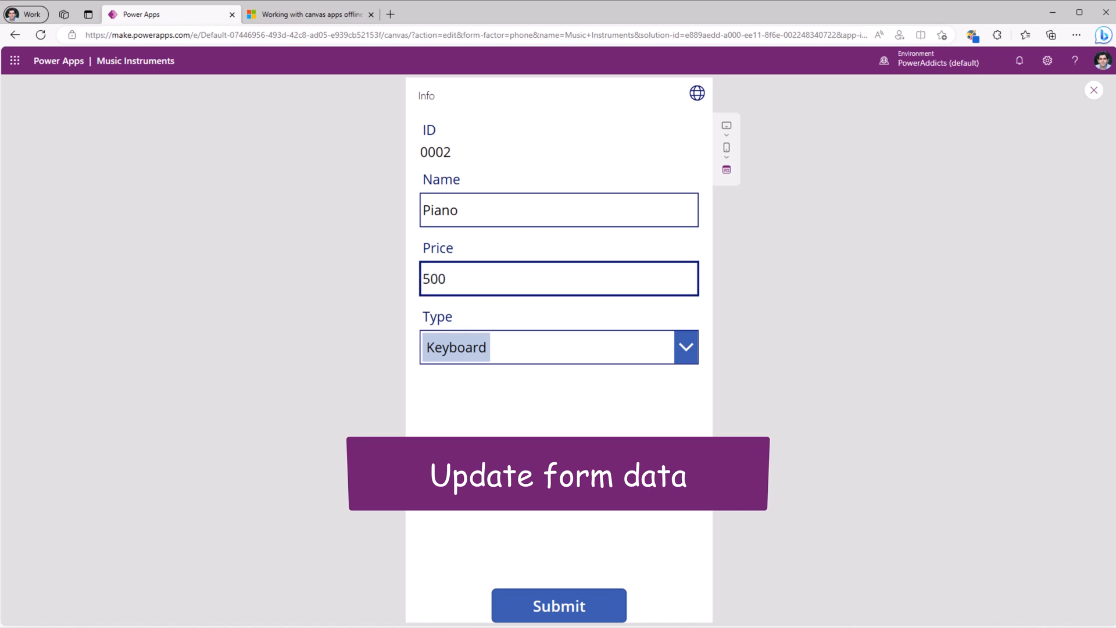
left_click(558, 605)
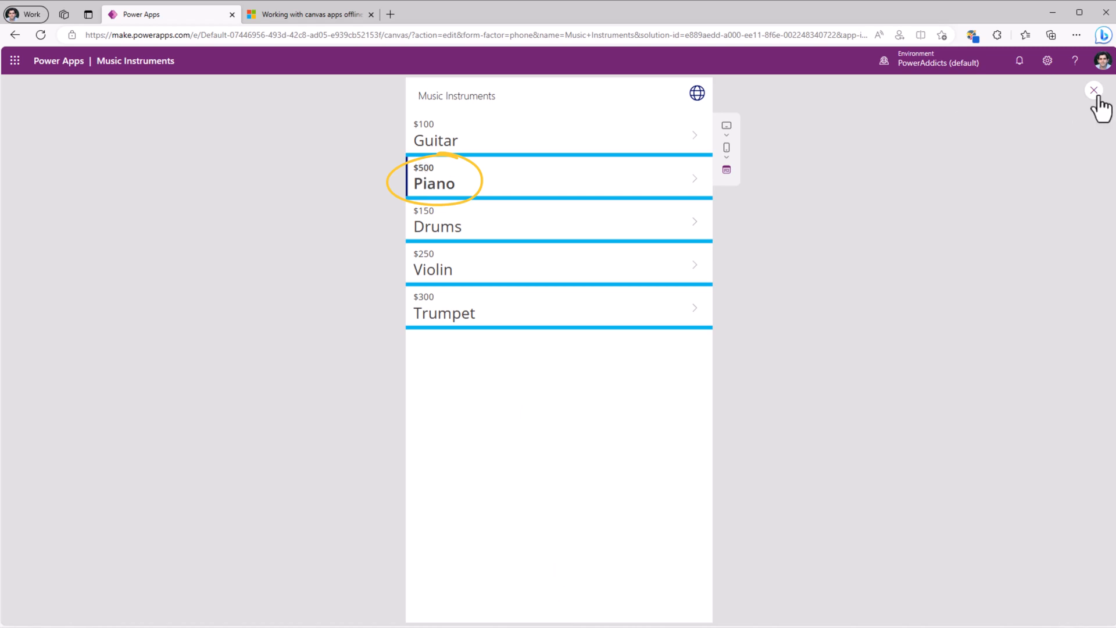
left_click(1093, 91)
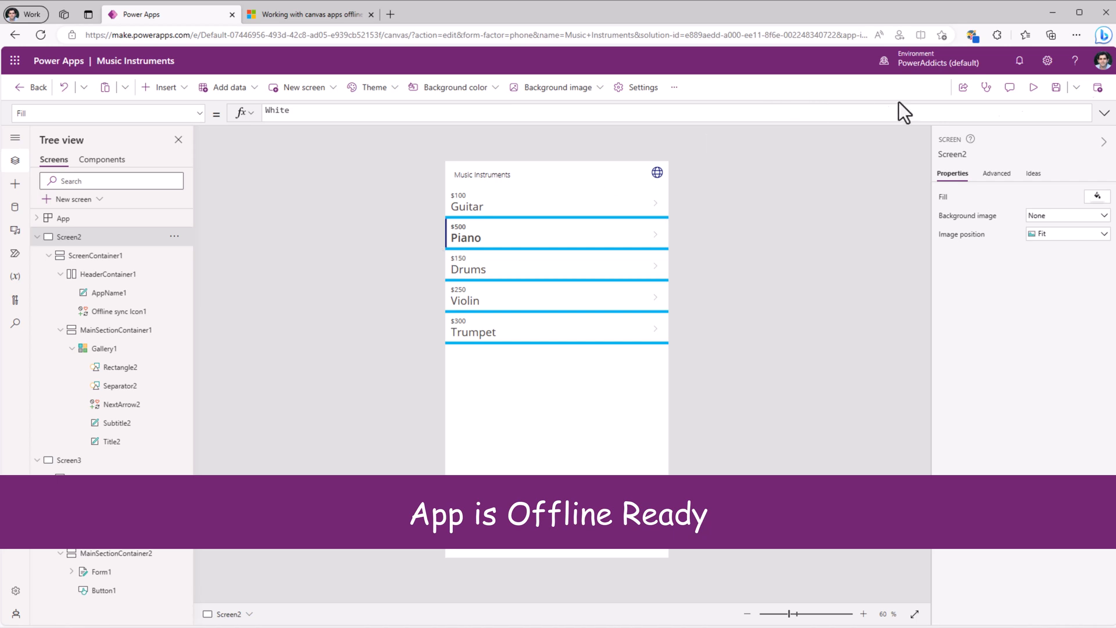
Publish Music Instruments, run it in Power Apps mobile, and open the phone's quick settings
left_click(1057, 86)
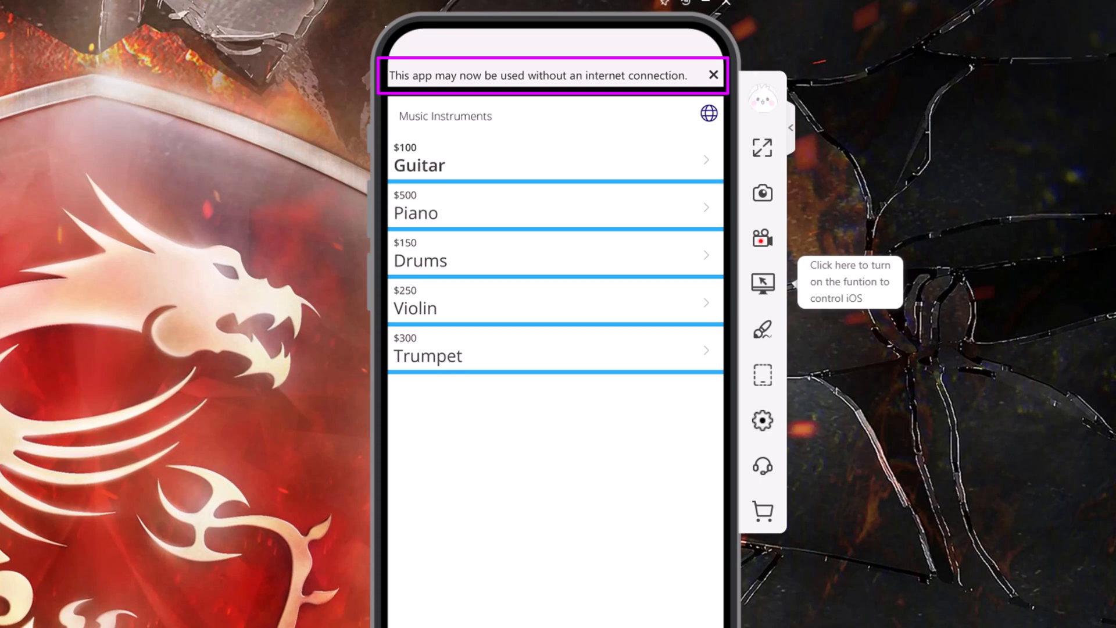
left_click(714, 74)
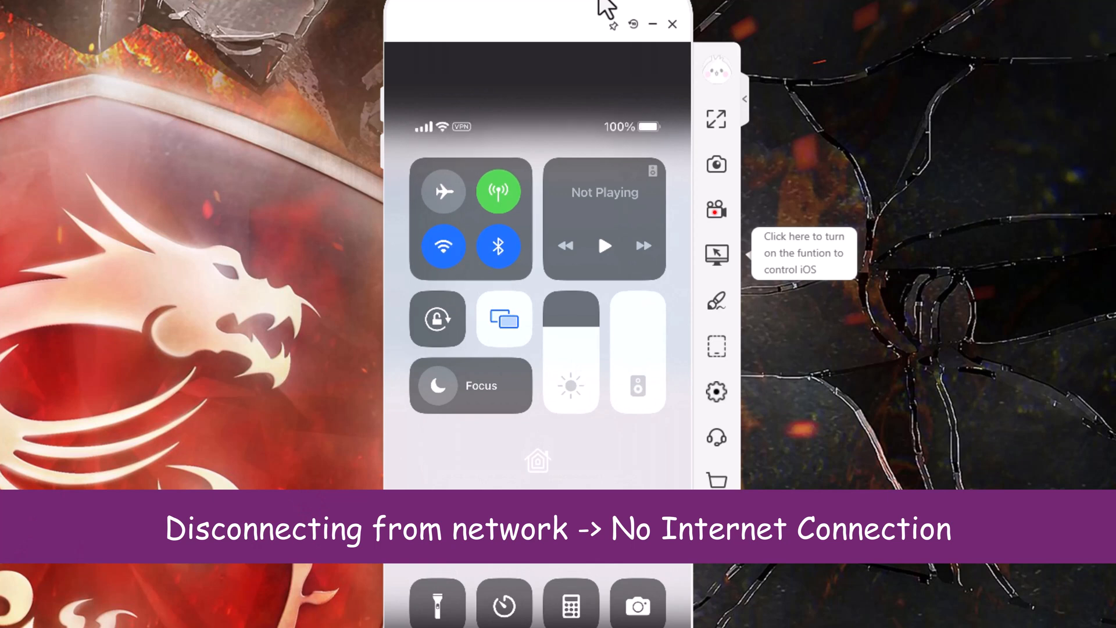
Go offline, change Drums' price to $250, and check the pending sync status
left_click(443, 190)
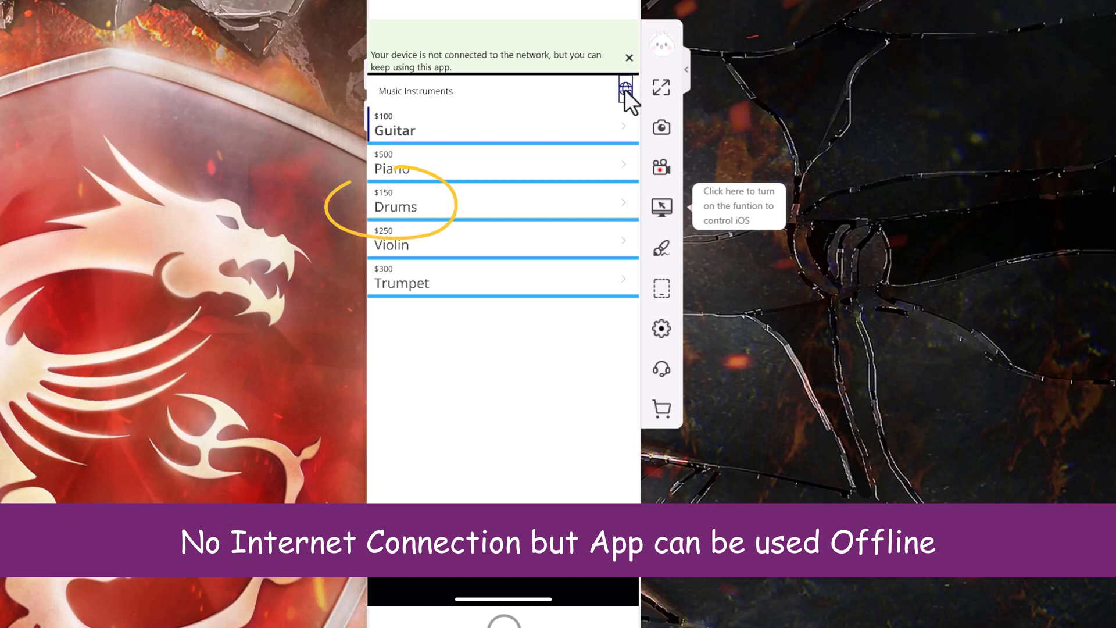
left_click(629, 58)
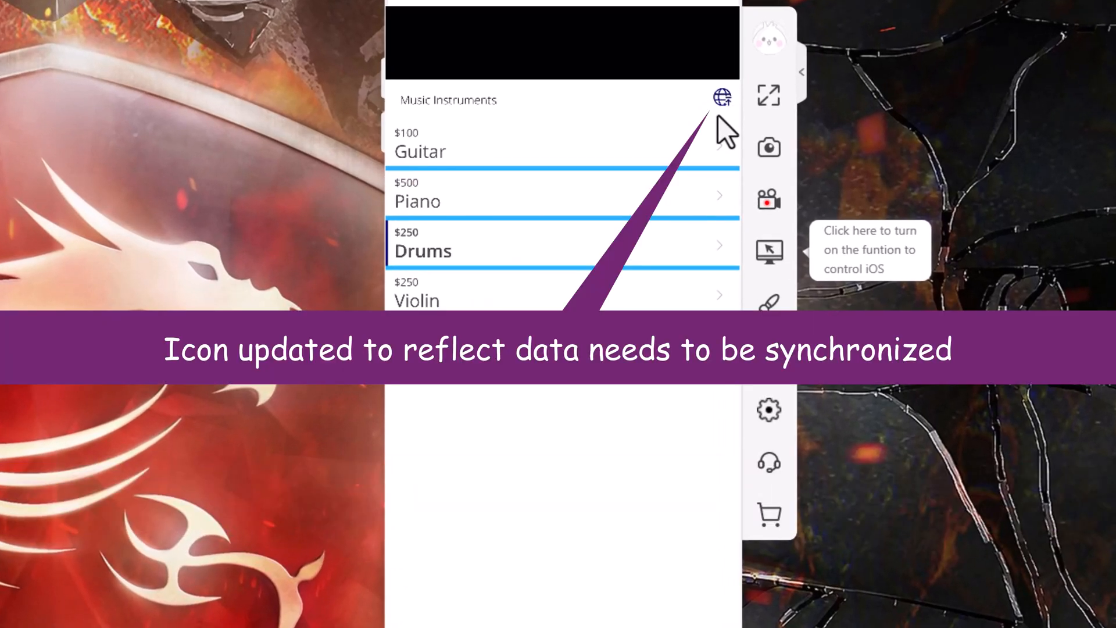
left_click(721, 97)
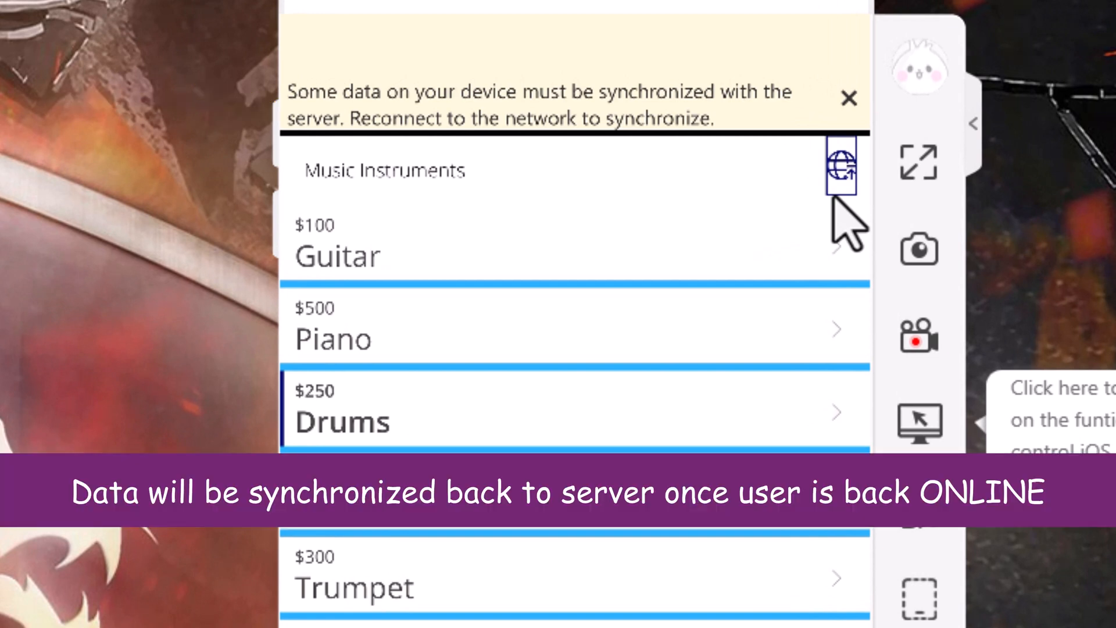
left_click(849, 98)
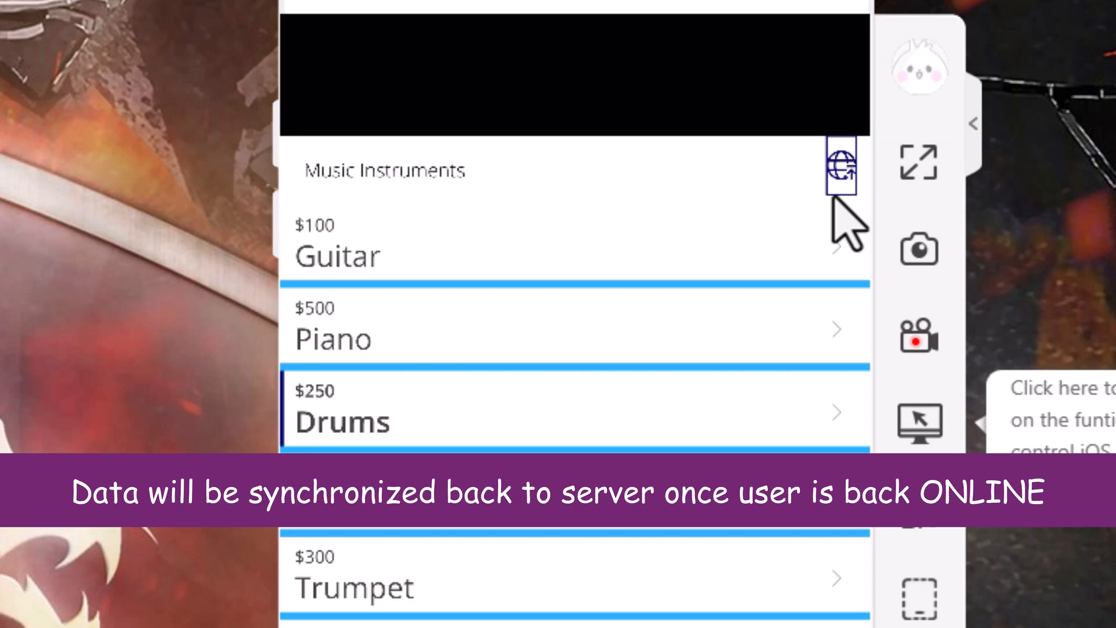
Sync Music Instruments via the globe icon, dismiss the offline-ready banner, and recheck status
left_click(842, 165)
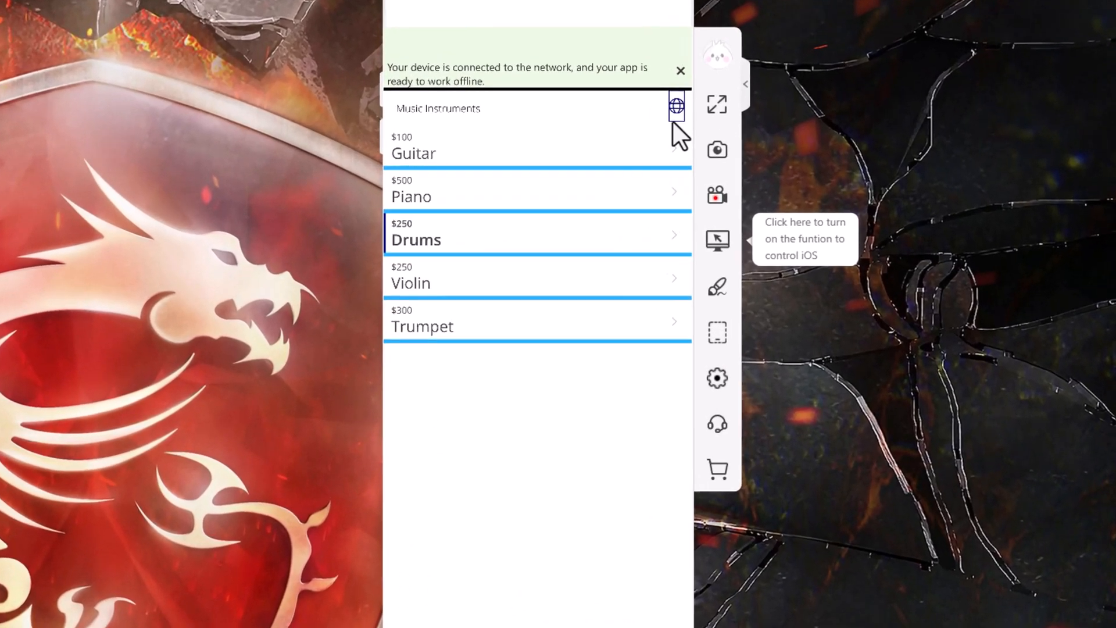
left_click(674, 105)
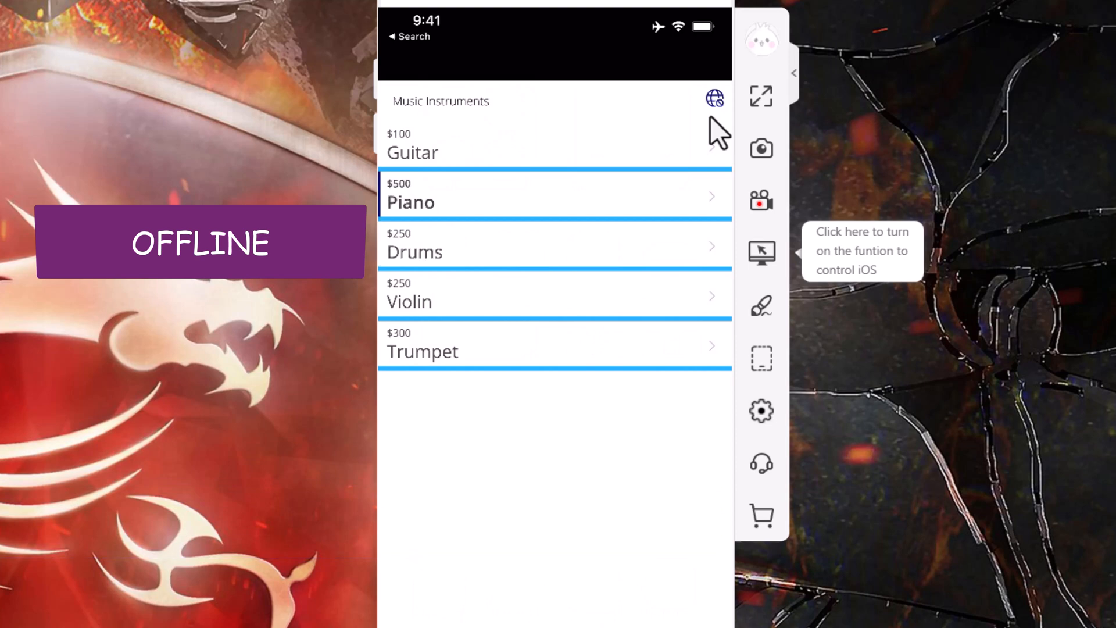
left_click(553, 196)
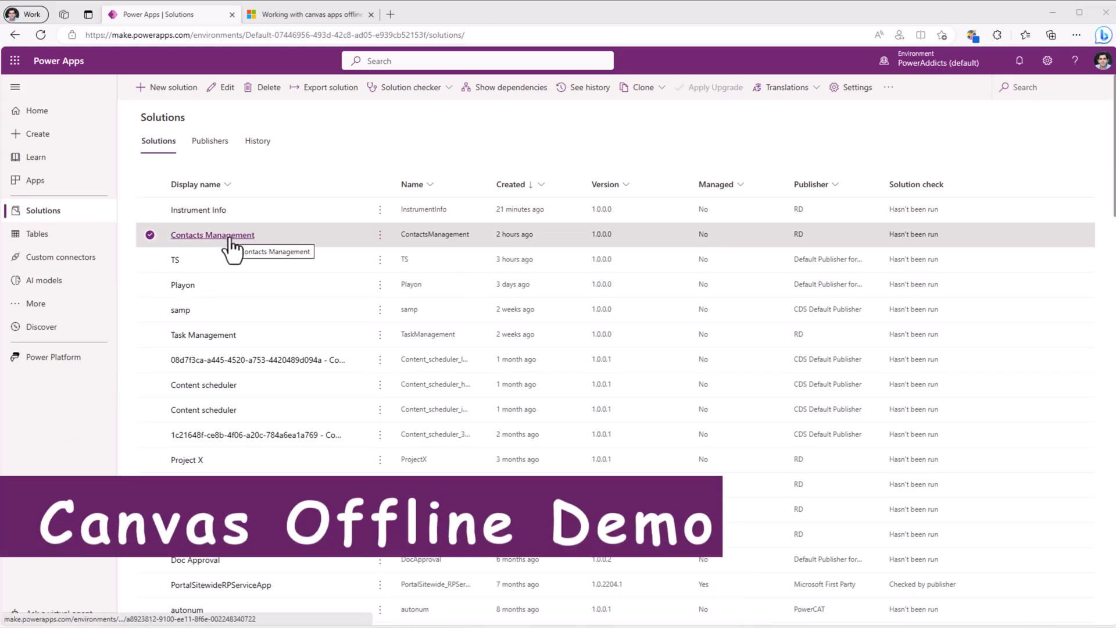
In Contacts Management, confirm the Contact table's properties allow 'Can be taken offline'
left_click(212, 235)
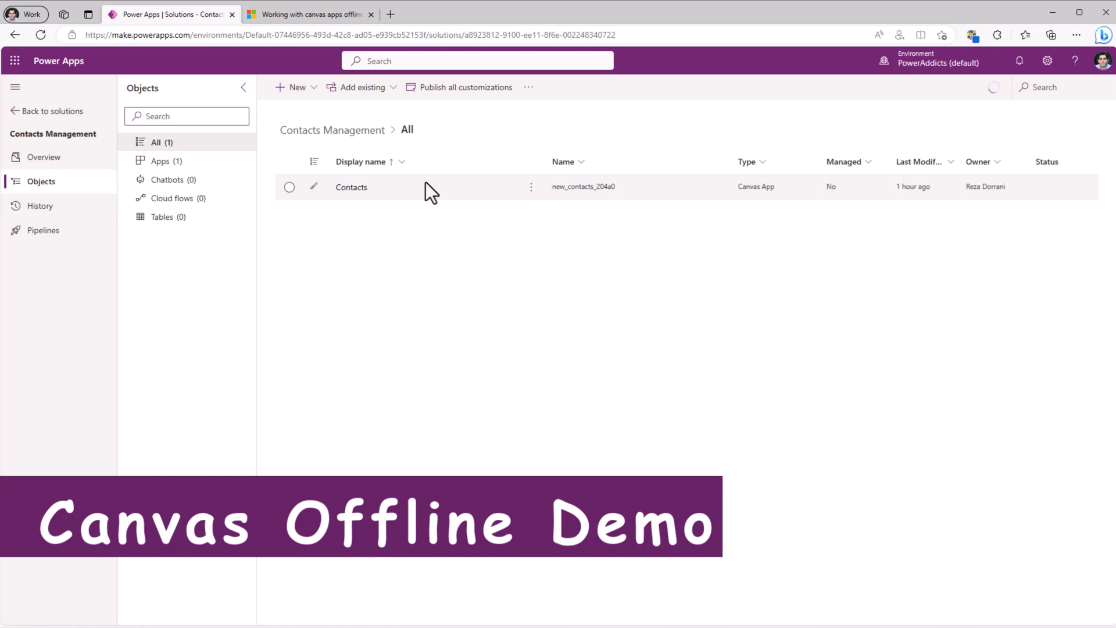
left_click(288, 187)
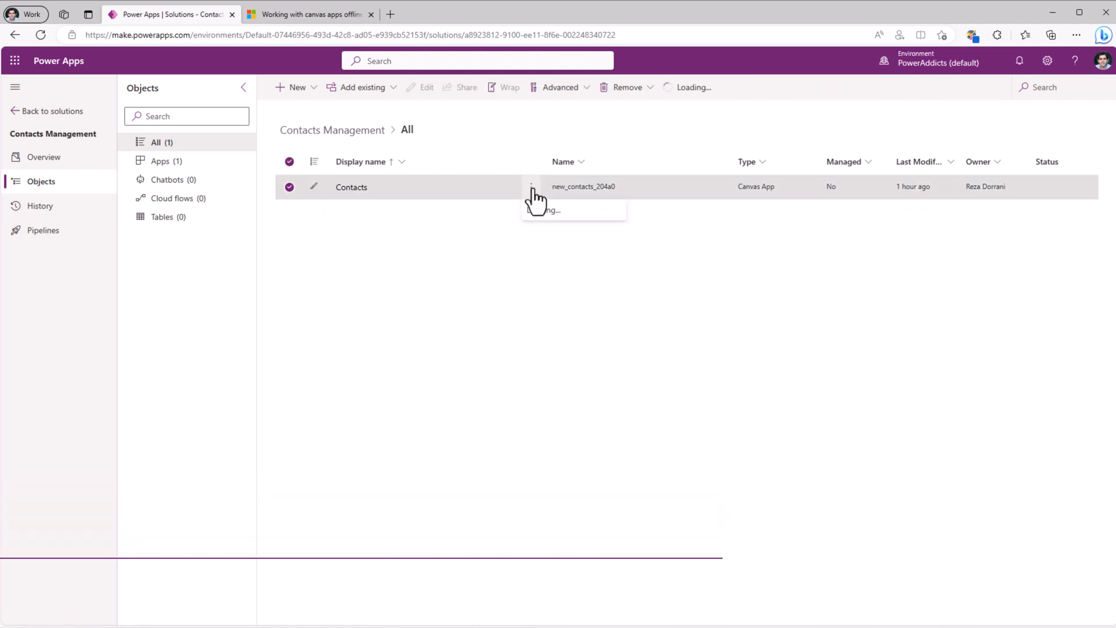
left_click(532, 186)
type("contact")
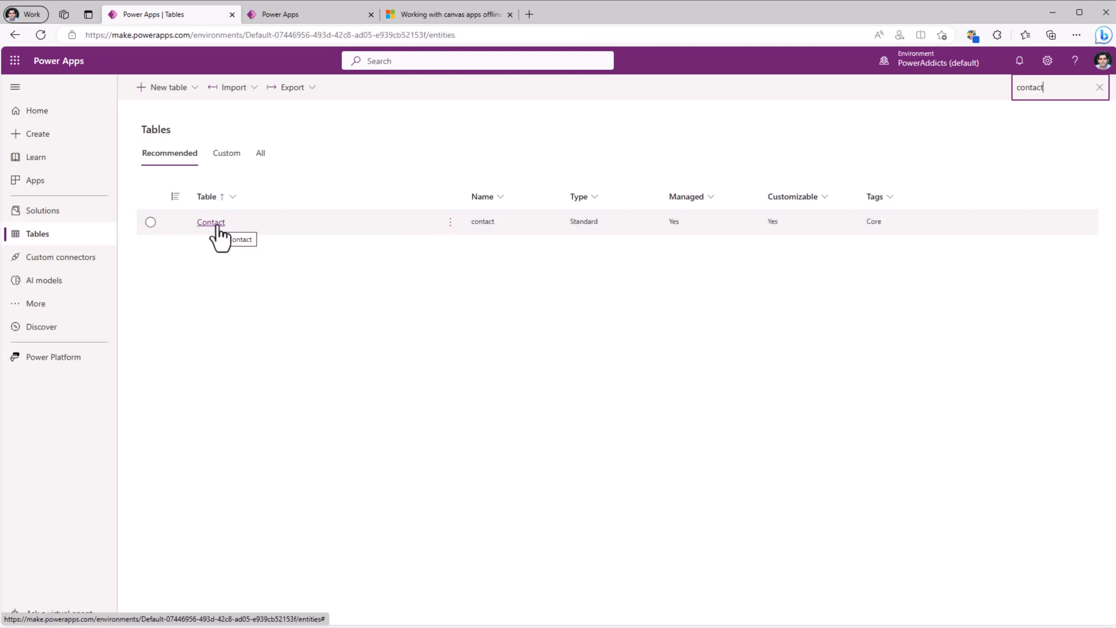
left_click(210, 222)
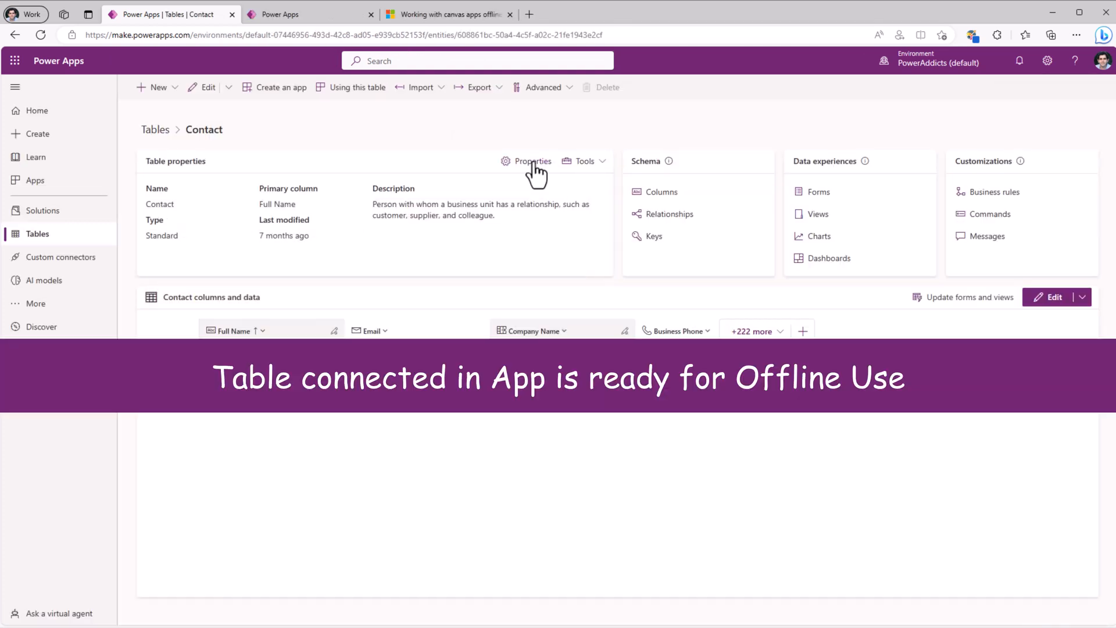
left_click(532, 161)
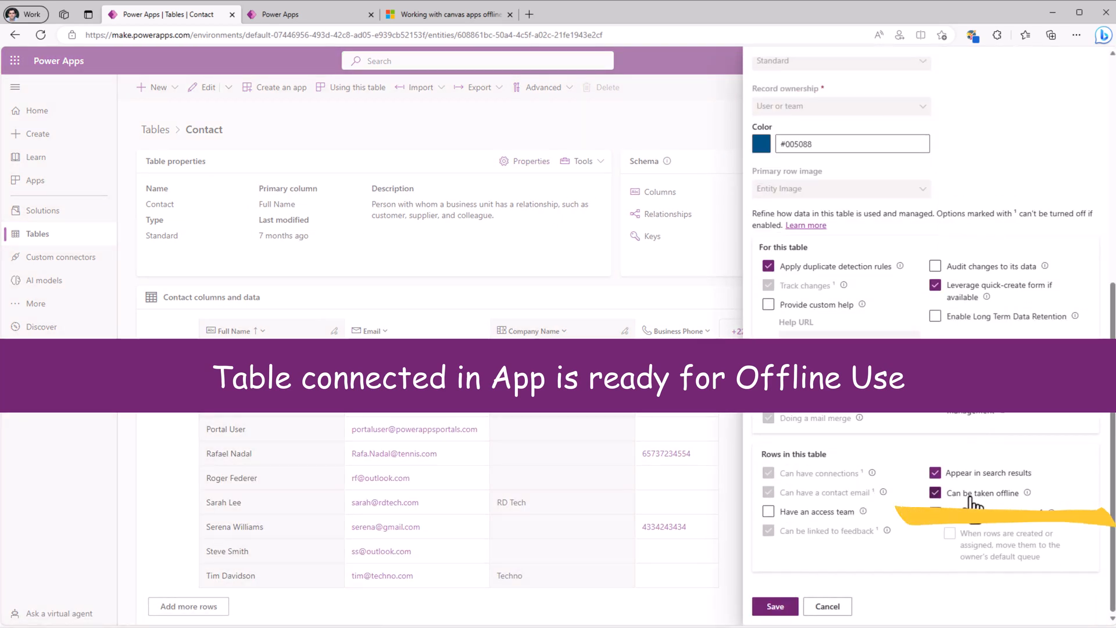
left_click(311, 13)
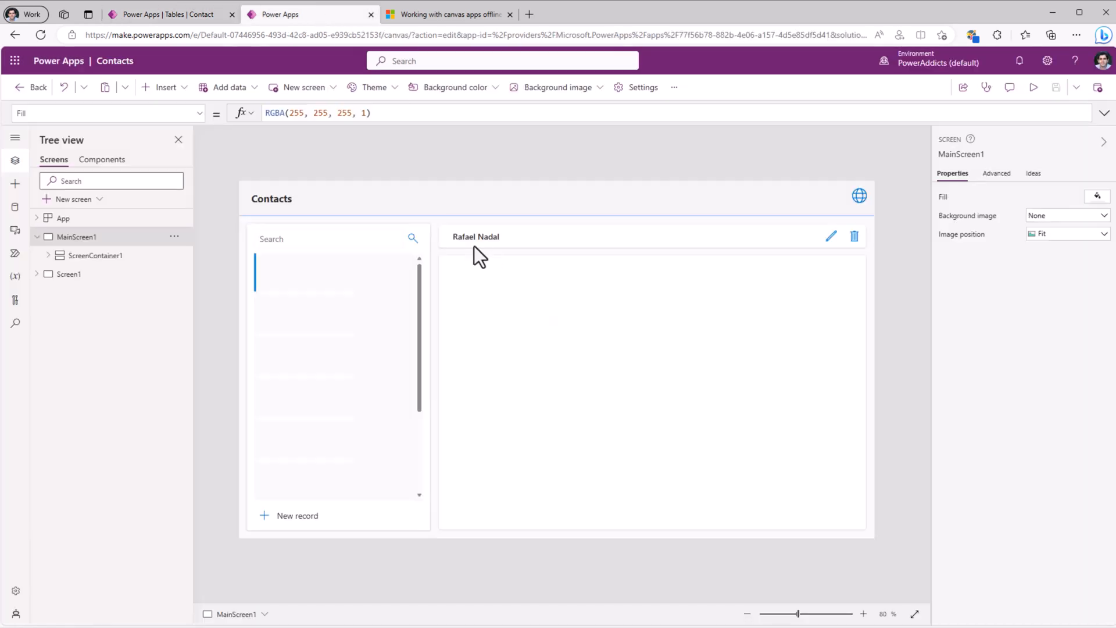
left_click(641, 87)
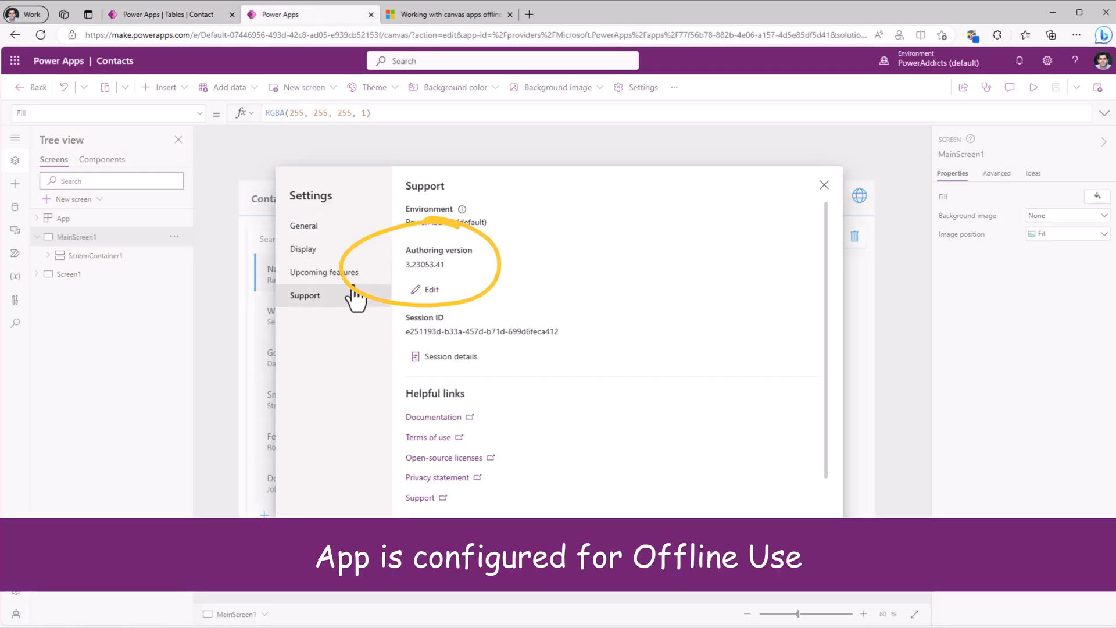
left_click(325, 272)
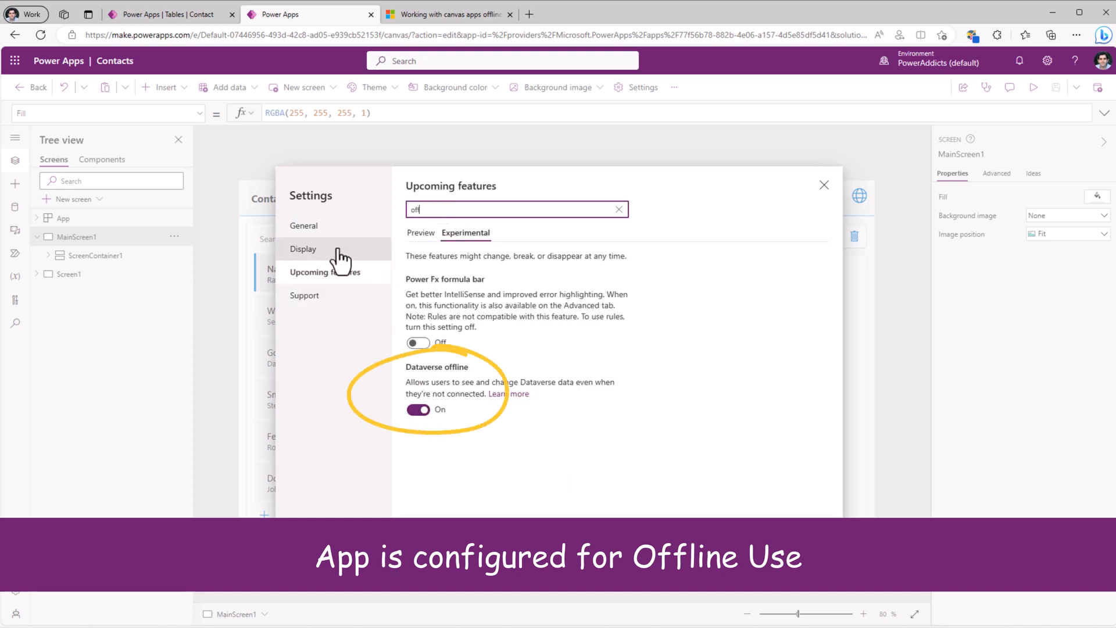
left_click(303, 225)
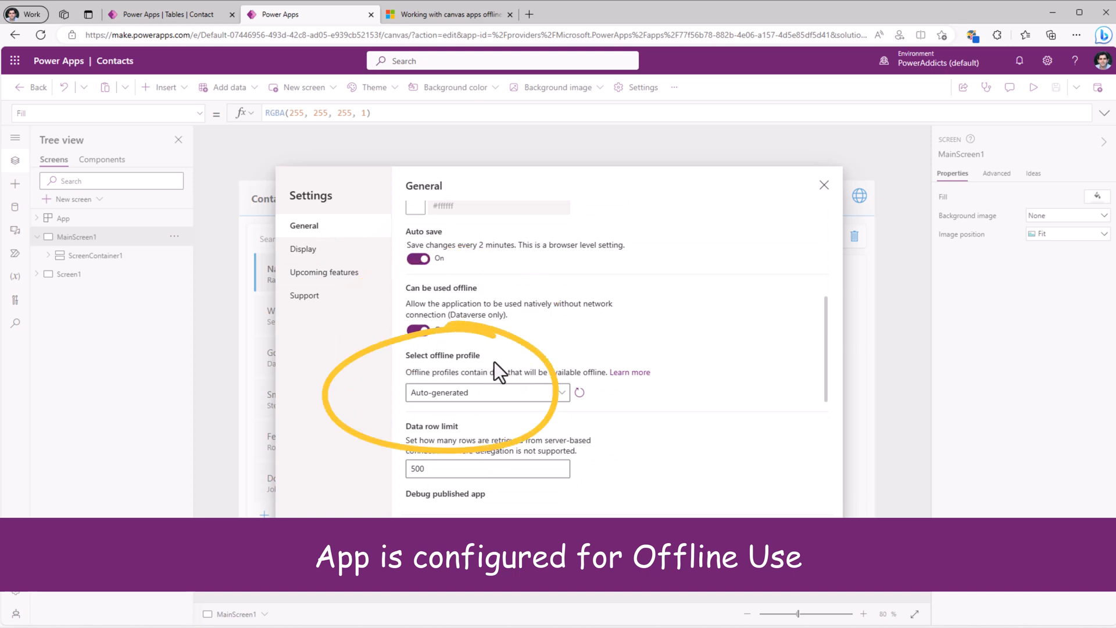
left_click(824, 185)
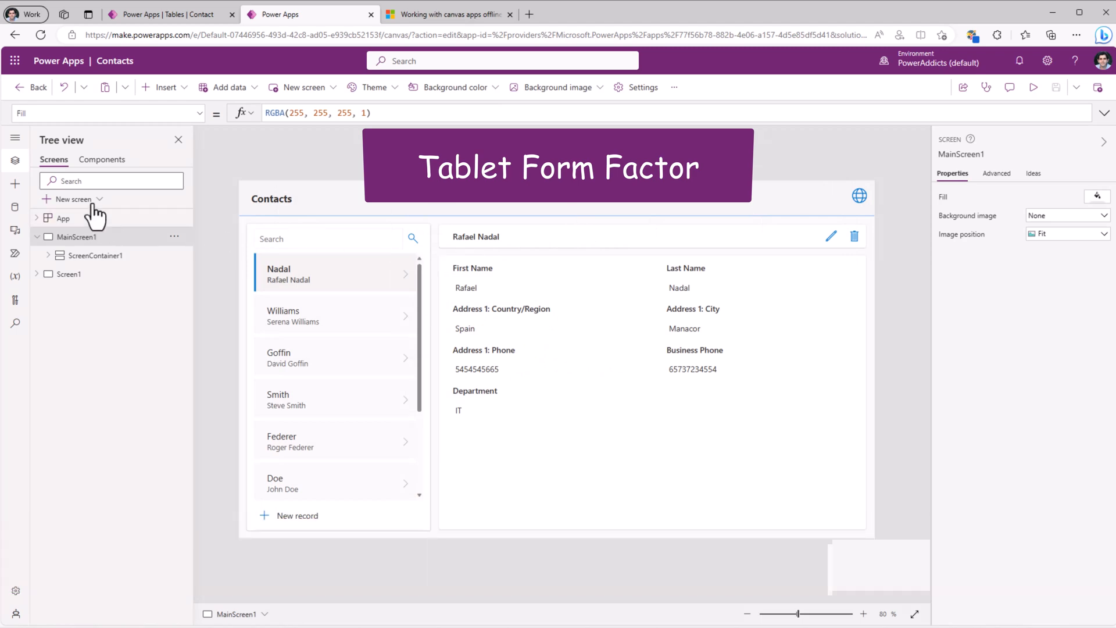
left_click(71, 199)
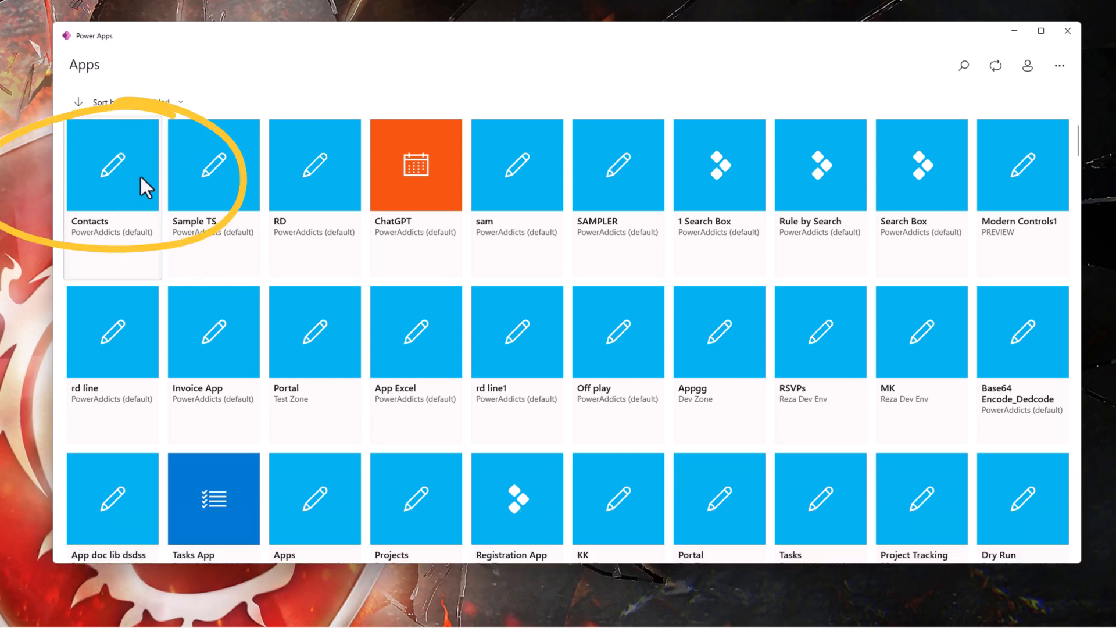
mouse_move(123, 166)
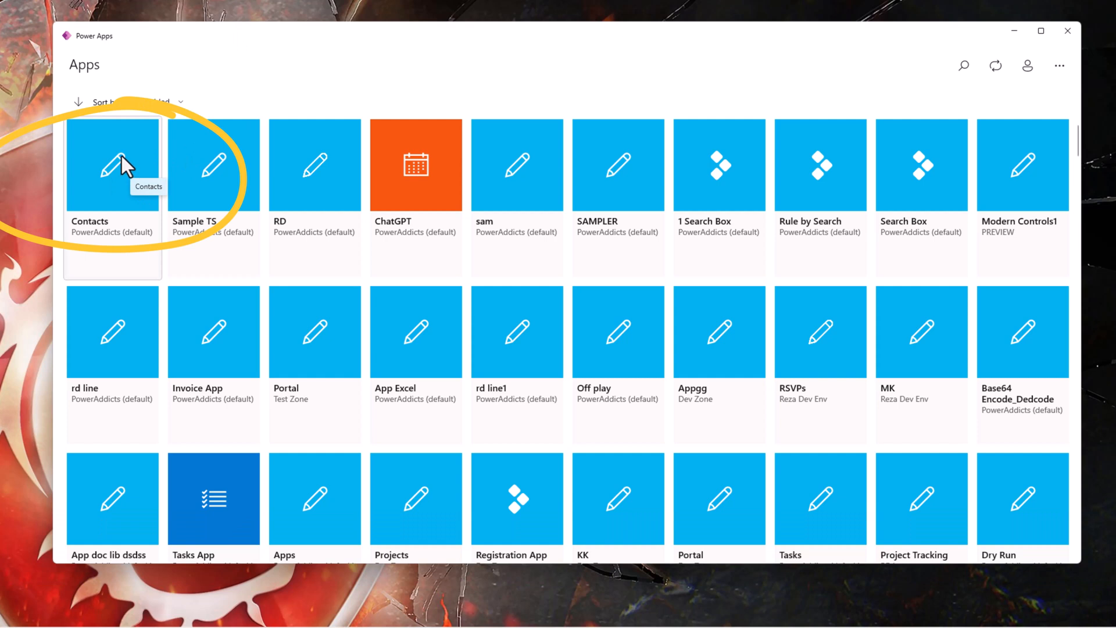
Launch the Contacts tile from the Power Apps desktop Apps list
left_click(112, 165)
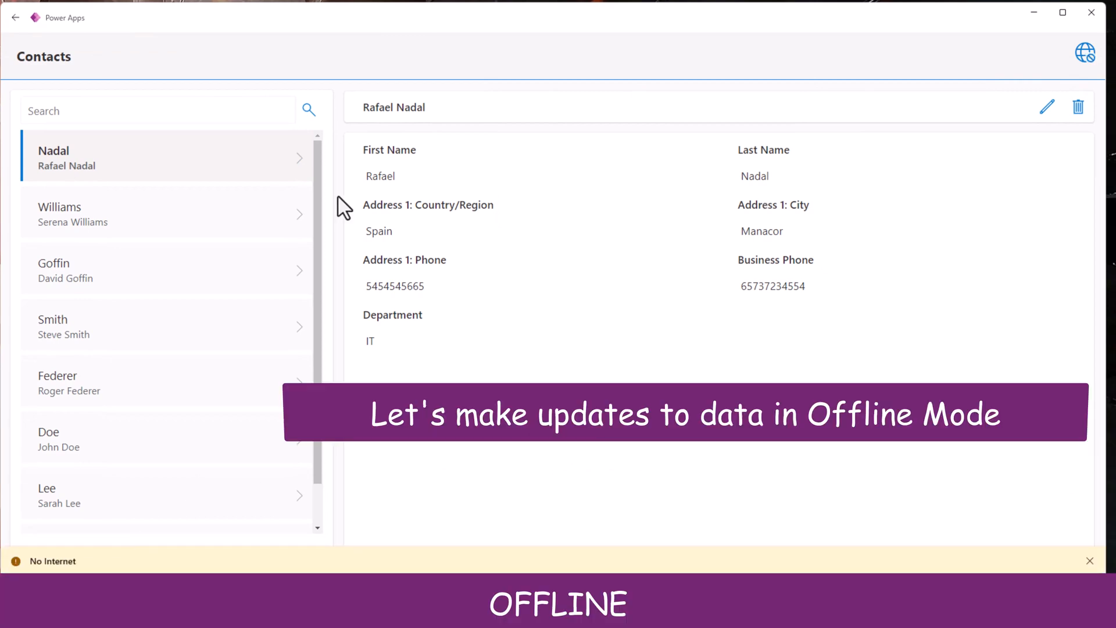
Change Rafael Nadal's department to HR and save the record
left_click(1046, 107)
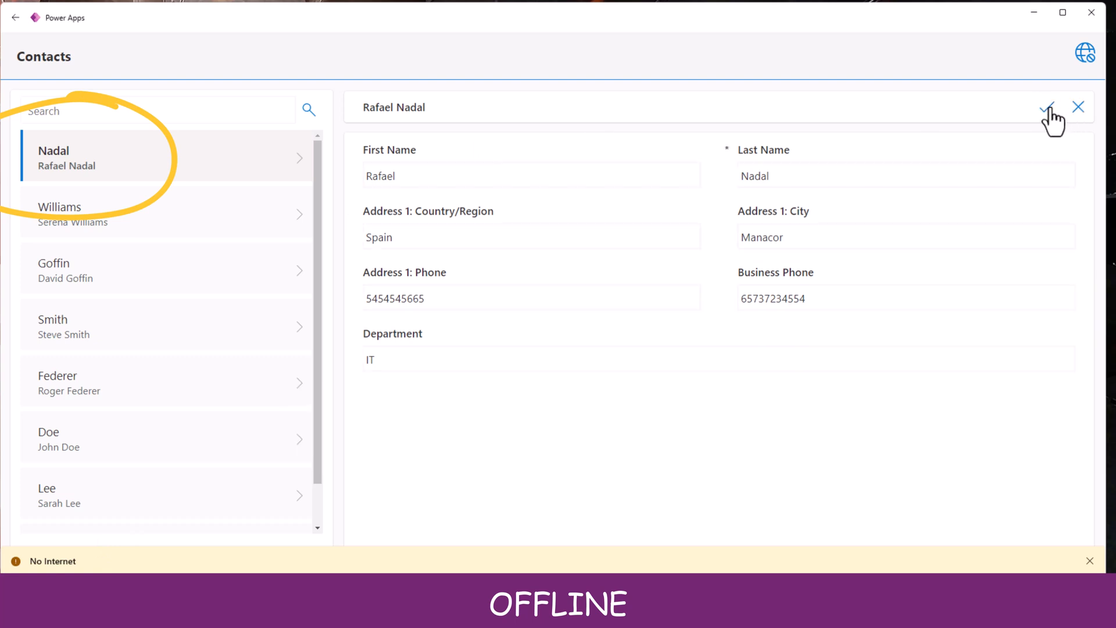
left_click(370, 359)
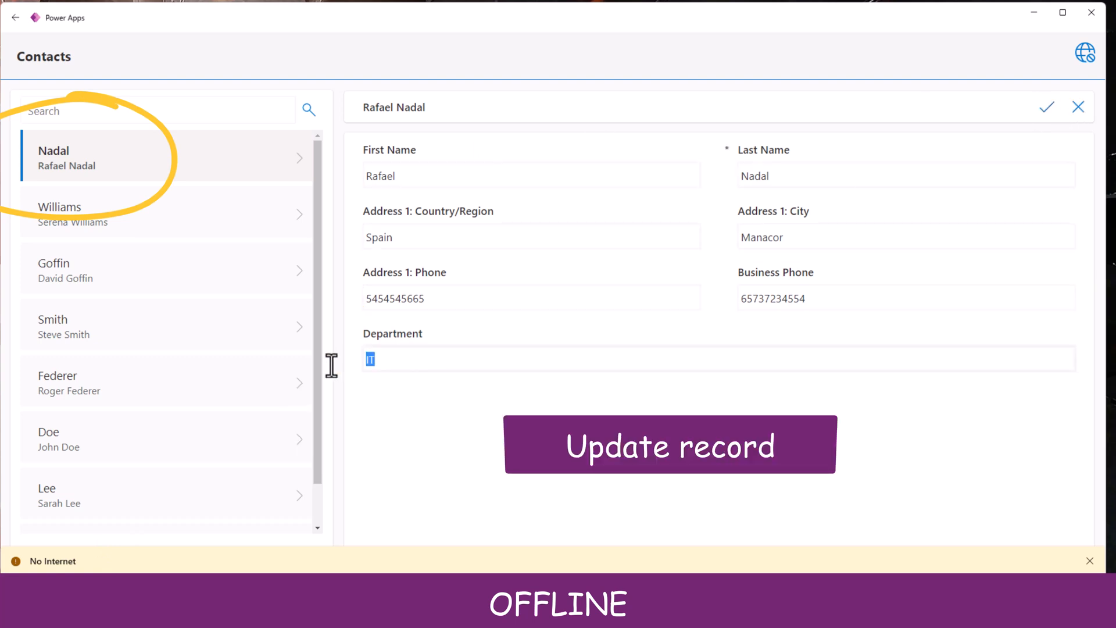
type("HR")
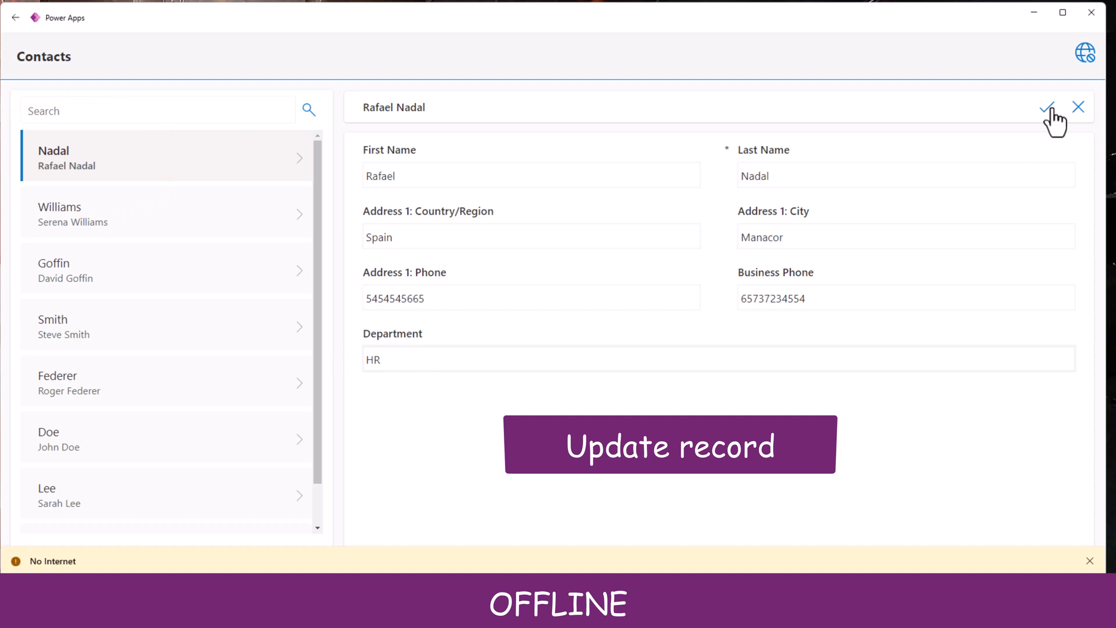
left_click(1046, 107)
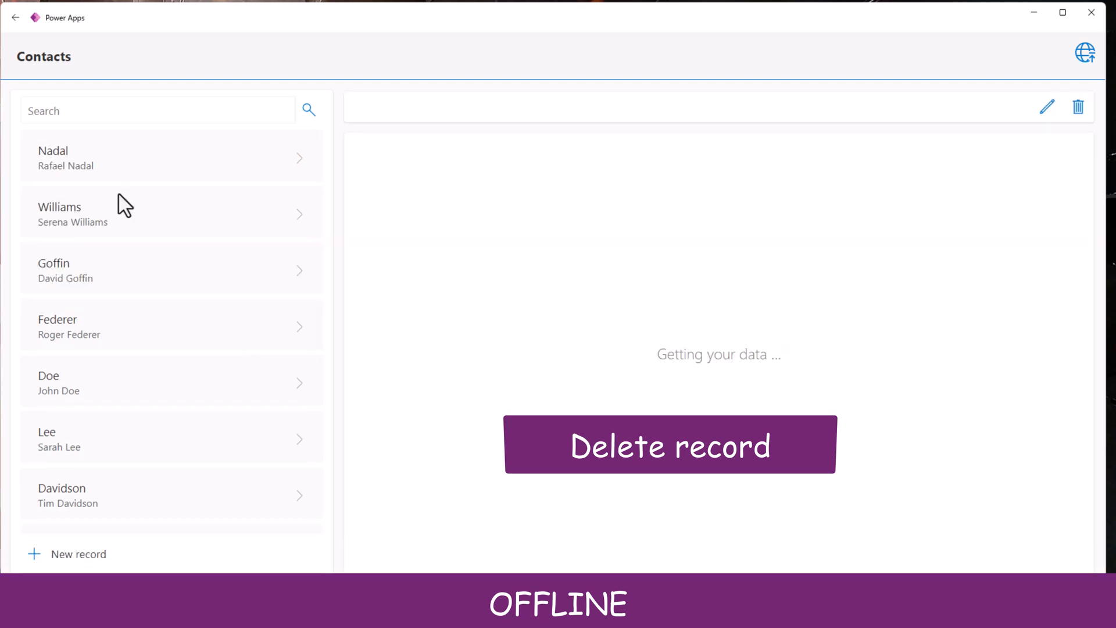
Delete Steve Smith, add Reza Dorrani as a new contact, then check sync status
left_click(79, 554)
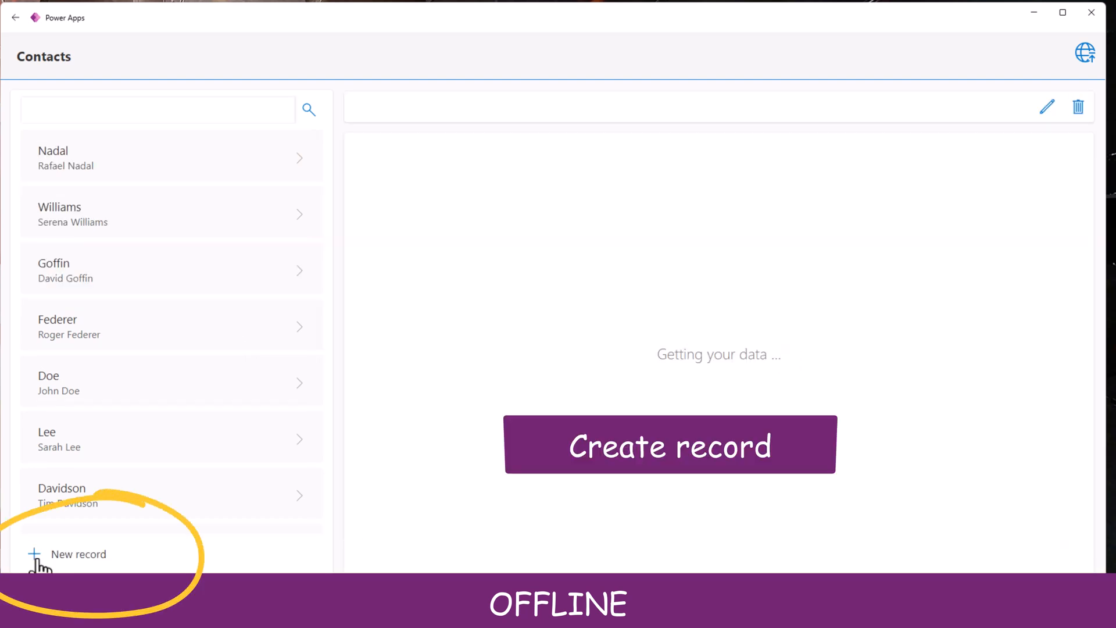
left_click(79, 554)
type("HR")
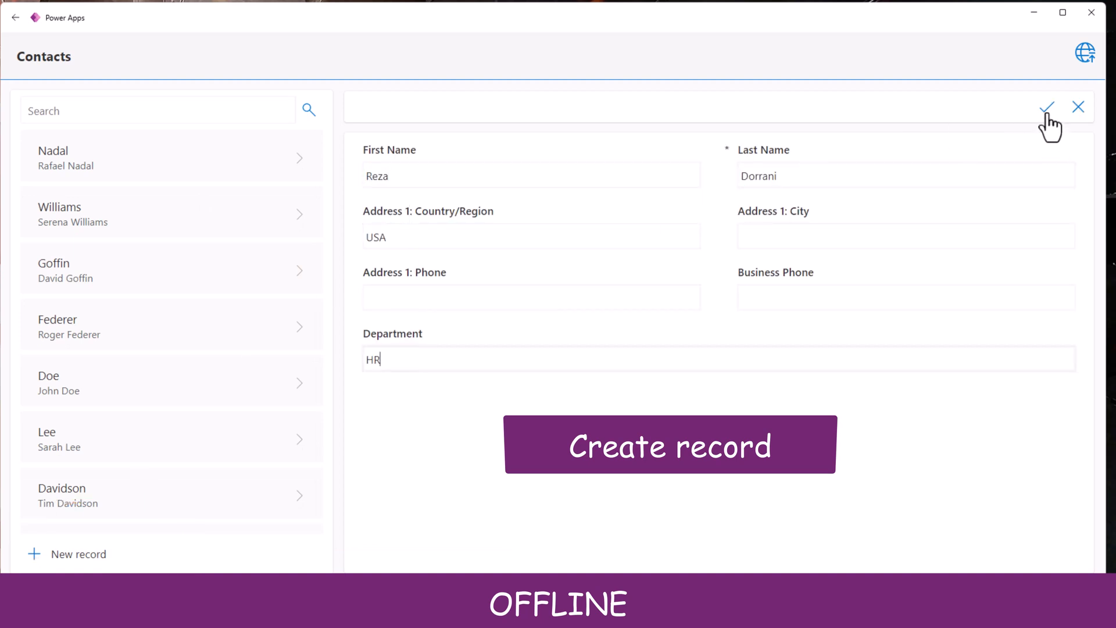
left_click(1046, 107)
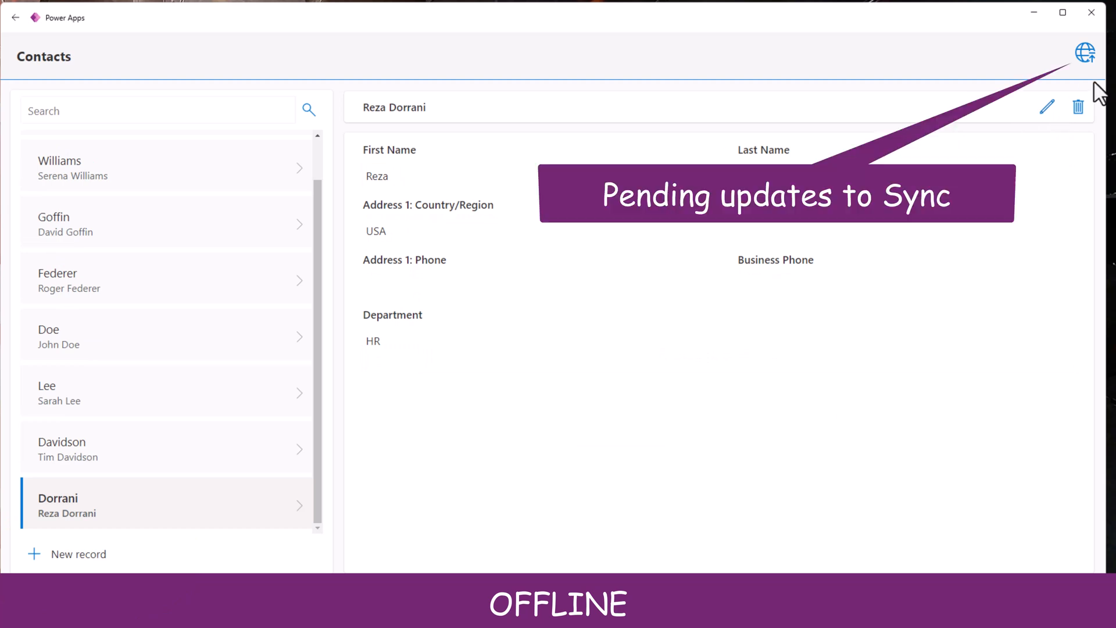
left_click(1084, 52)
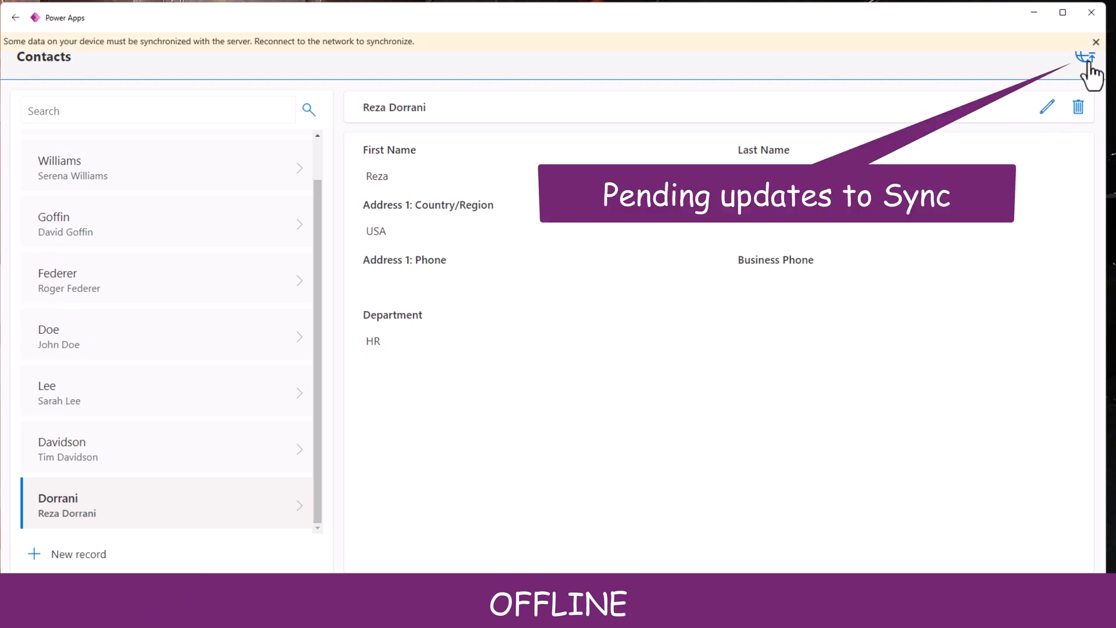
left_click(1096, 42)
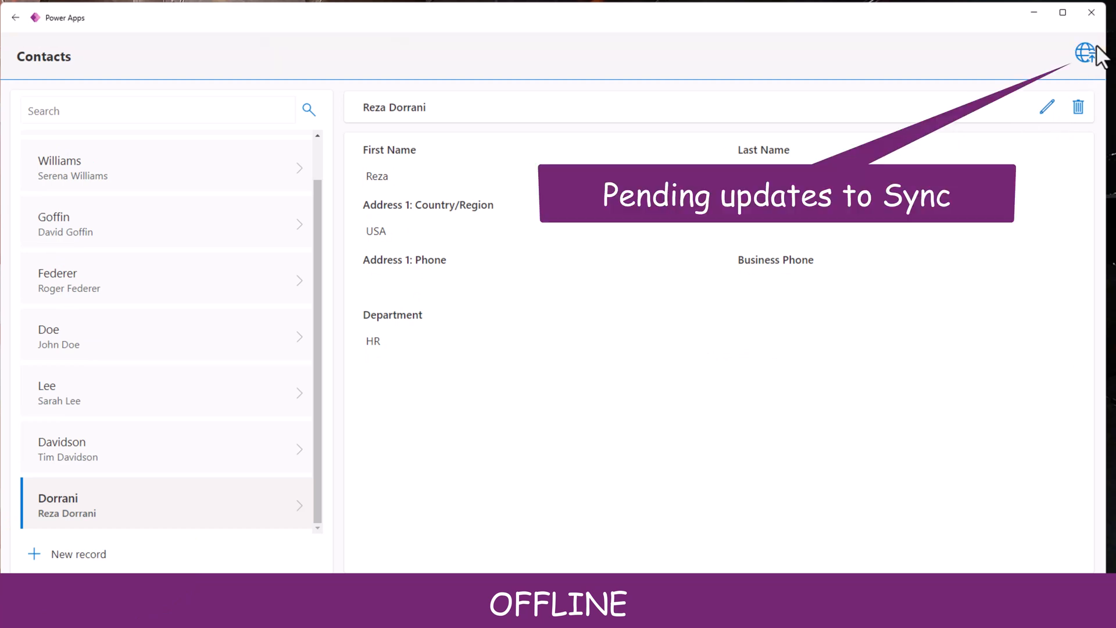
left_click(1084, 53)
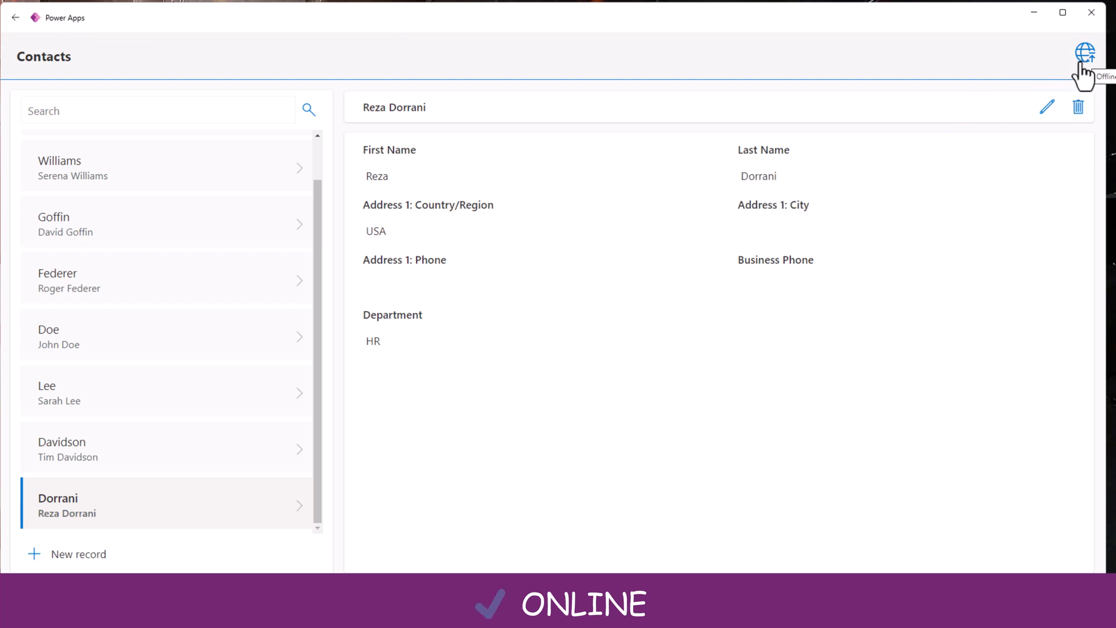
Use the globe icon to confirm the offline contact edits finished syncing
left_click(1084, 52)
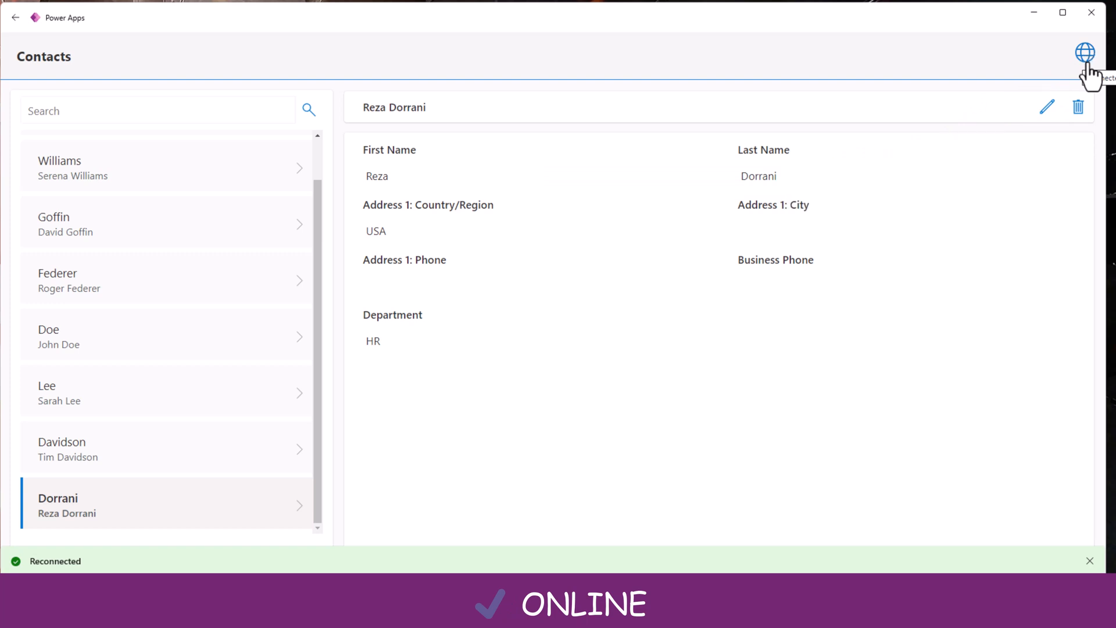
left_click(1085, 52)
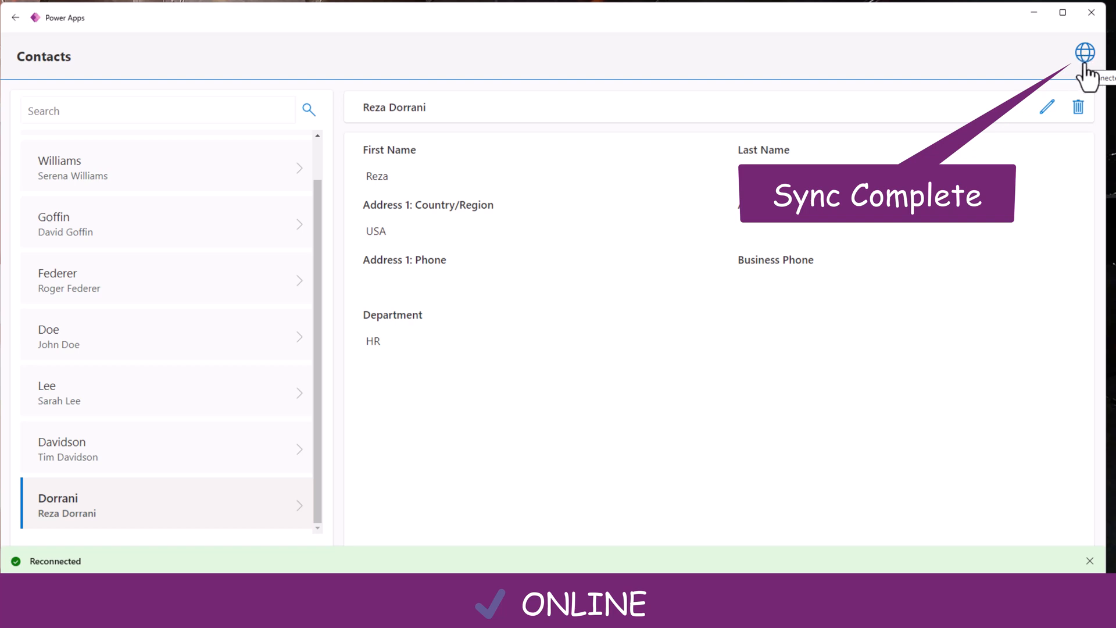
mouse_move(1093, 71)
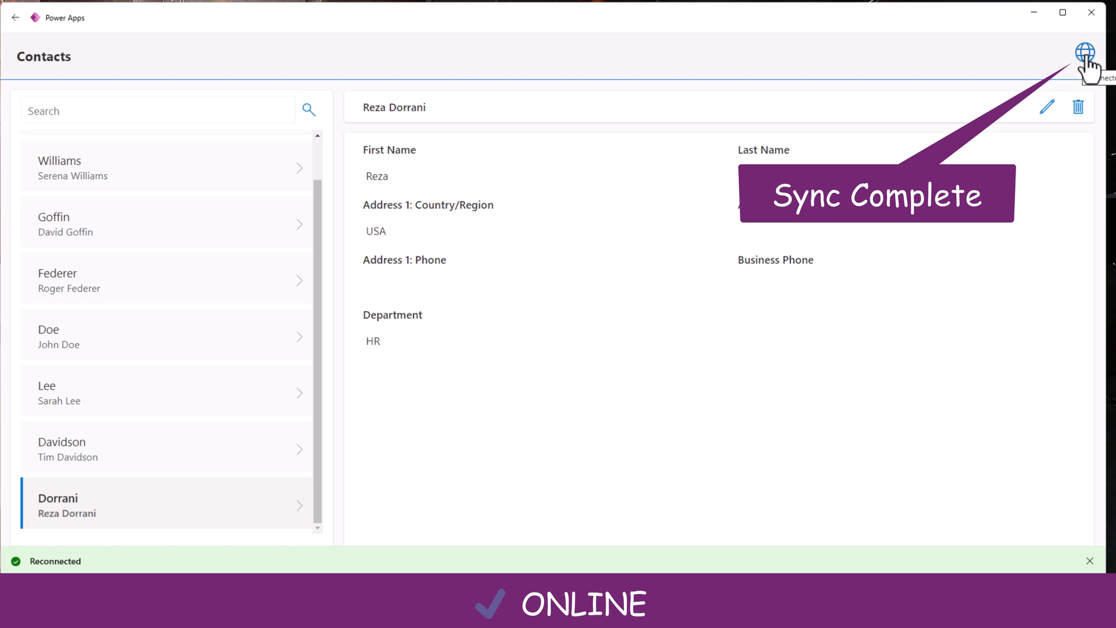